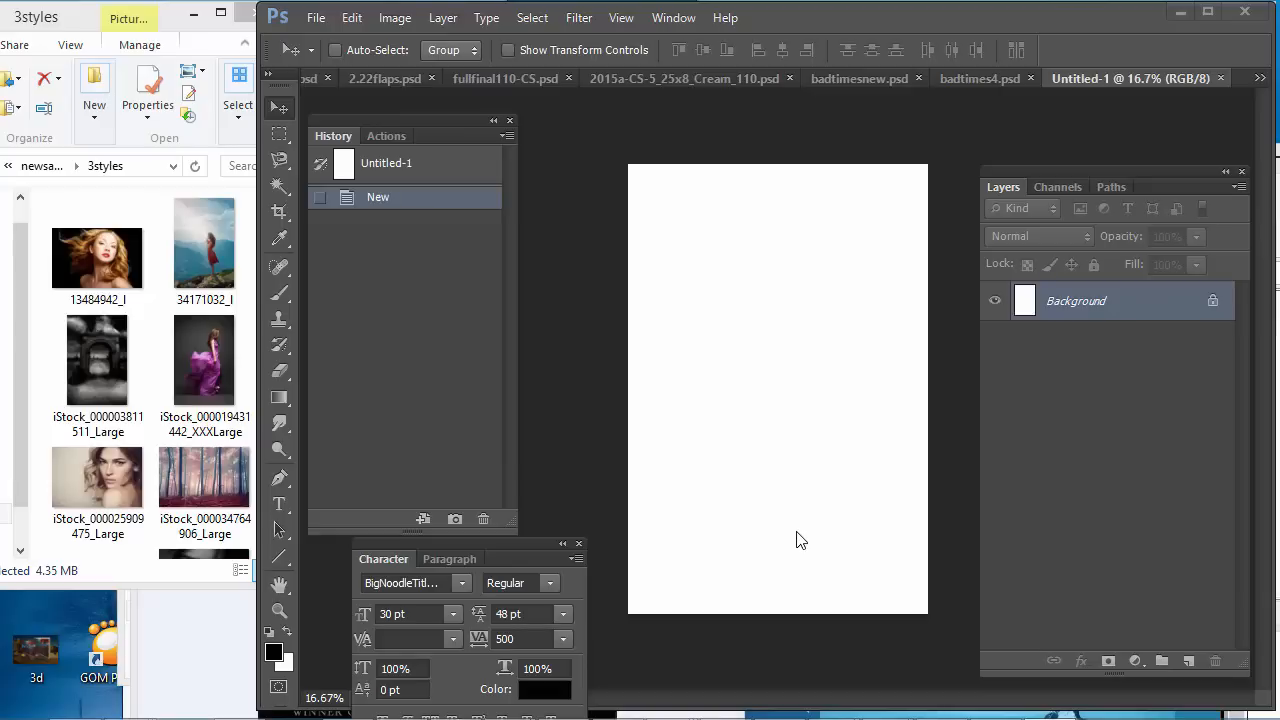
{"action": "mouse_move", "coordinate": [891, 541]}
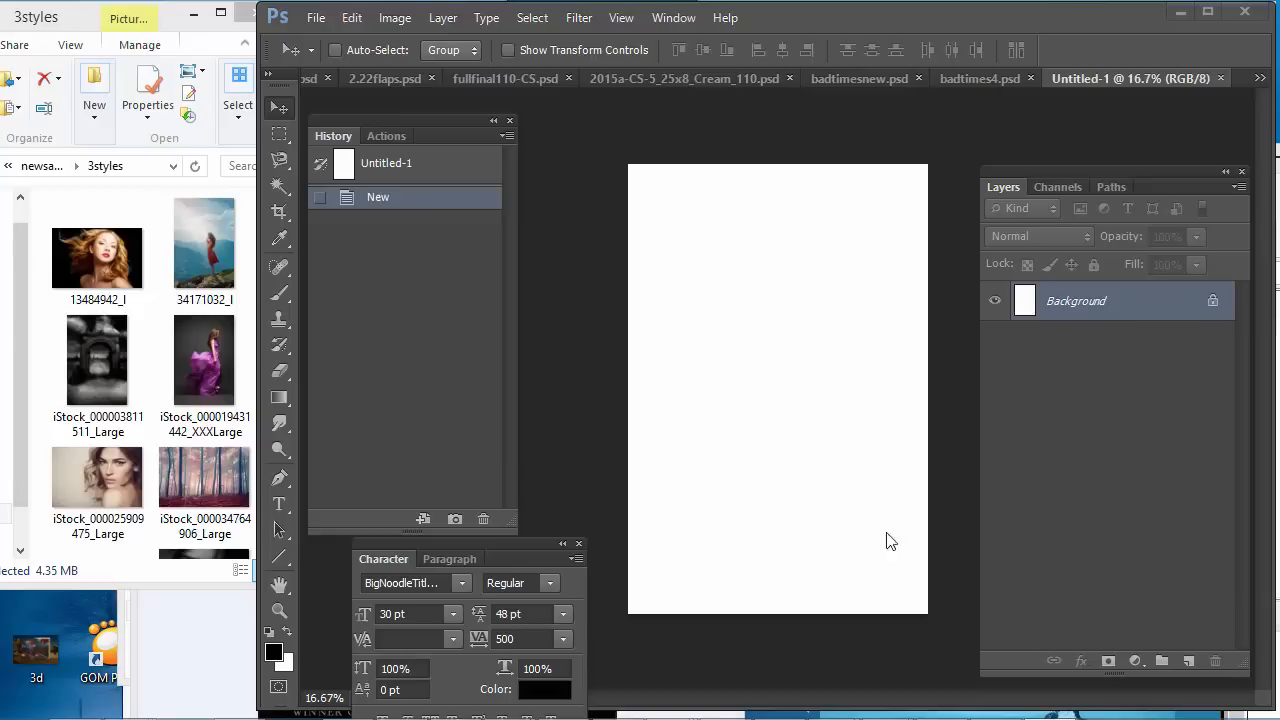
{"action": "mouse_move", "coordinate": [950, 436]}
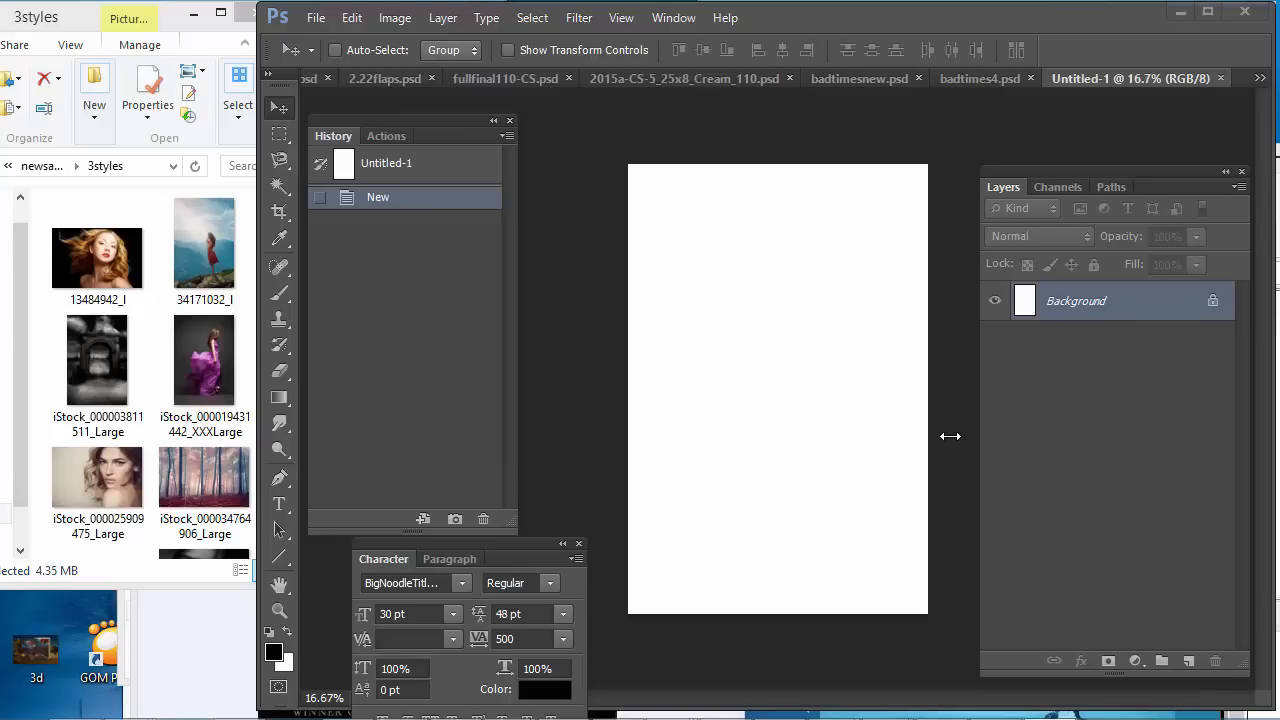
{"action": "mouse_move", "coordinate": [874, 219]}
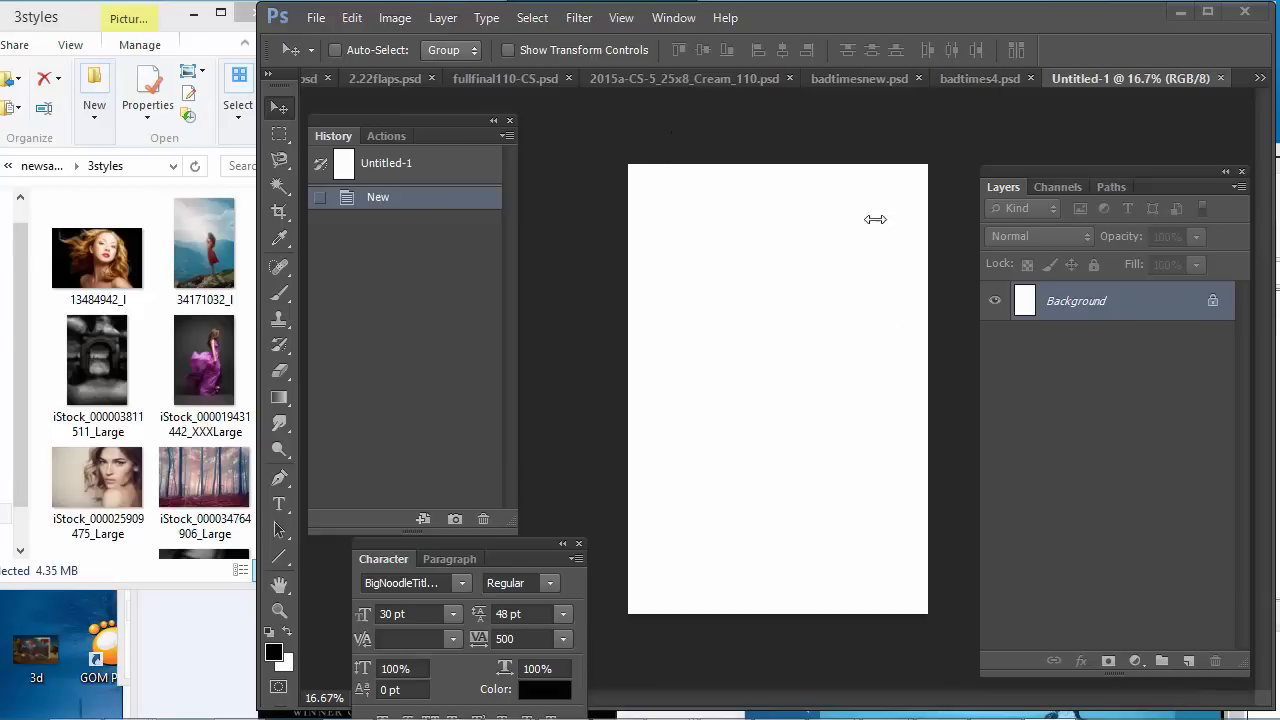
{"action": "mouse_move", "coordinate": [662, 523]}
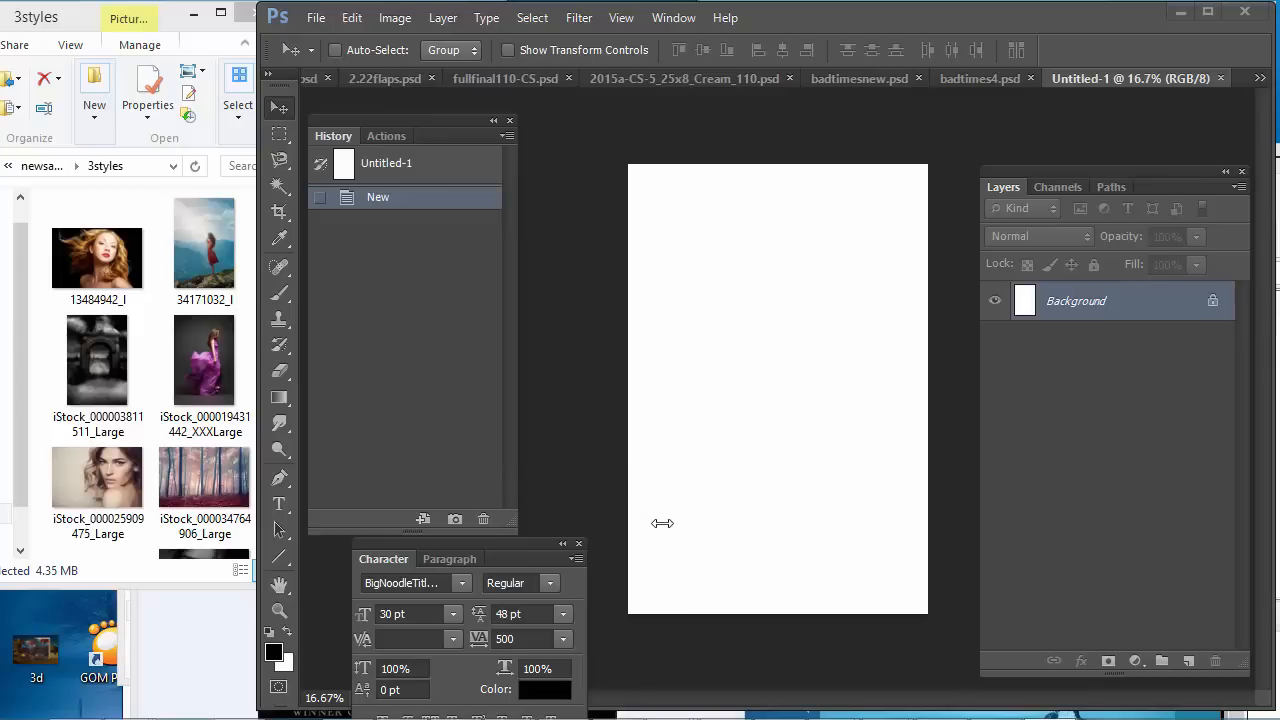
{"action": "mouse_move", "coordinate": [663, 524]}
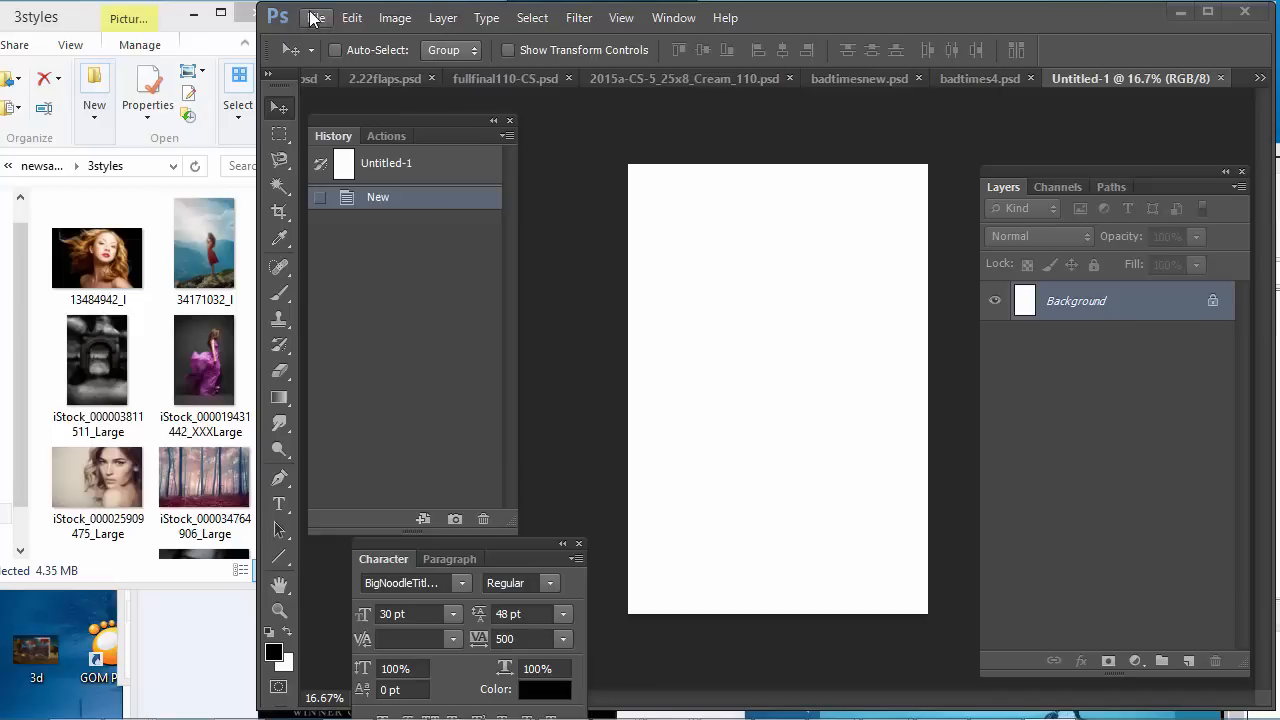
{"action": "mouse_move", "coordinate": [318, 22]}
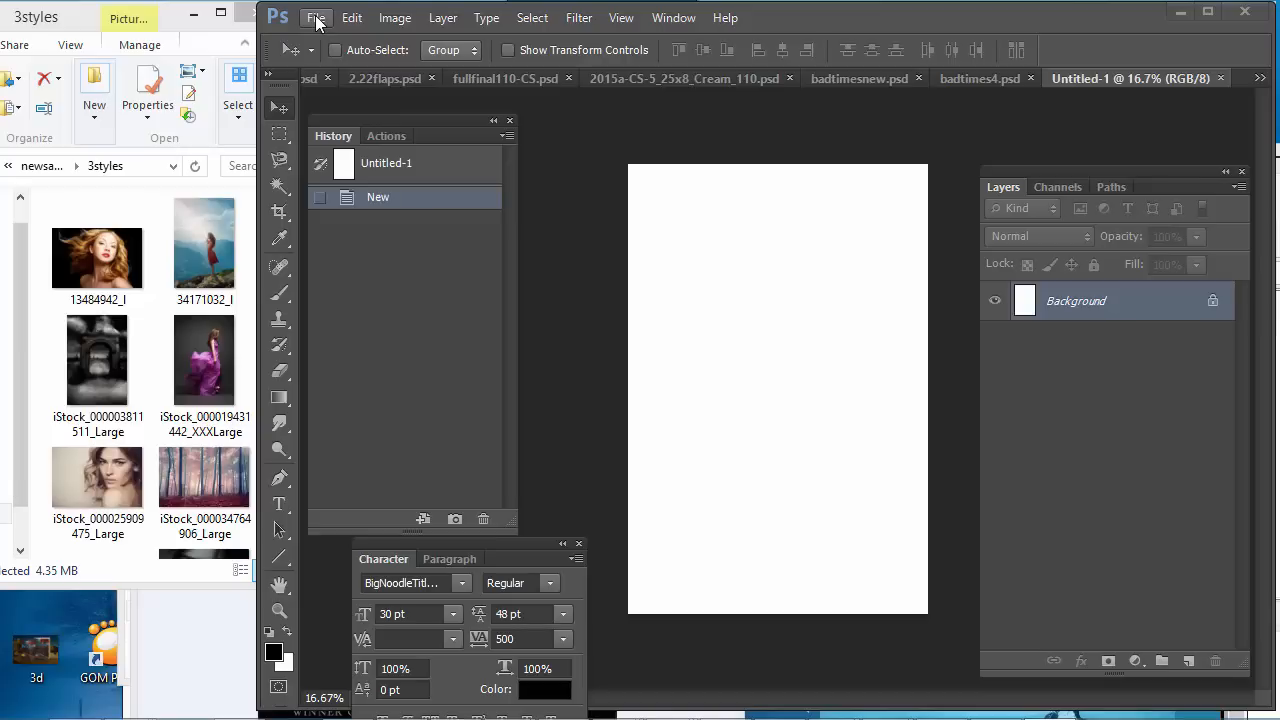
{"action": "mouse_move", "coordinate": [395, 30]}
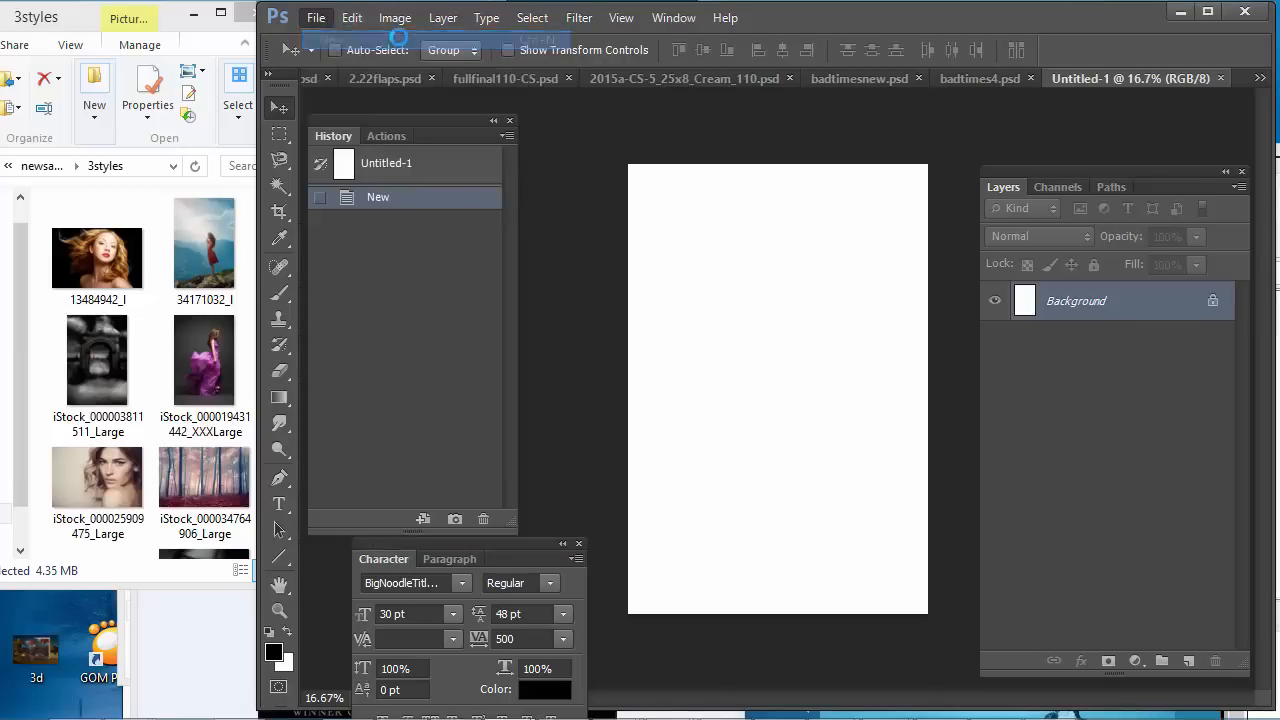
Step: Enter width, height and resolution values in the New document settings
{"action": "left_click", "coordinate": [316, 17]}
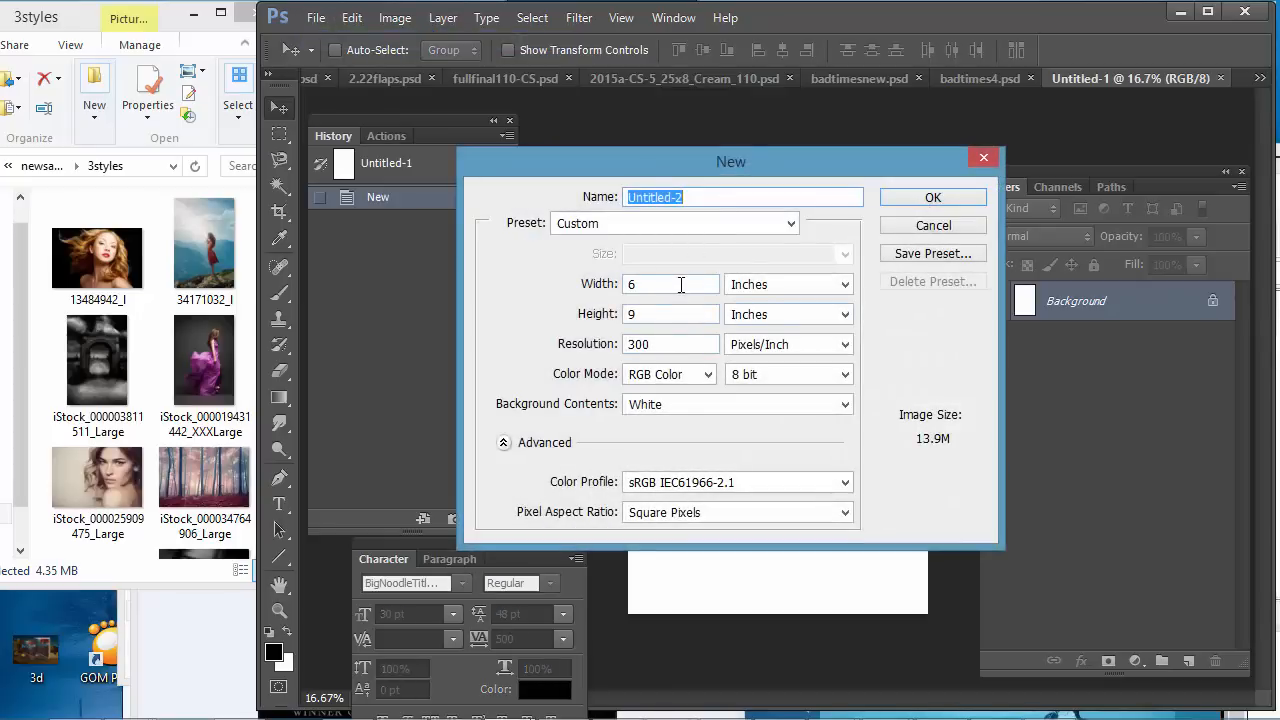
{"action": "left_click", "coordinate": [670, 313]}
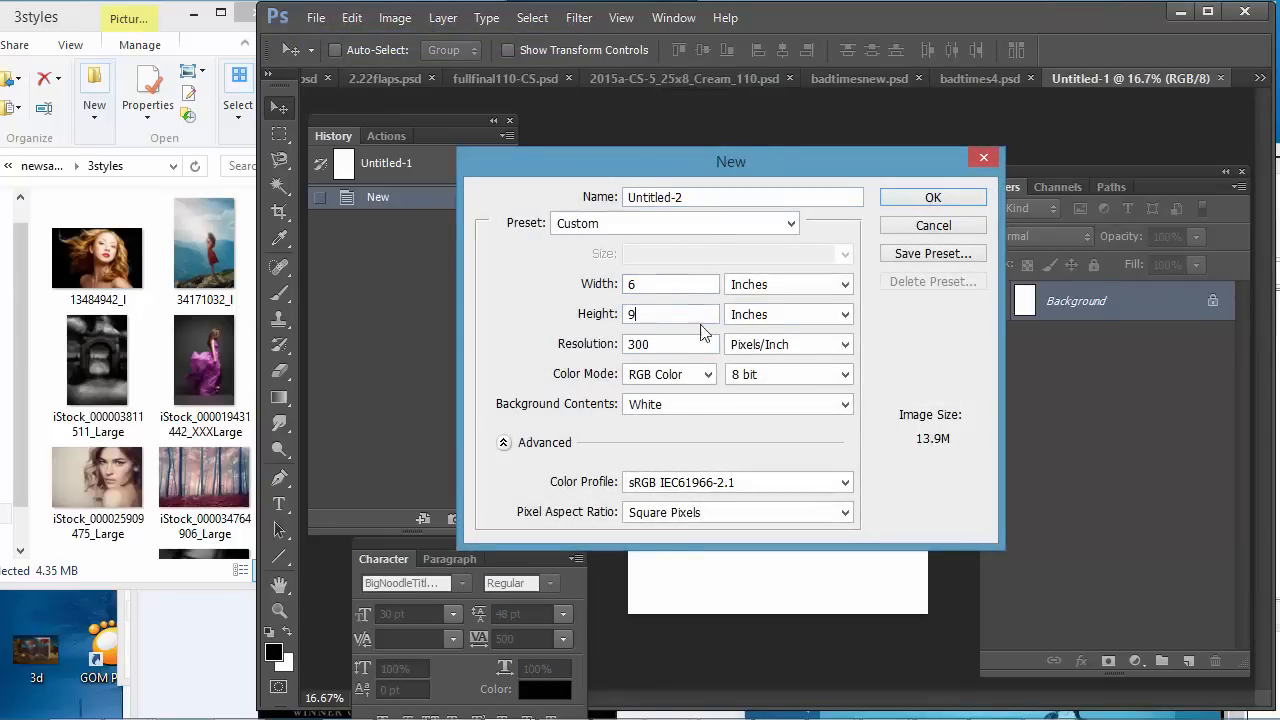
{"action": "left_click", "coordinate": [670, 344]}
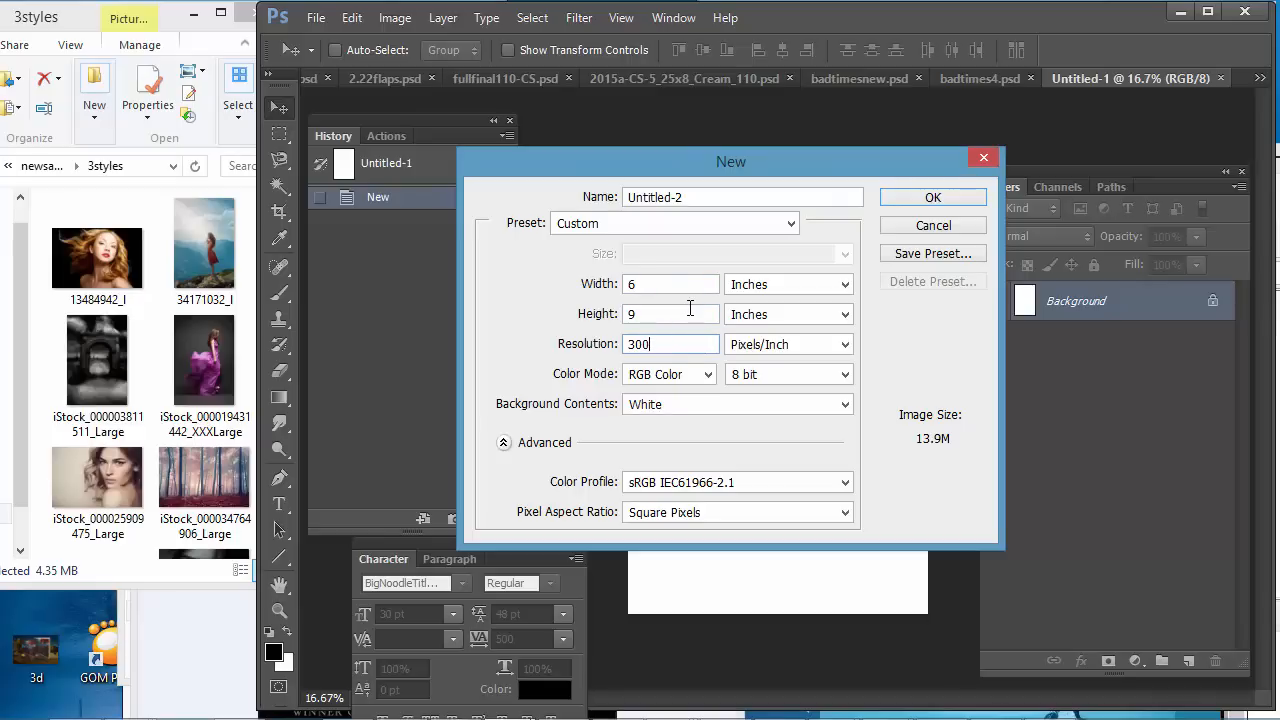
{"action": "mouse_move", "coordinate": [708, 313]}
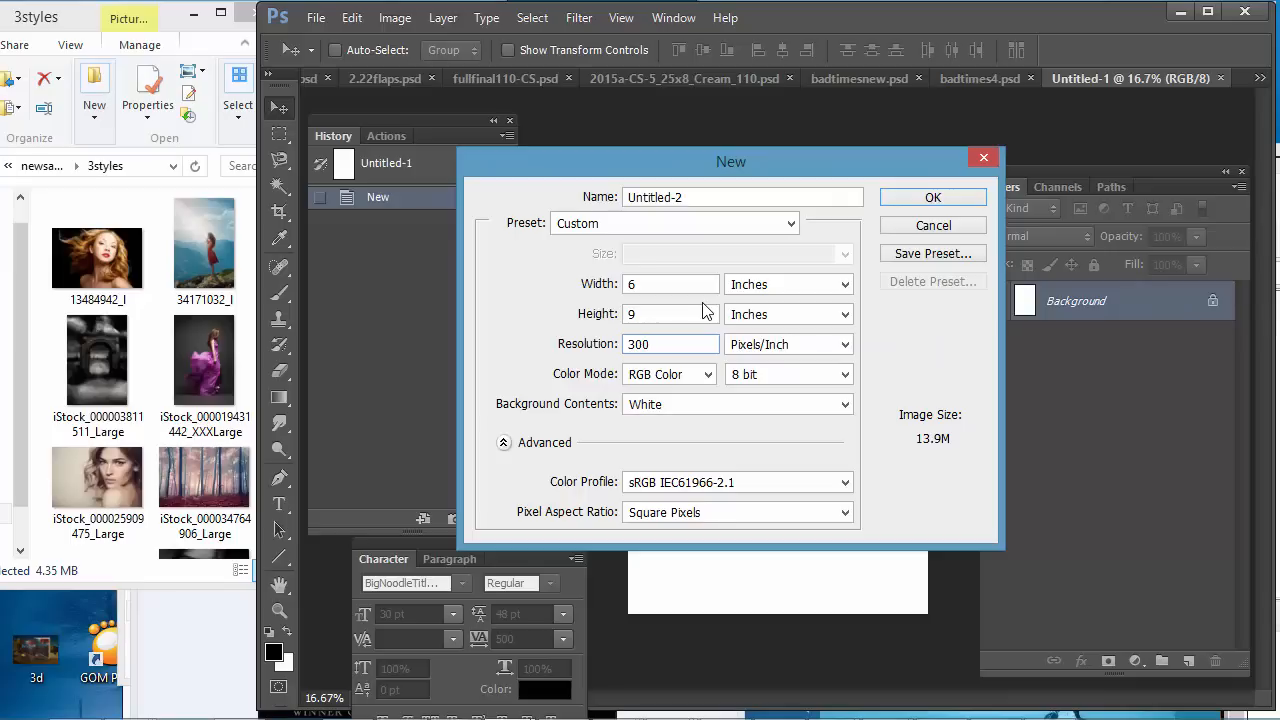
{"action": "left_click", "coordinate": [670, 344]}
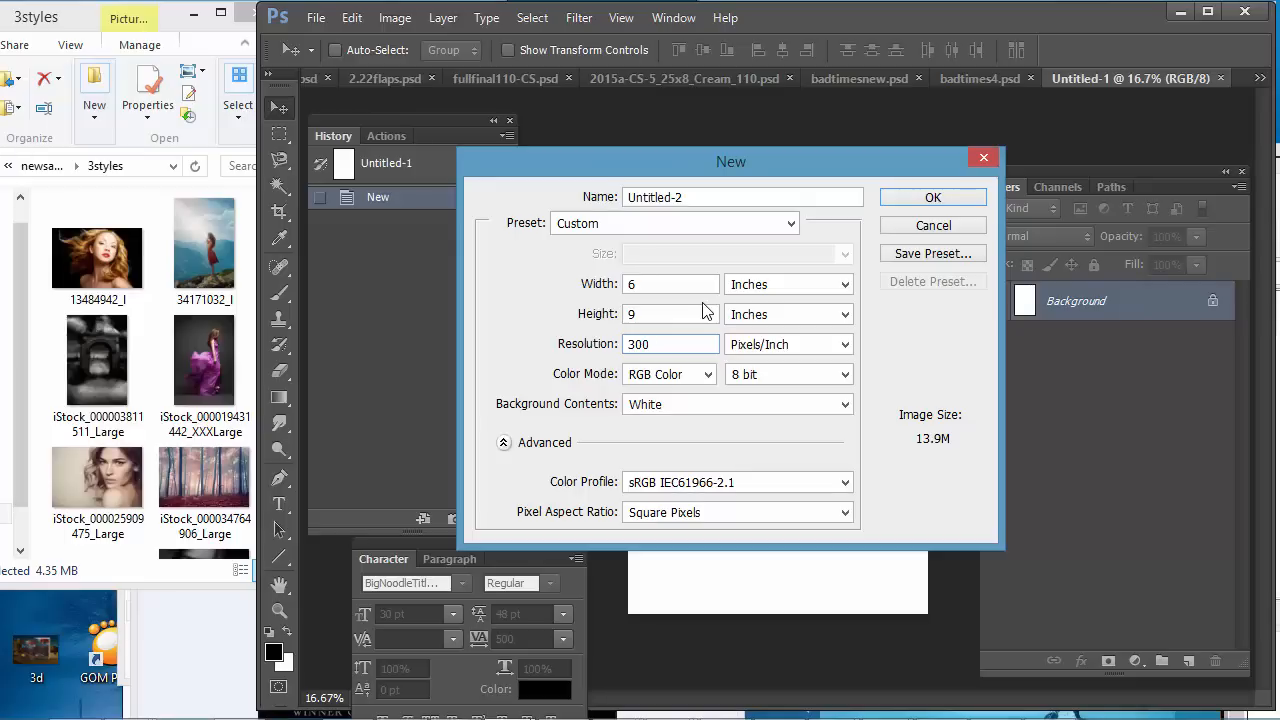
{"action": "mouse_move", "coordinate": [696, 310]}
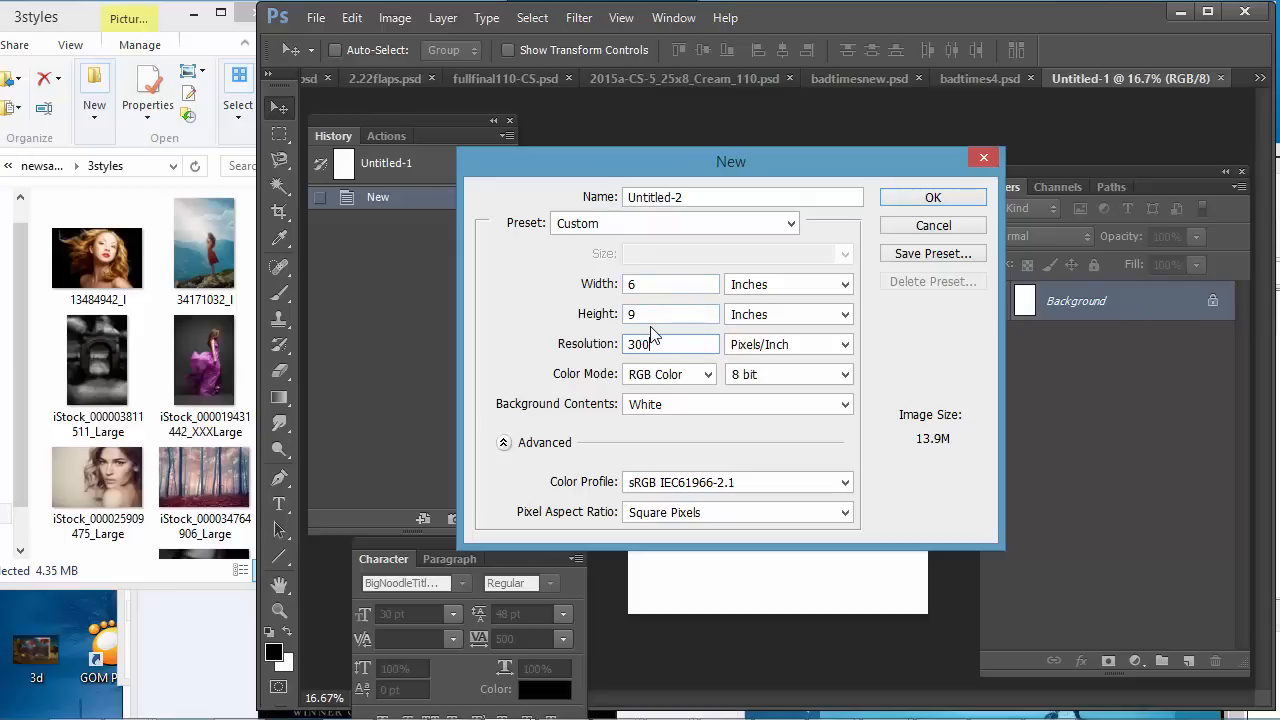
{"action": "left_click", "coordinate": [670, 344]}
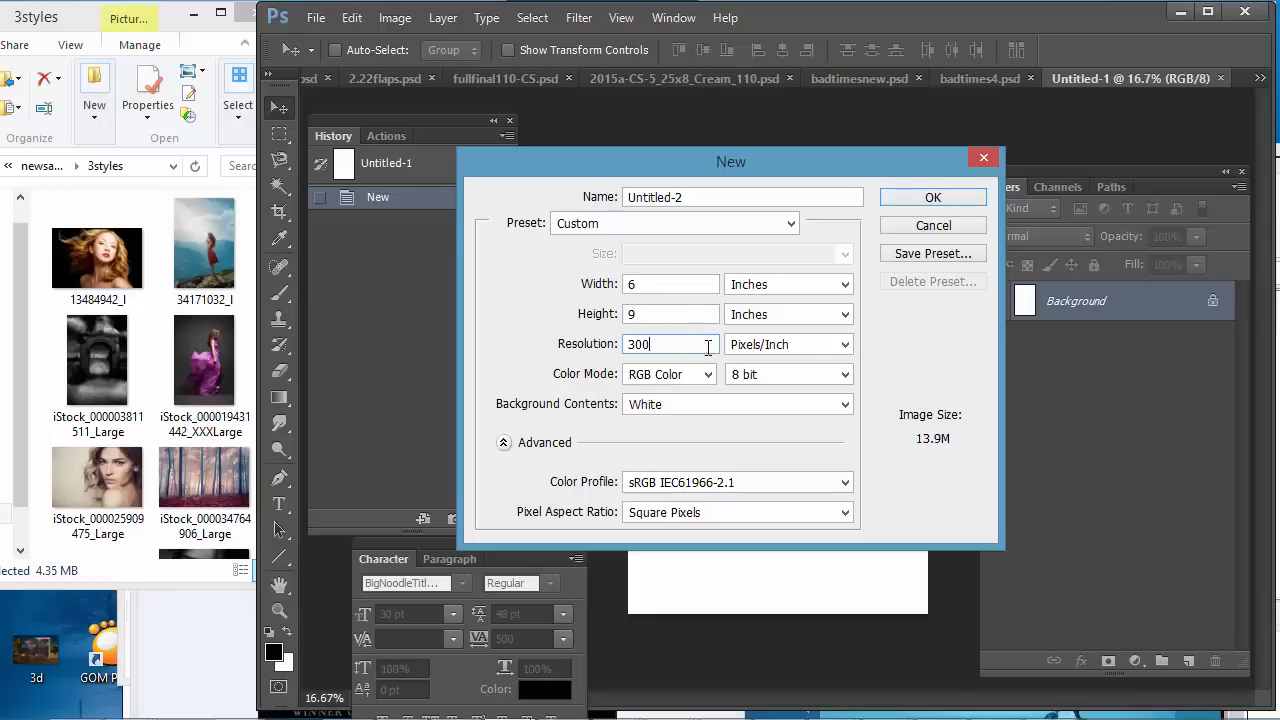
{"action": "mouse_move", "coordinate": [684, 344]}
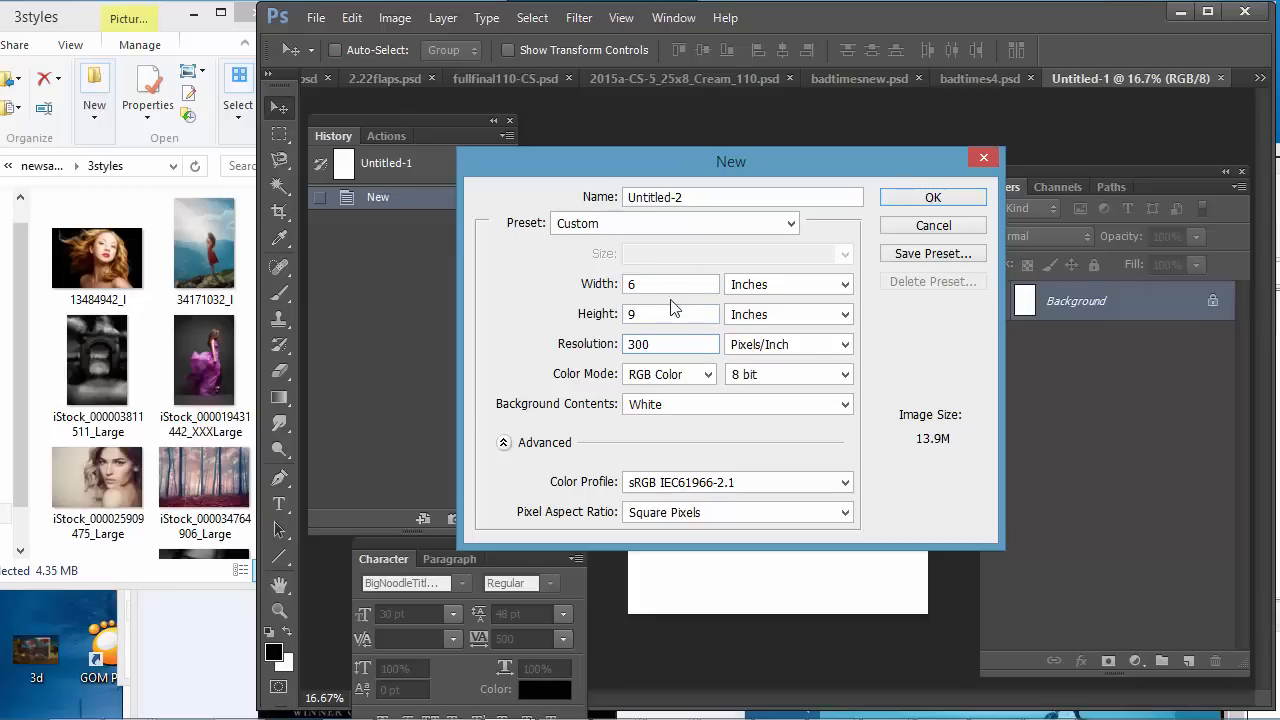
{"action": "left_click", "coordinate": [670, 314]}
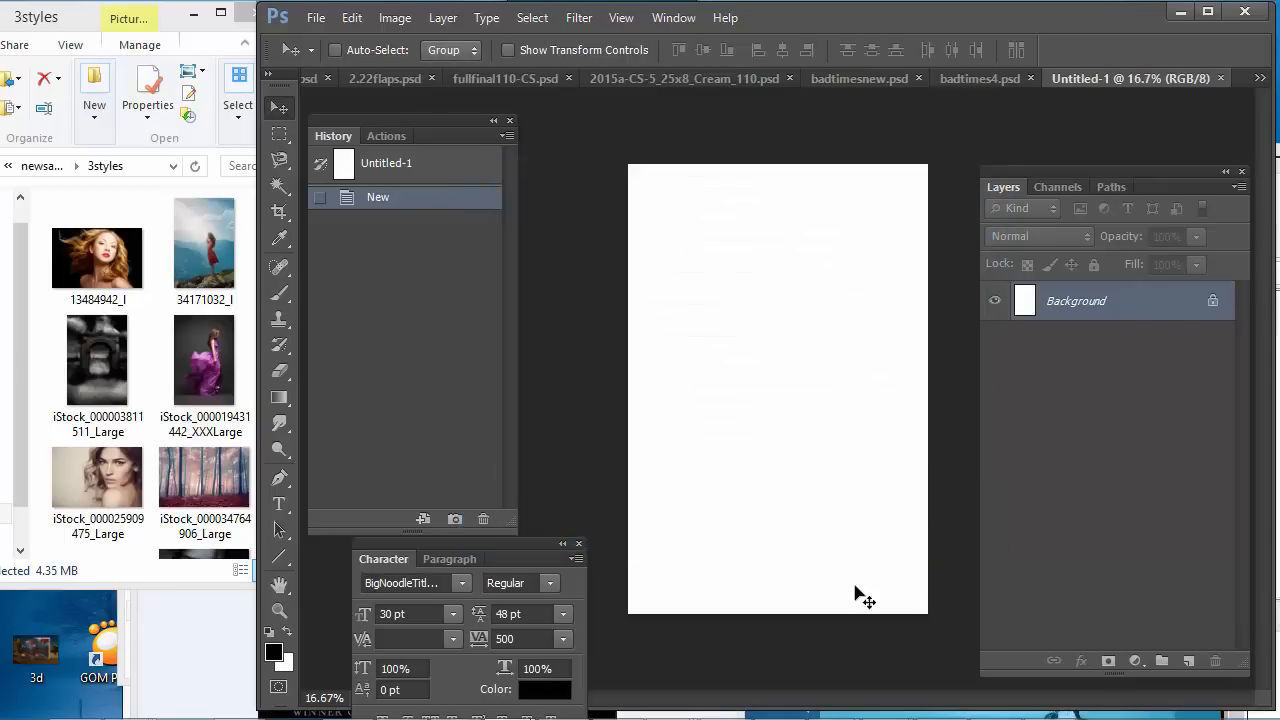
{"action": "mouse_move", "coordinate": [866, 240]}
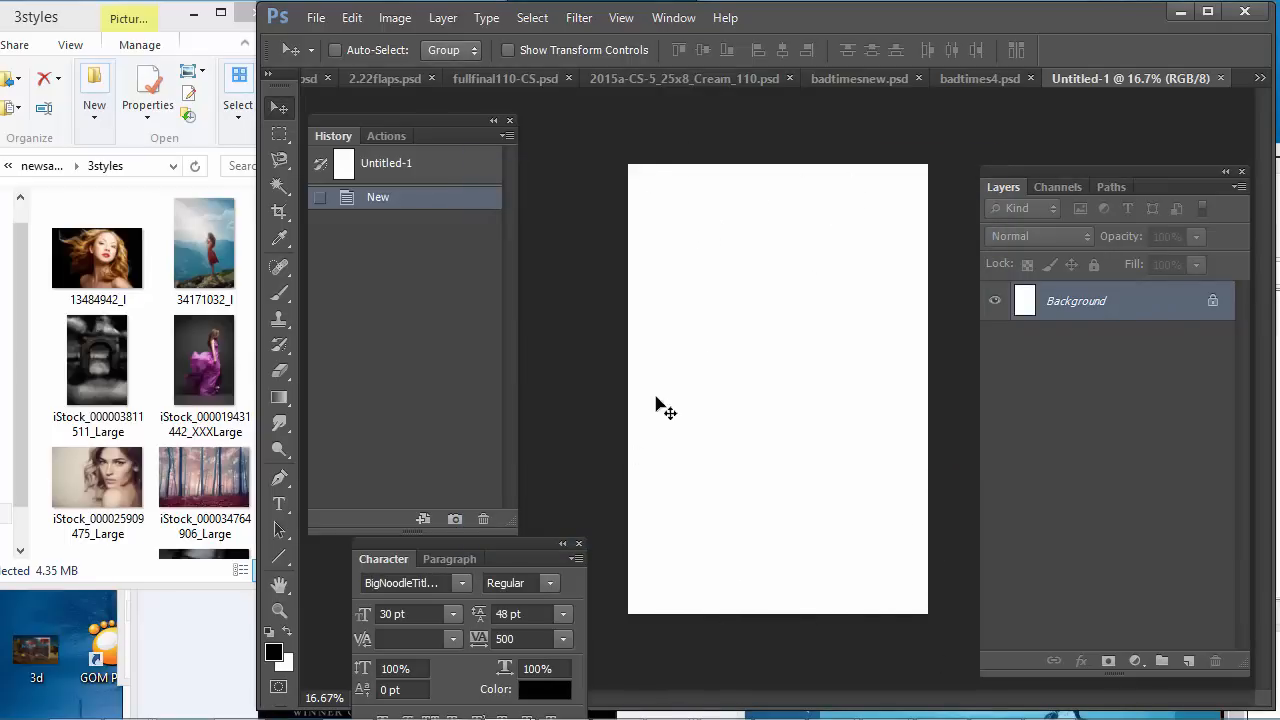
{"action": "mouse_move", "coordinate": [670, 183]}
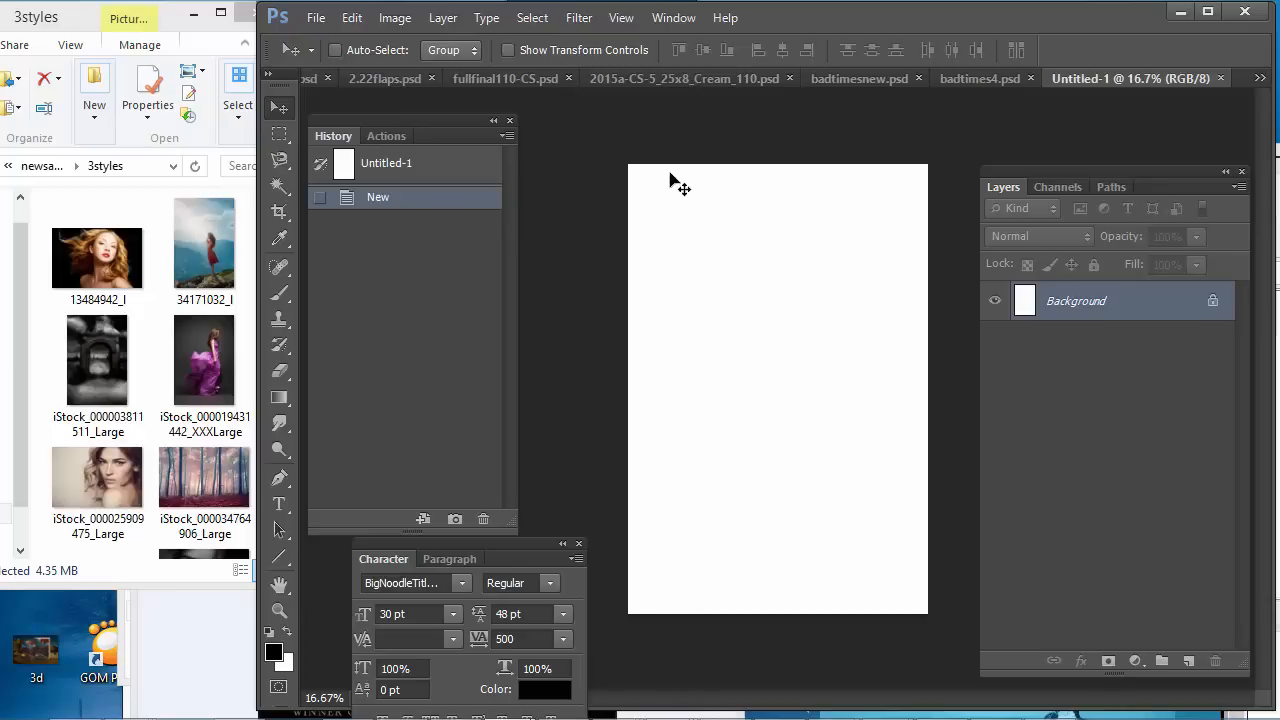
Step: Create Untitled-2, a new 5 × 8 inch, 300 ppi document
{"action": "left_click", "coordinate": [316, 18]}
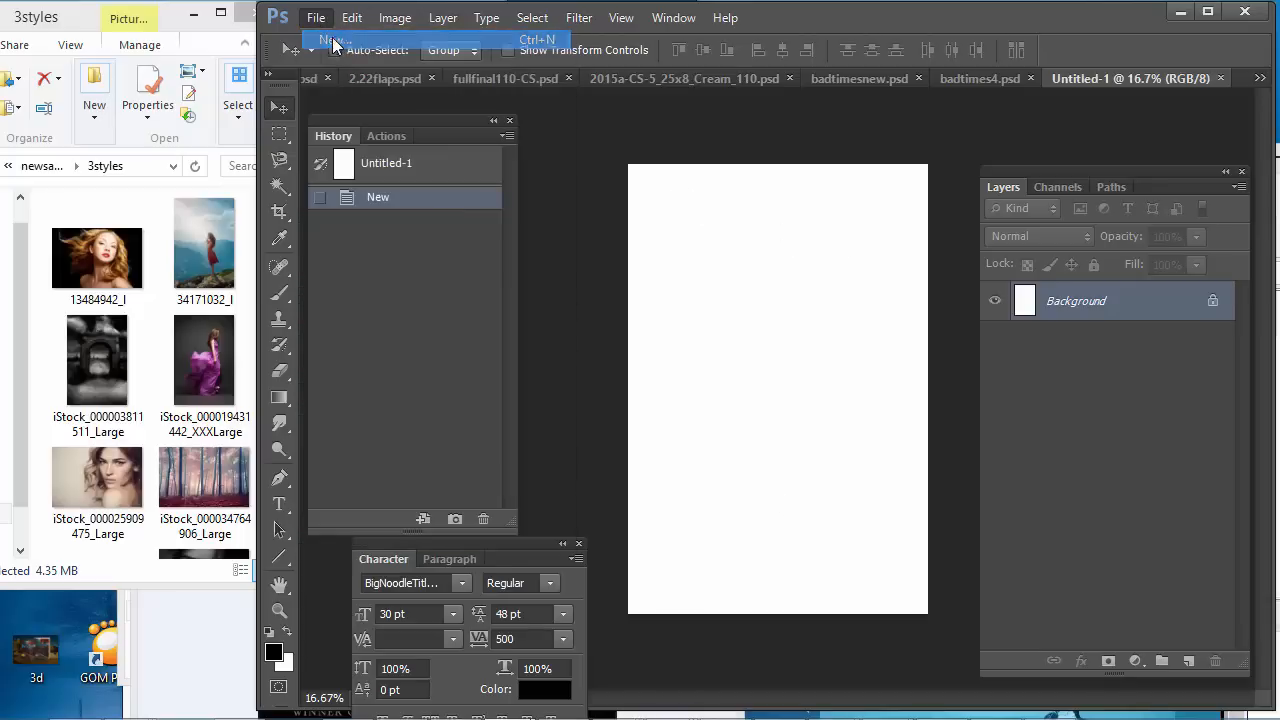
{"action": "left_click", "coordinate": [333, 40]}
{"action": "type", "text": "8"}
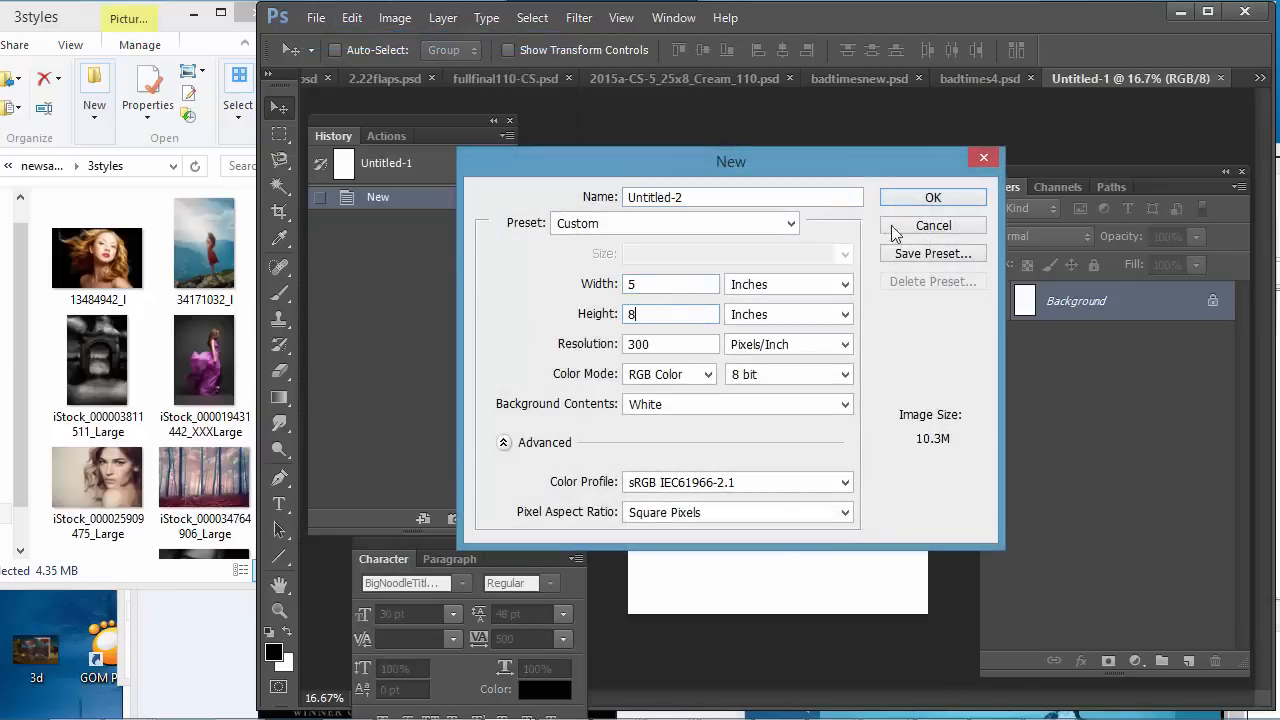
{"action": "left_click", "coordinate": [932, 197]}
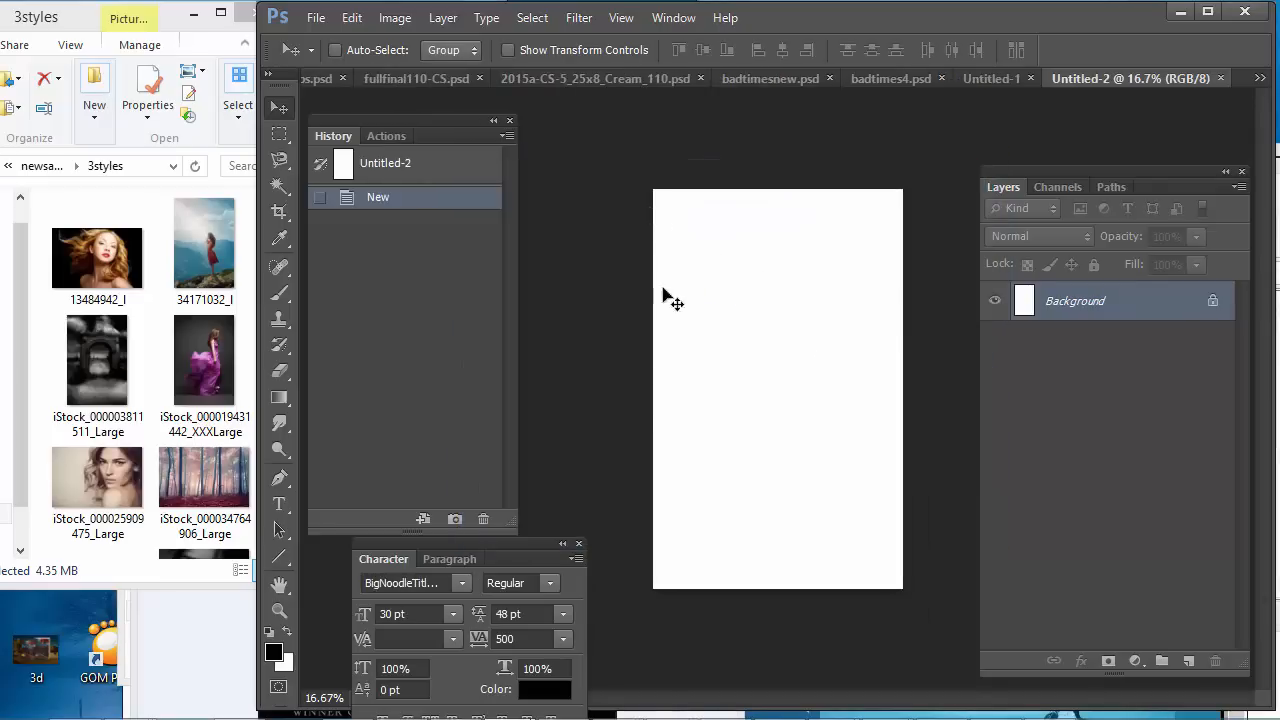
{"action": "mouse_move", "coordinate": [902, 385]}
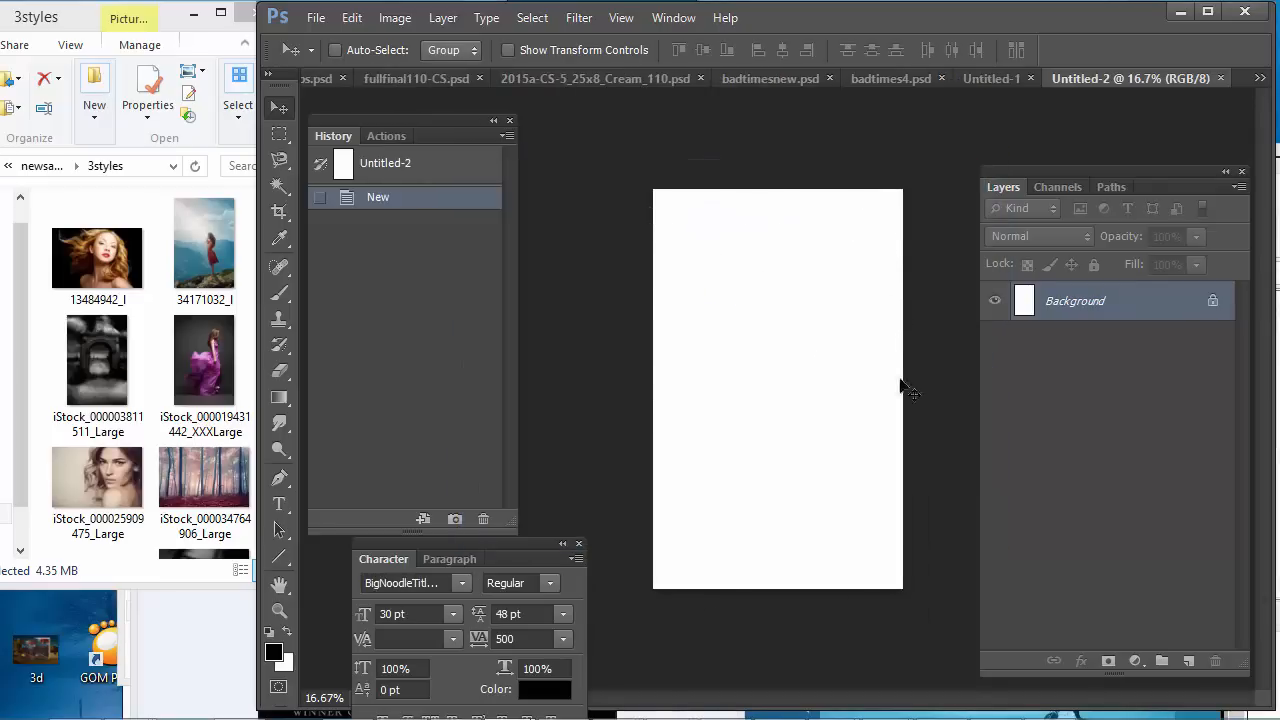
{"action": "mouse_move", "coordinate": [858, 585]}
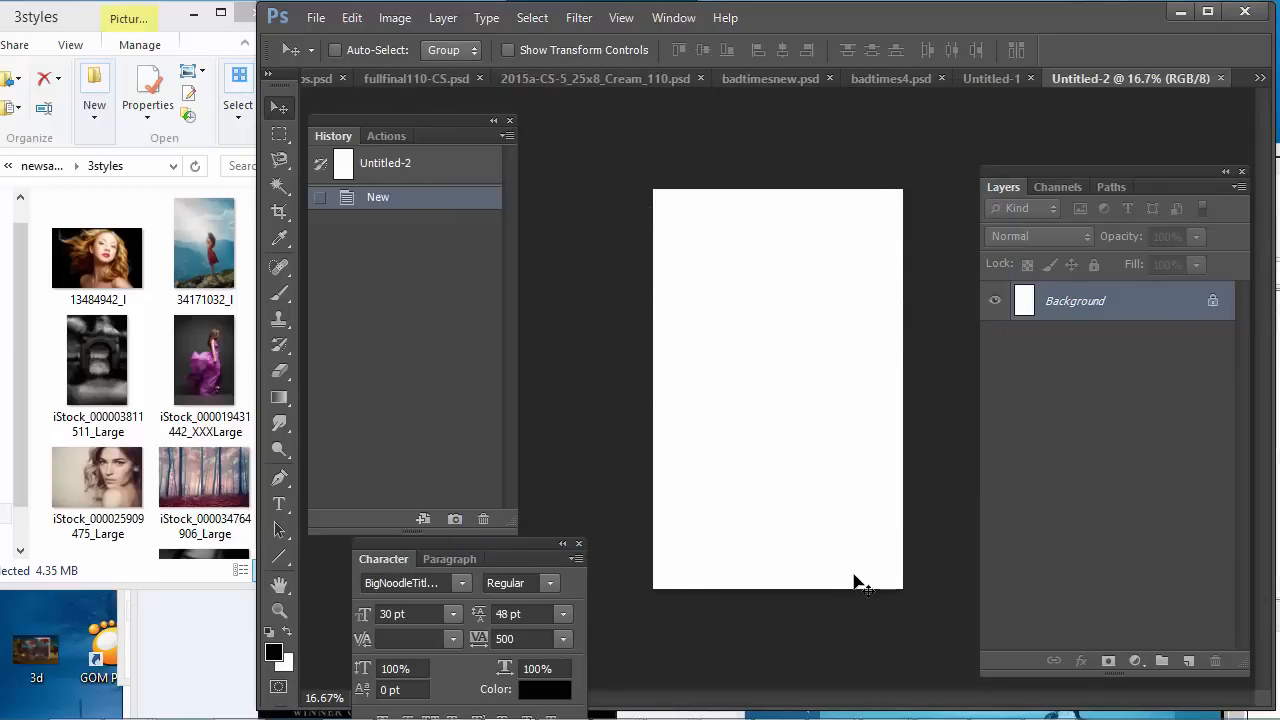
{"action": "mouse_move", "coordinate": [875, 465]}
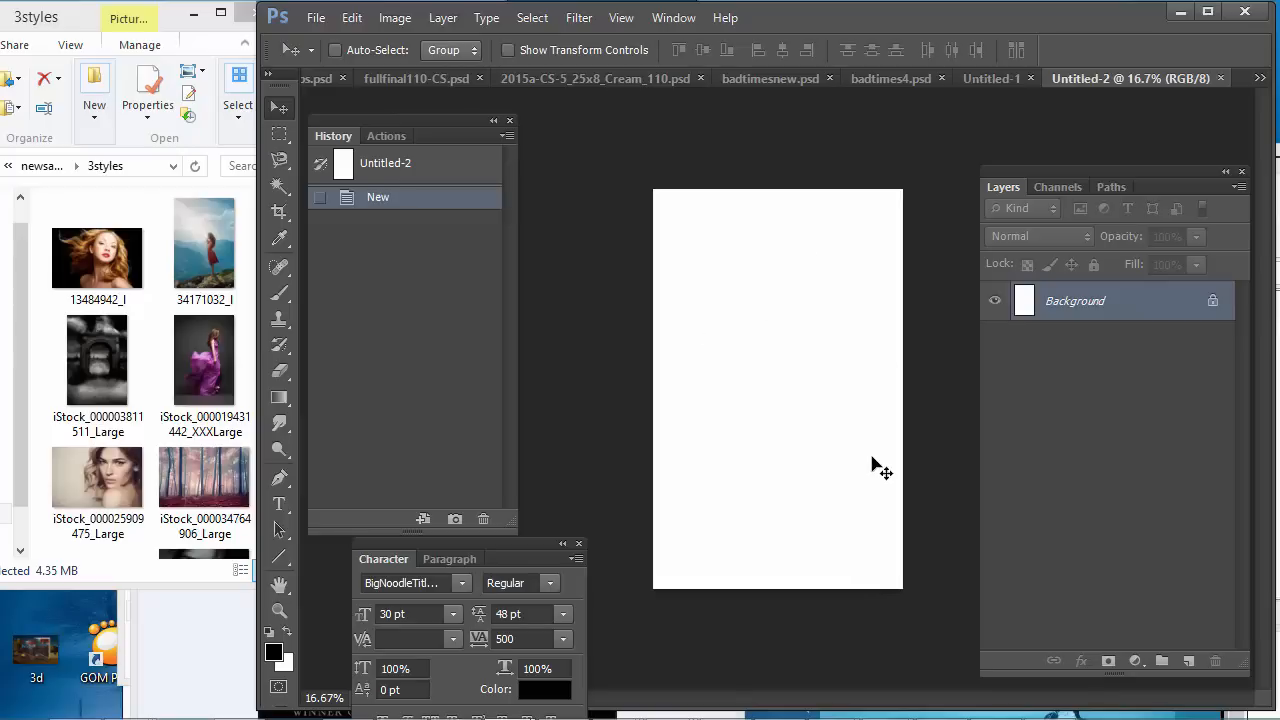
{"action": "mouse_move", "coordinate": [781, 318]}
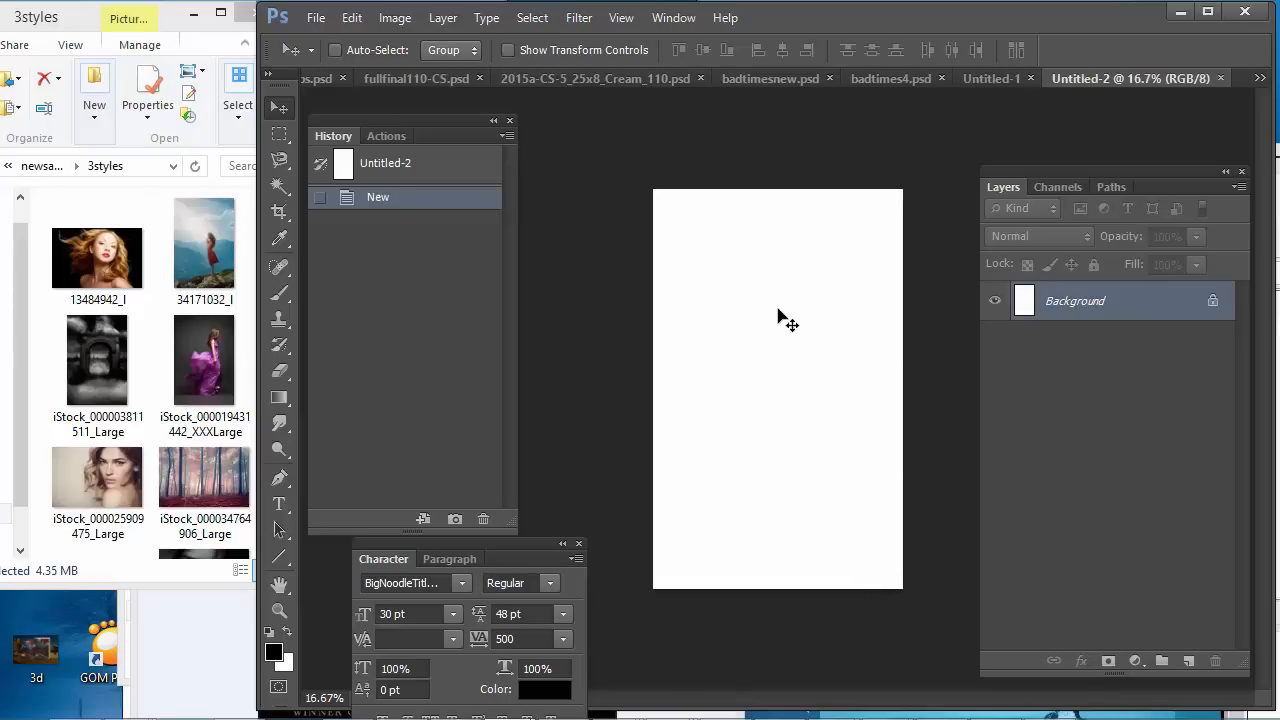
{"action": "mouse_move", "coordinate": [895, 362]}
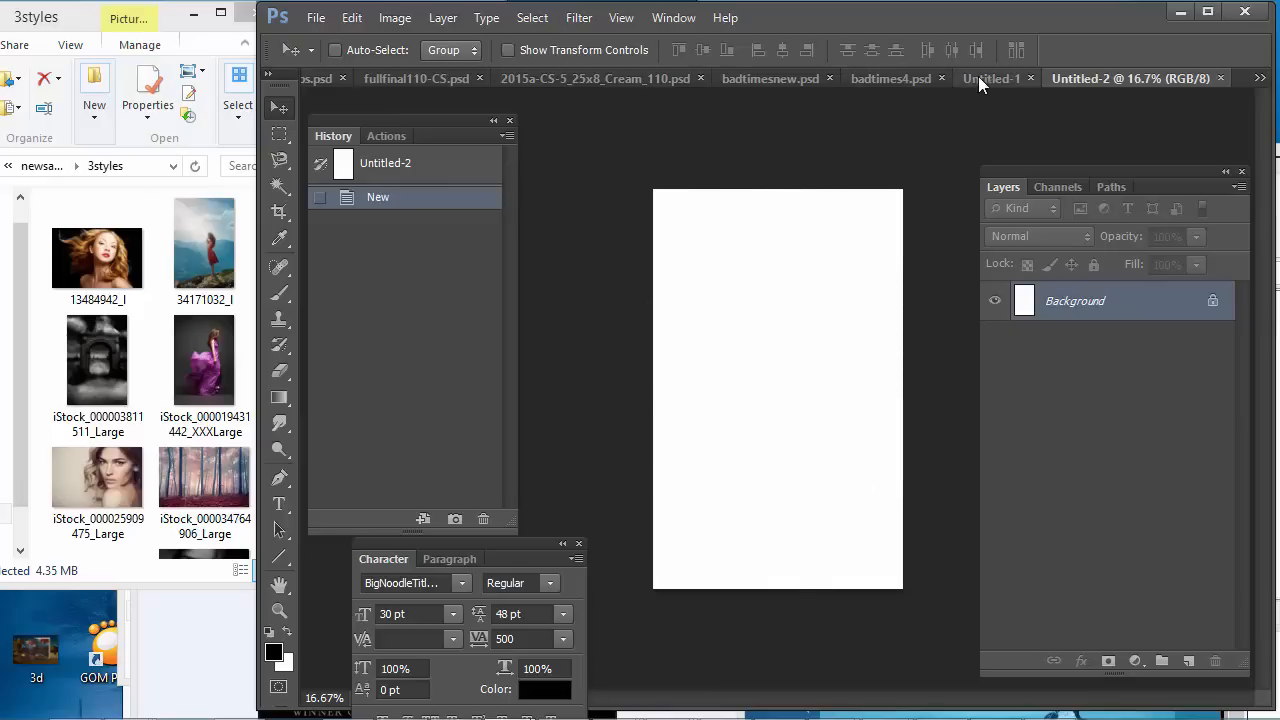
{"action": "left_click", "coordinate": [990, 78]}
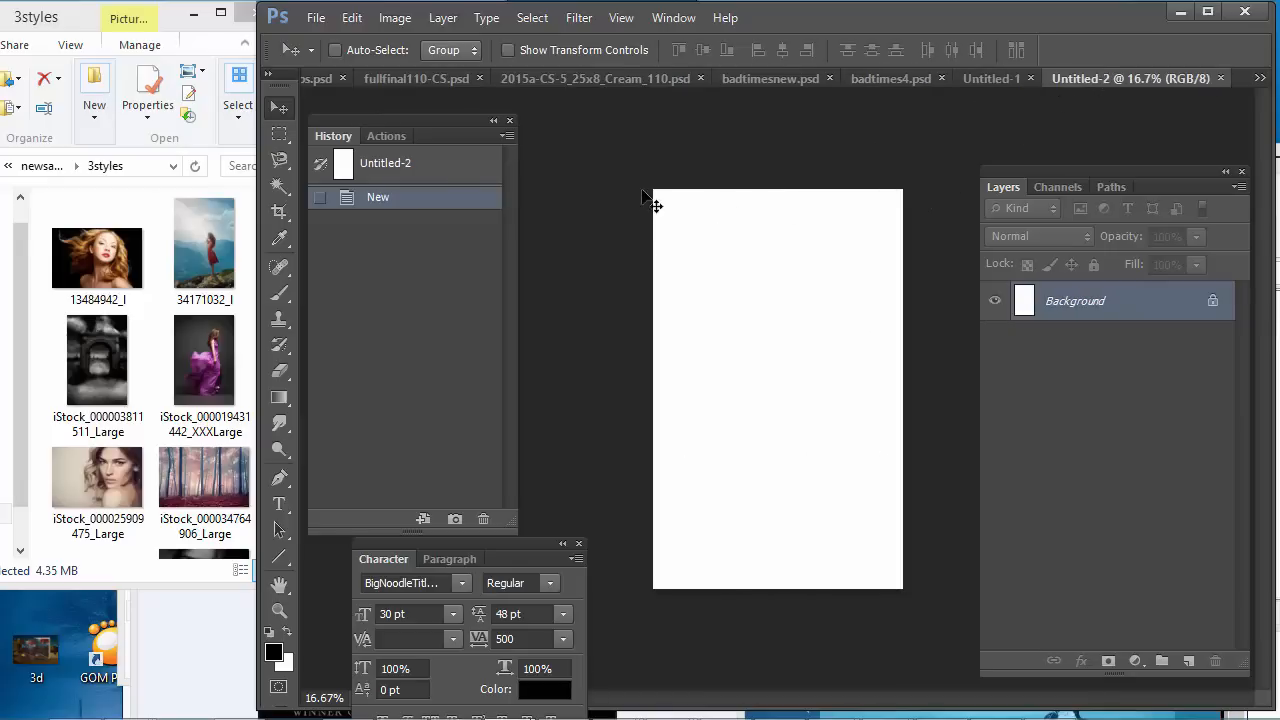
{"action": "mouse_move", "coordinate": [735, 588]}
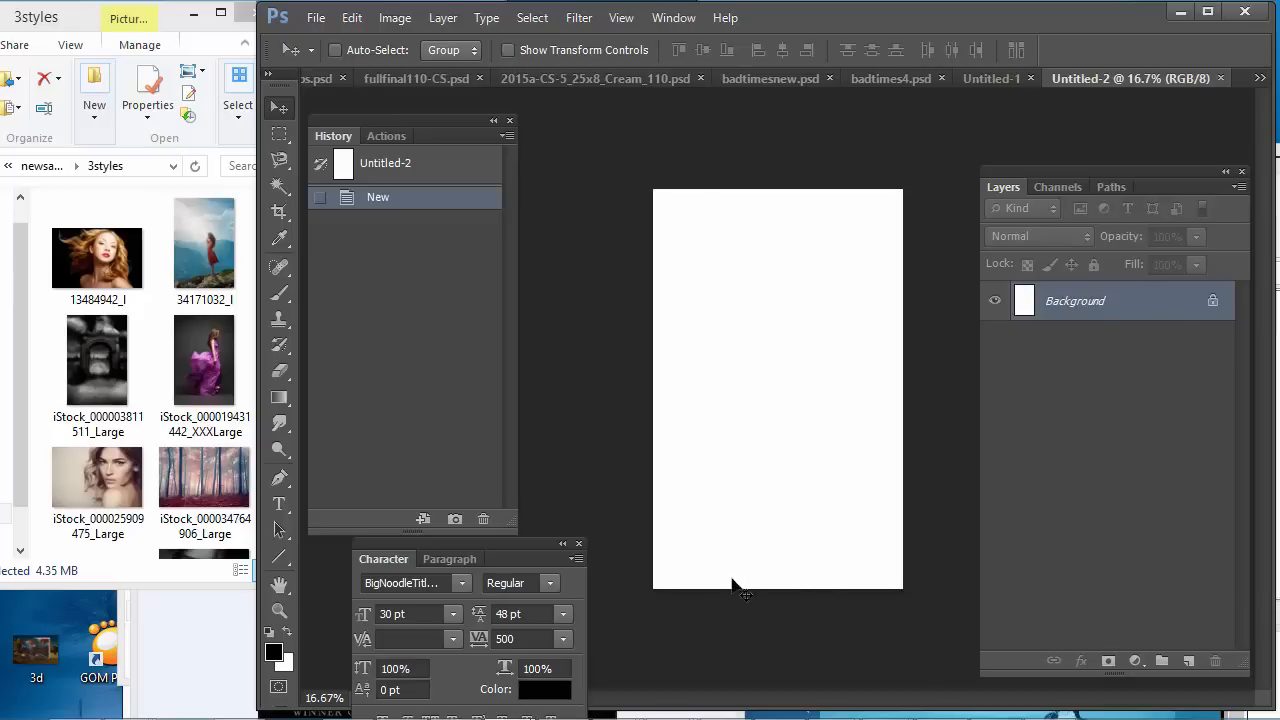
{"action": "mouse_move", "coordinate": [642, 202]}
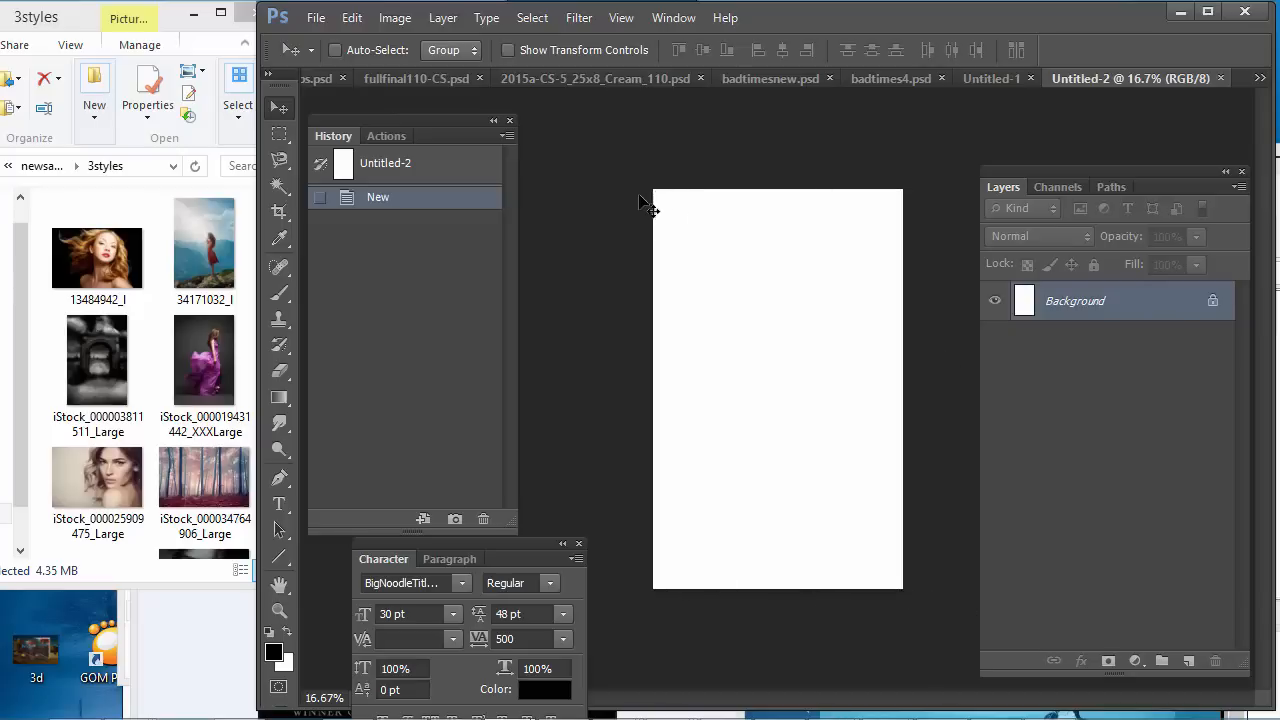
{"action": "mouse_move", "coordinate": [694, 554]}
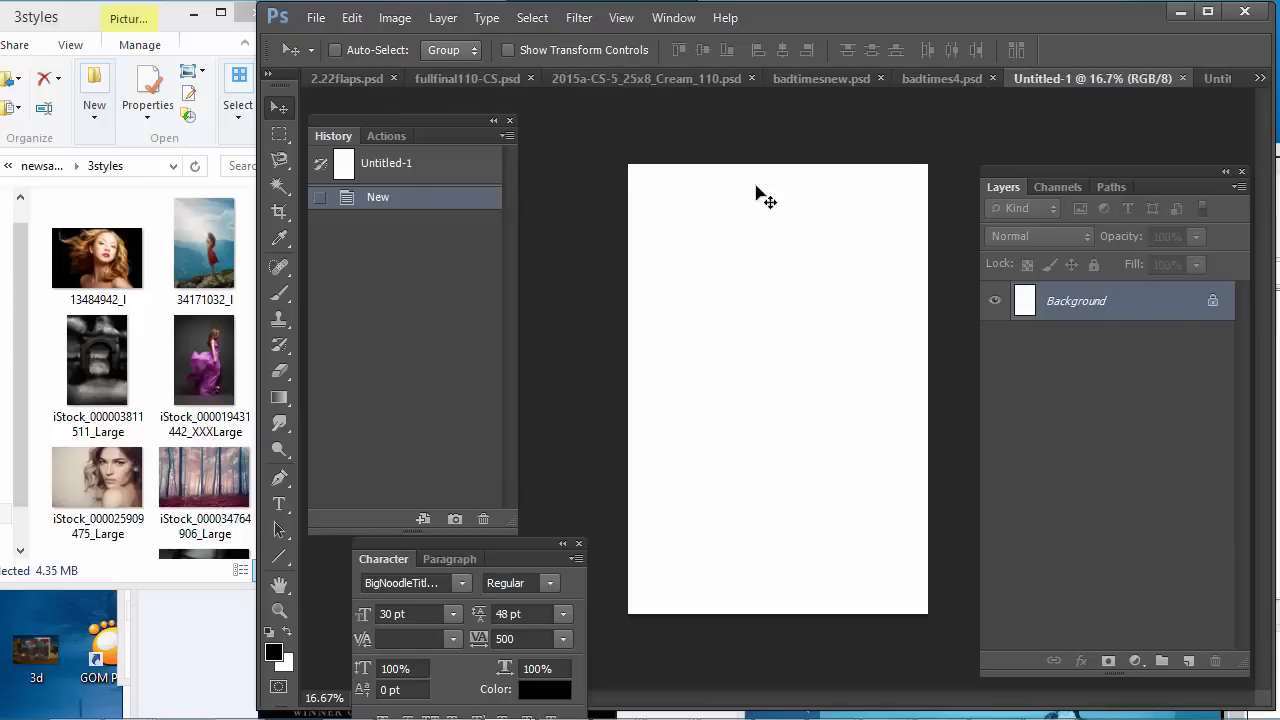
{"action": "mouse_move", "coordinate": [711, 181]}
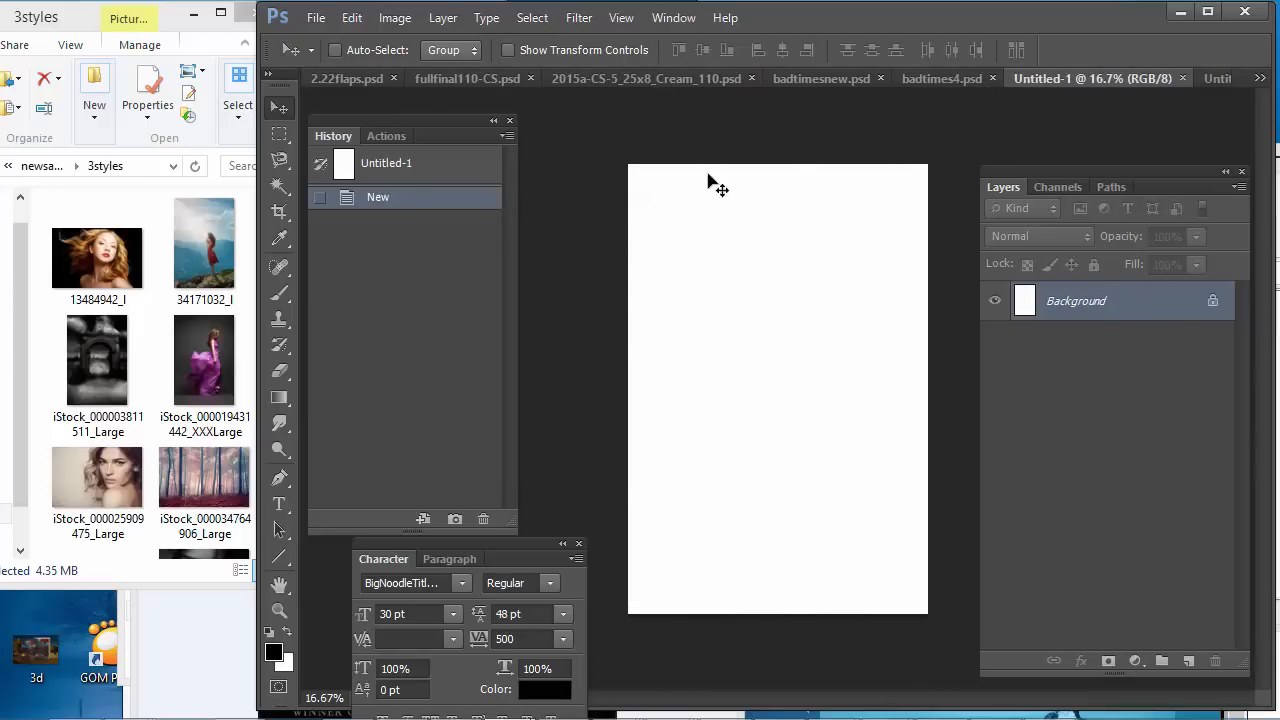
{"action": "mouse_move", "coordinate": [898, 311]}
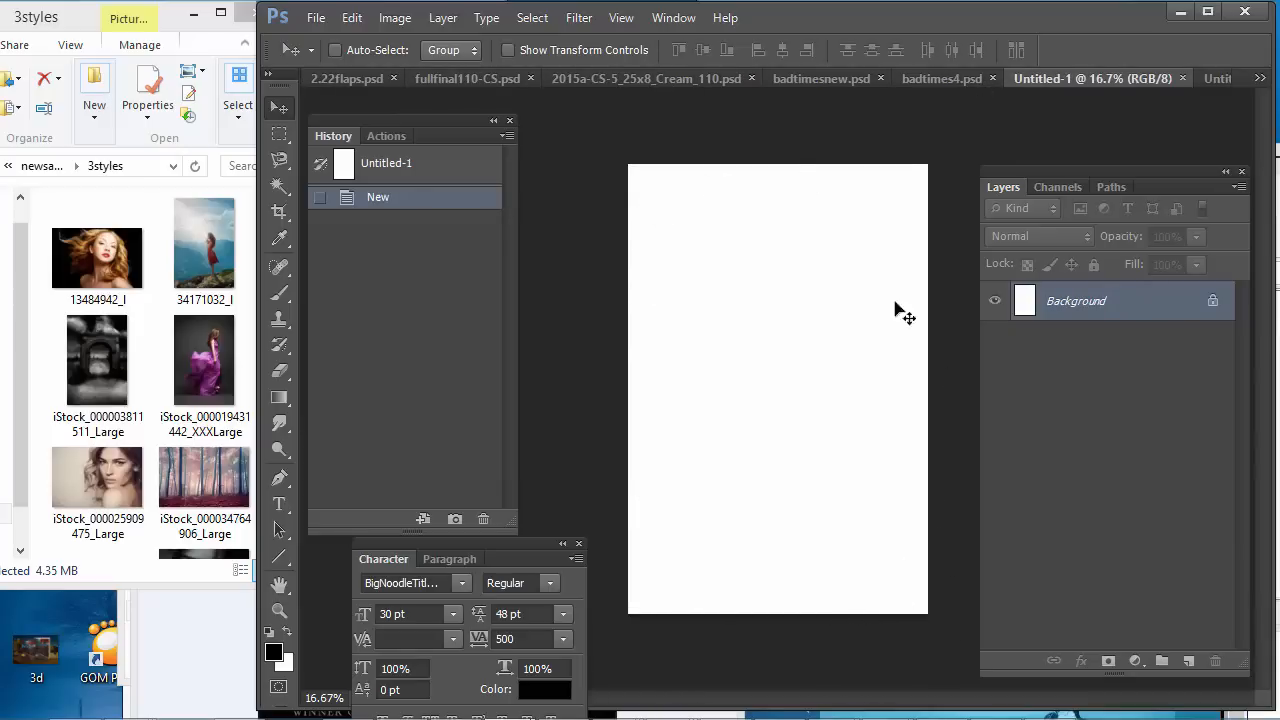
{"action": "mouse_move", "coordinate": [748, 173]}
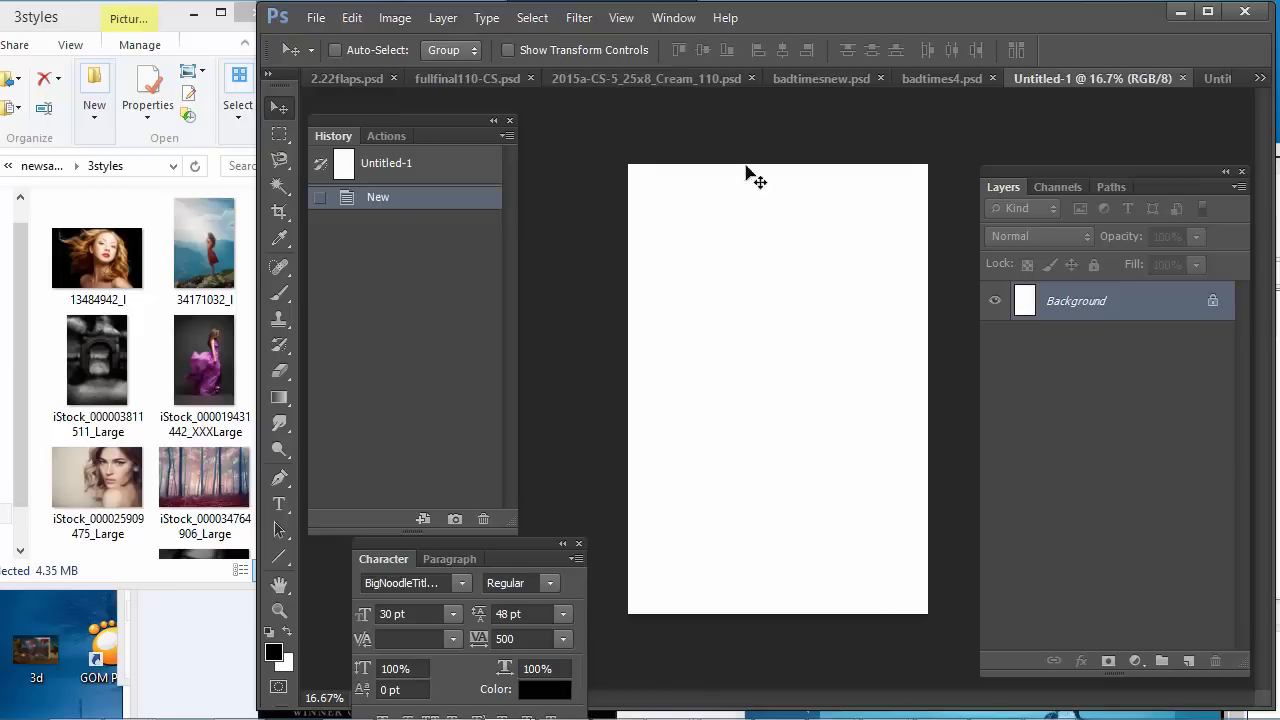
{"action": "mouse_move", "coordinate": [830, 240]}
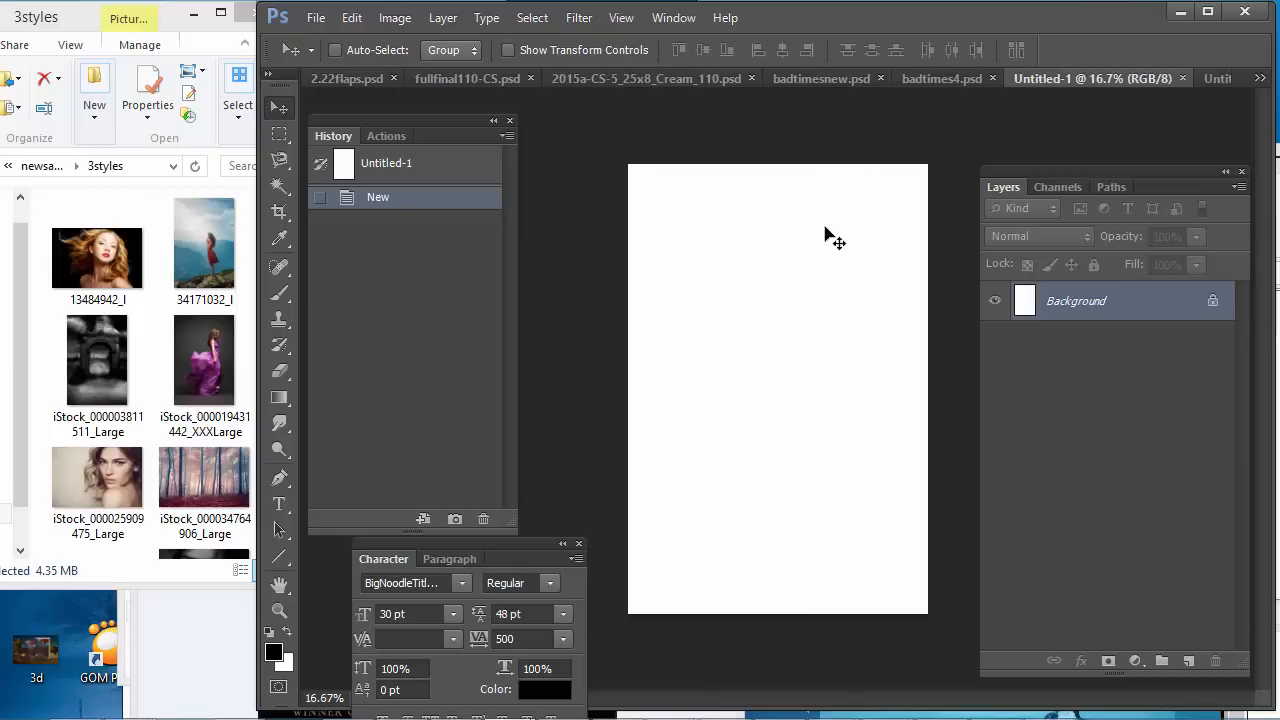
{"action": "mouse_move", "coordinate": [678, 160]}
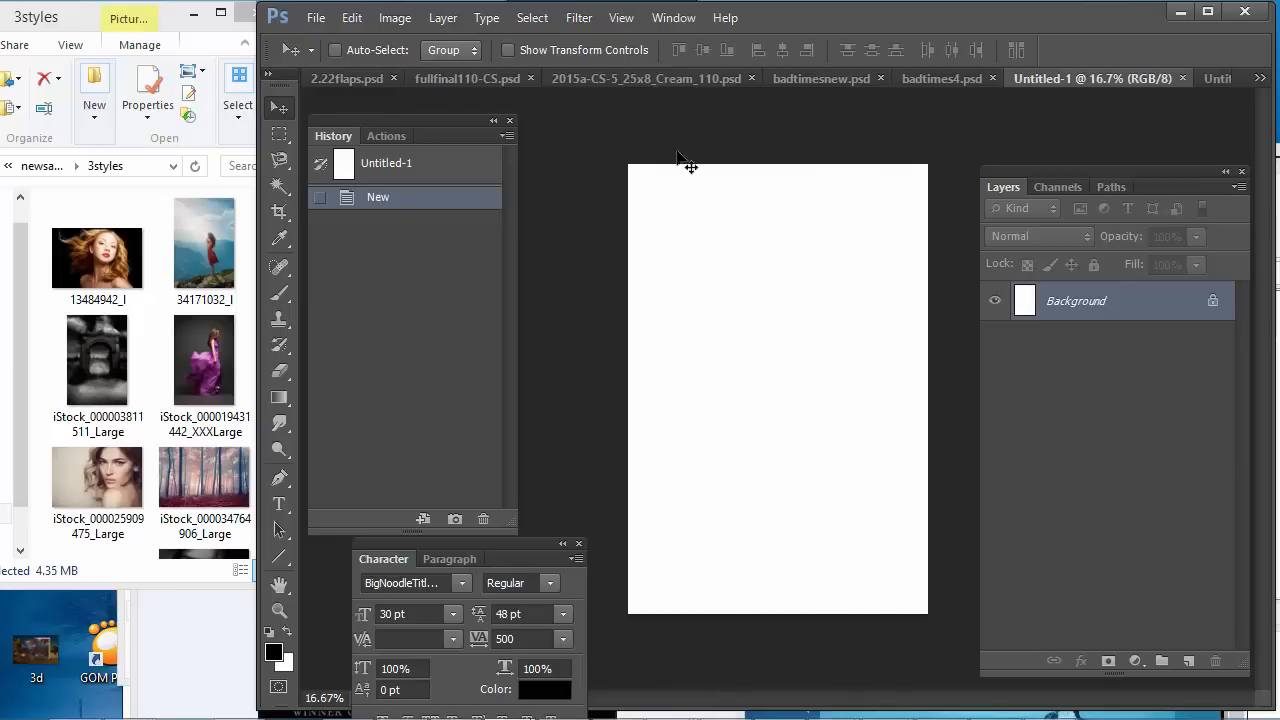
{"action": "mouse_move", "coordinate": [330, 675]}
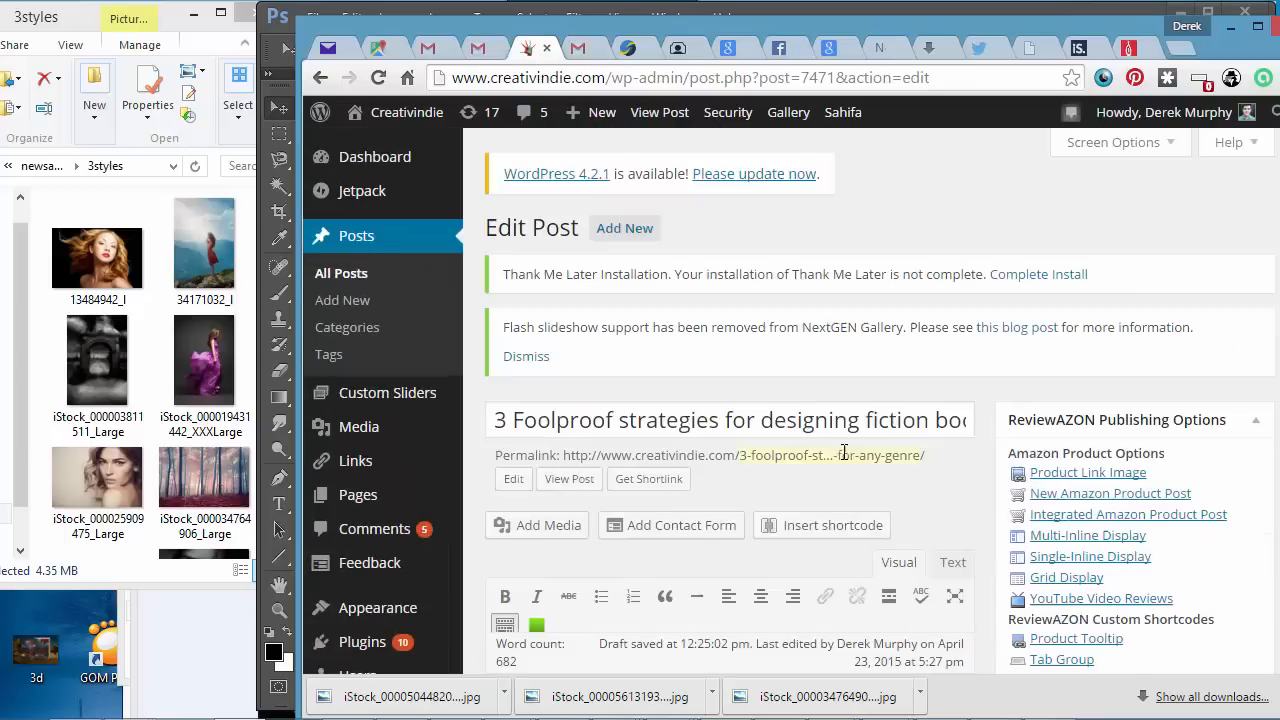
Step: Scroll down through the WordPress post's 'Option One' example covers
{"action": "scroll", "scroll_direction": "down", "scroll_amount": 3}
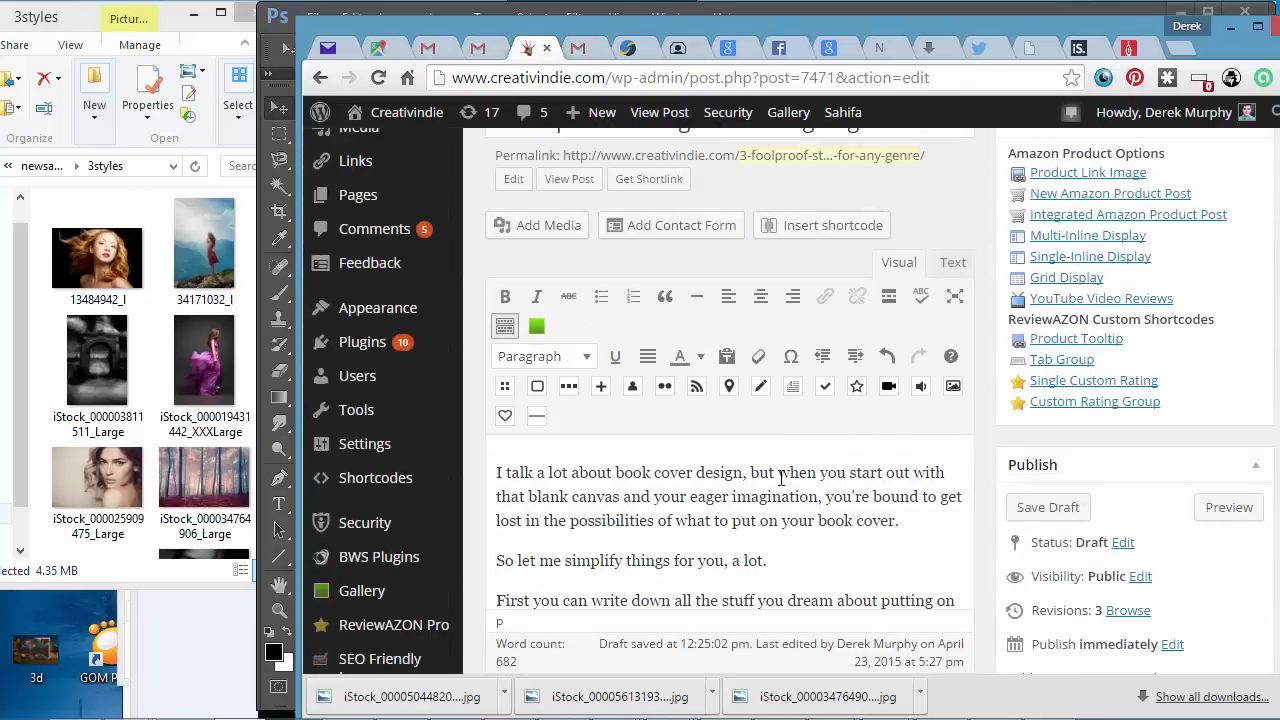
{"action": "scroll", "scroll_direction": "down", "scroll_amount": 3}
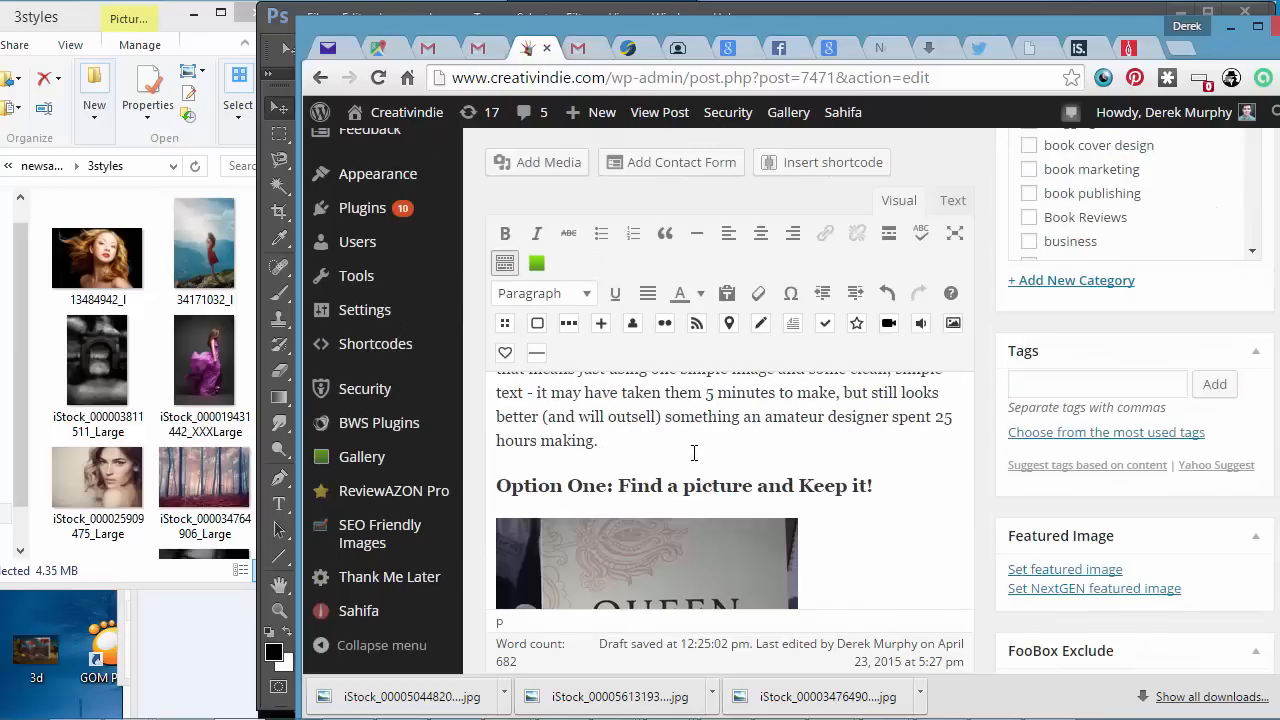
{"action": "scroll", "scroll_direction": "down", "scroll_amount": 3}
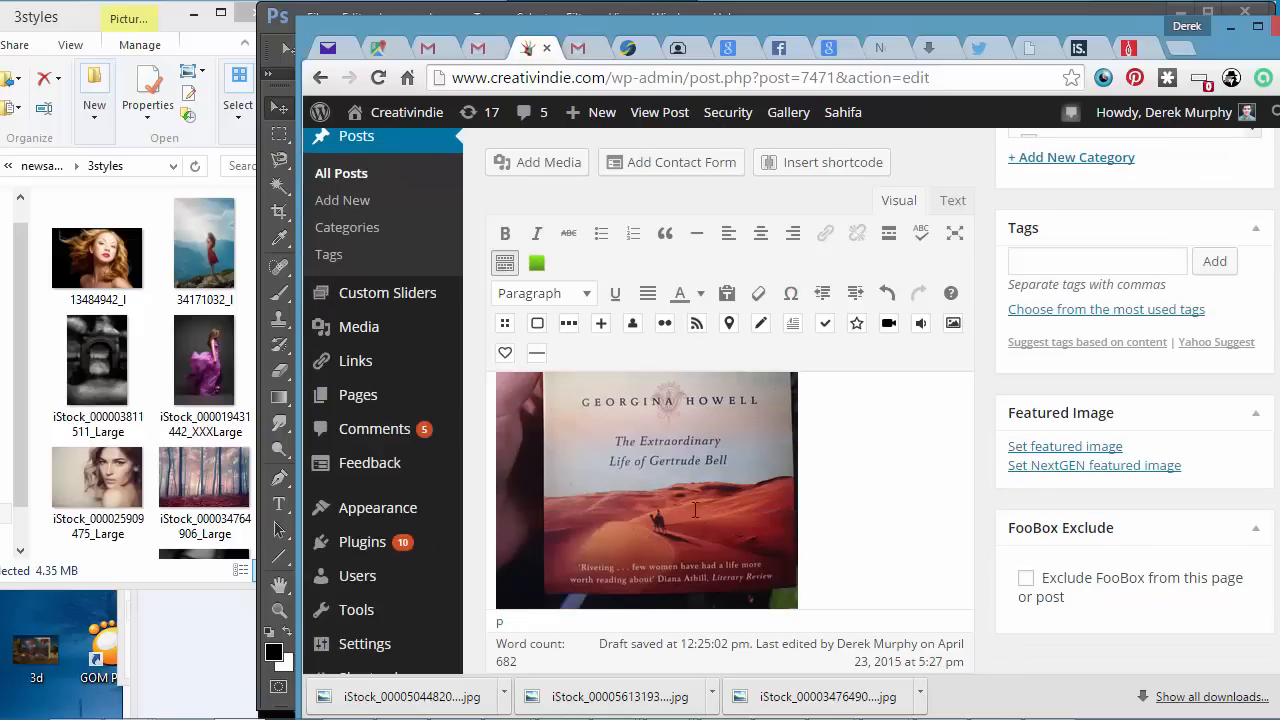
{"action": "scroll", "scroll_direction": "down", "scroll_amount": 3}
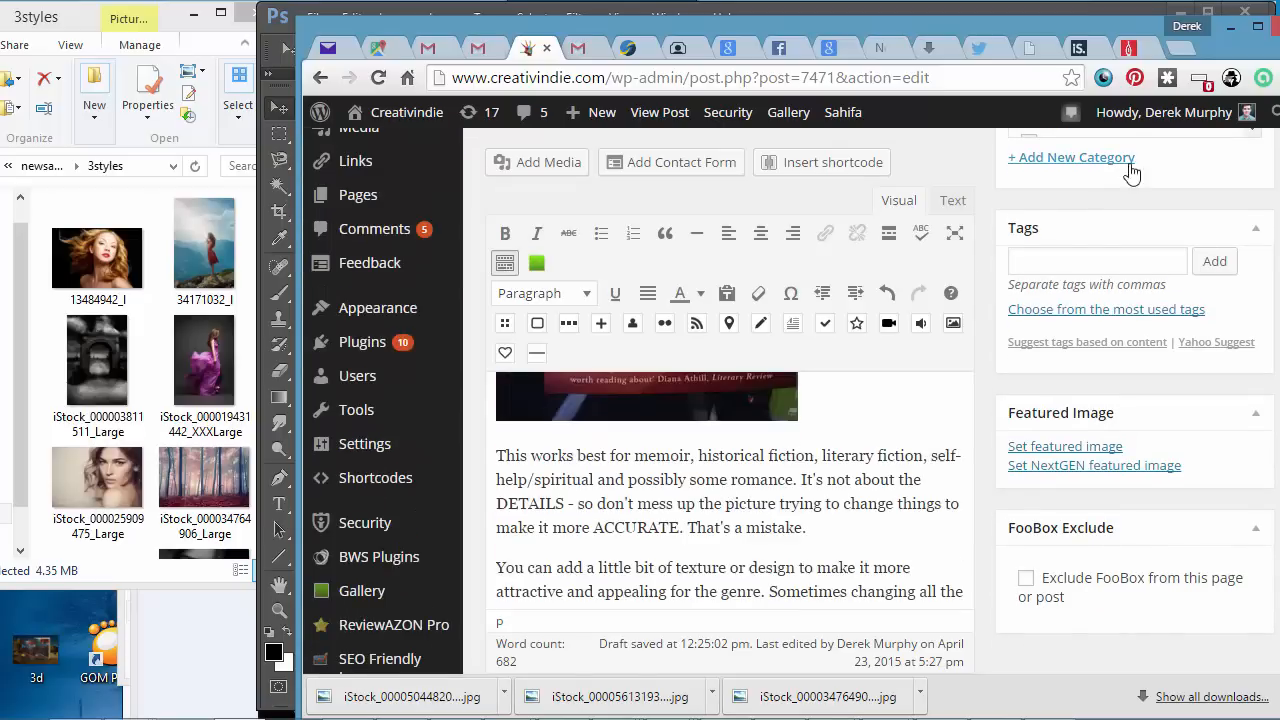
{"action": "mouse_move", "coordinate": [629, 469]}
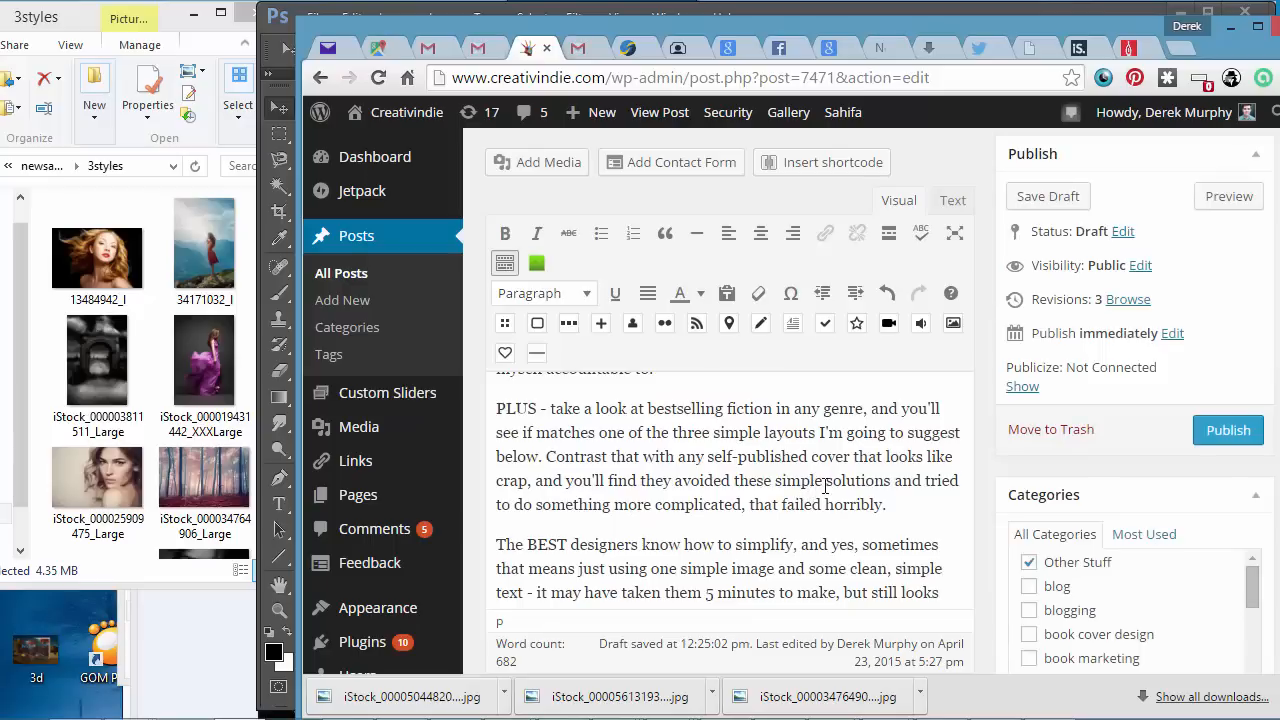
{"action": "scroll", "scroll_direction": "down", "scroll_amount": 3}
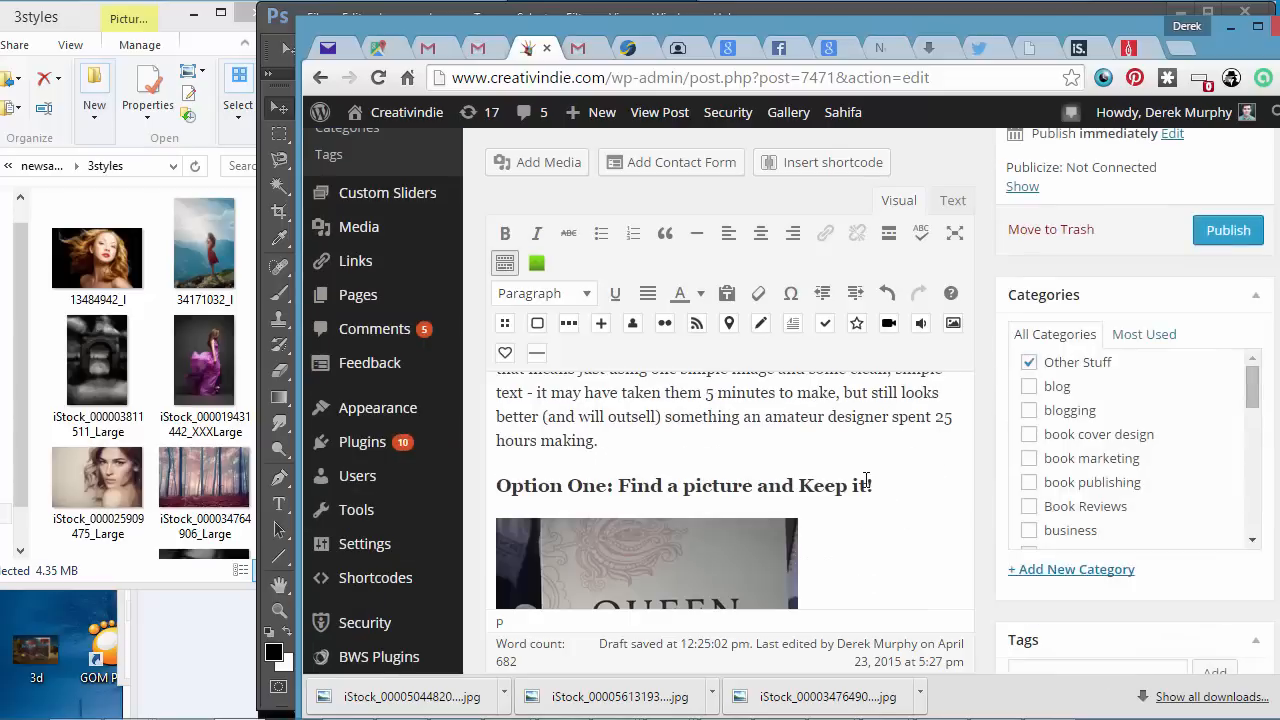
{"action": "scroll", "scroll_direction": "down", "scroll_amount": 3}
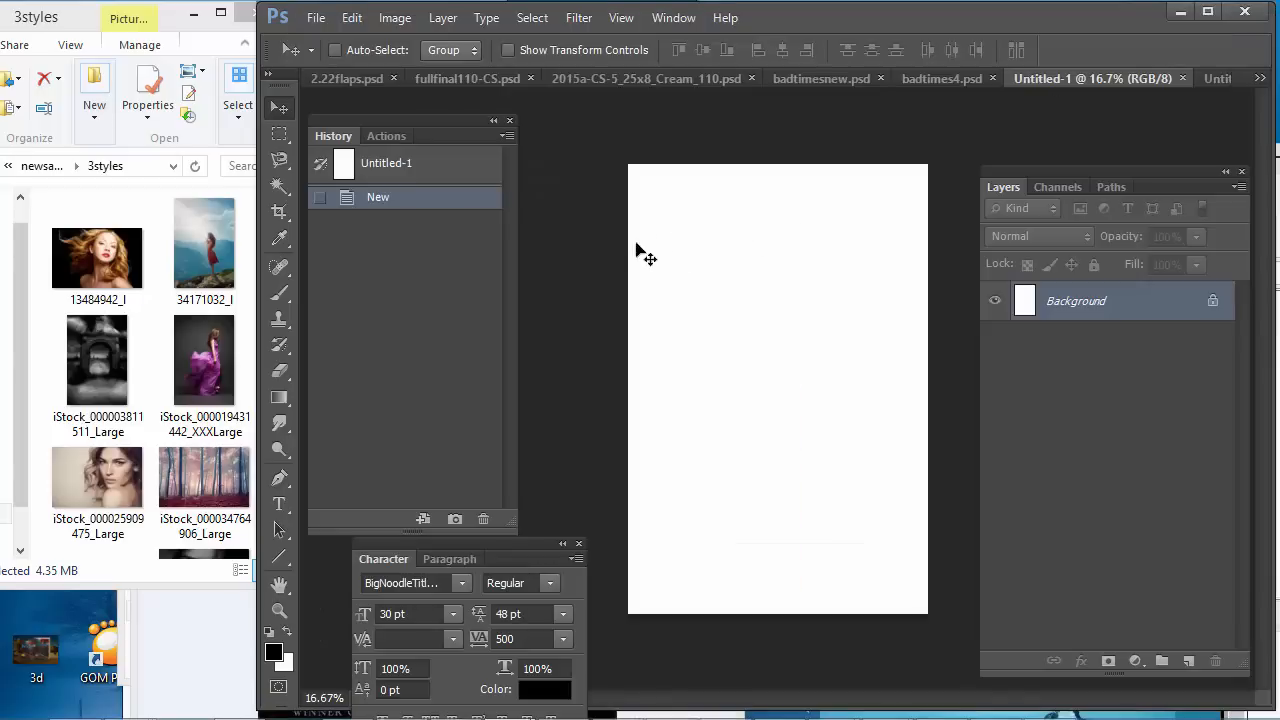
{"action": "left_click", "coordinate": [204, 360]}
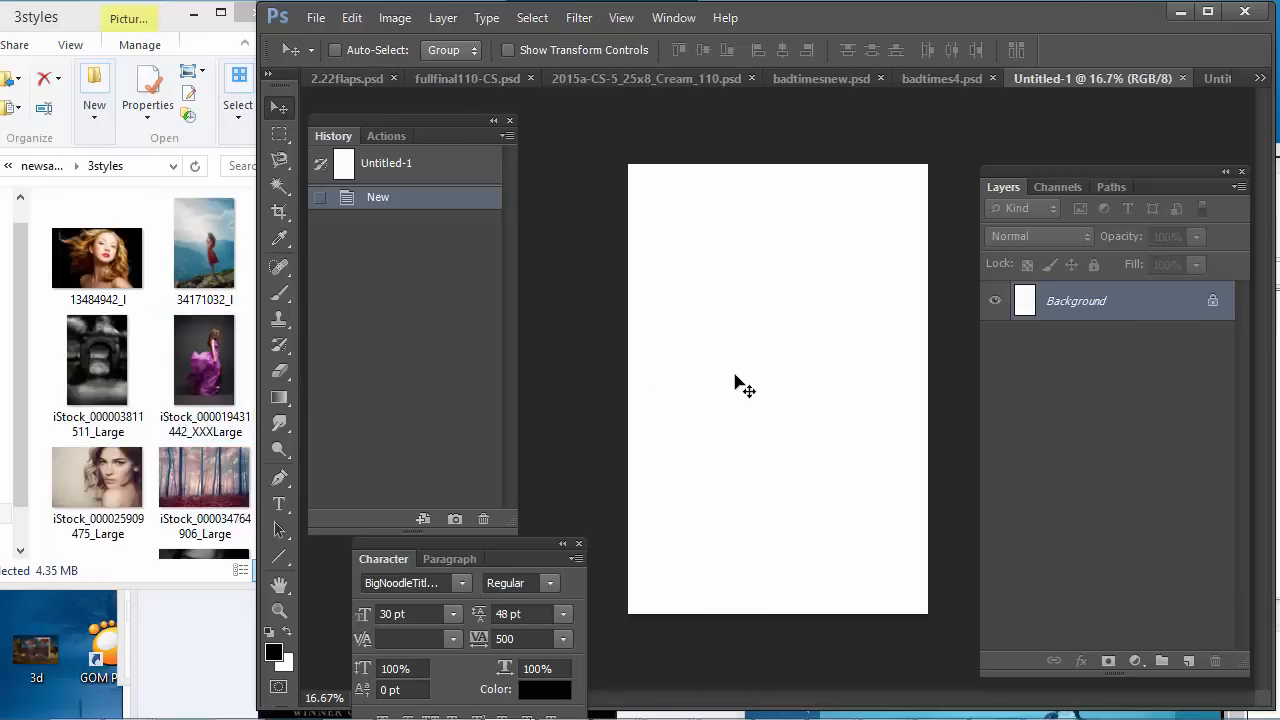
{"action": "mouse_move", "coordinate": [697, 340]}
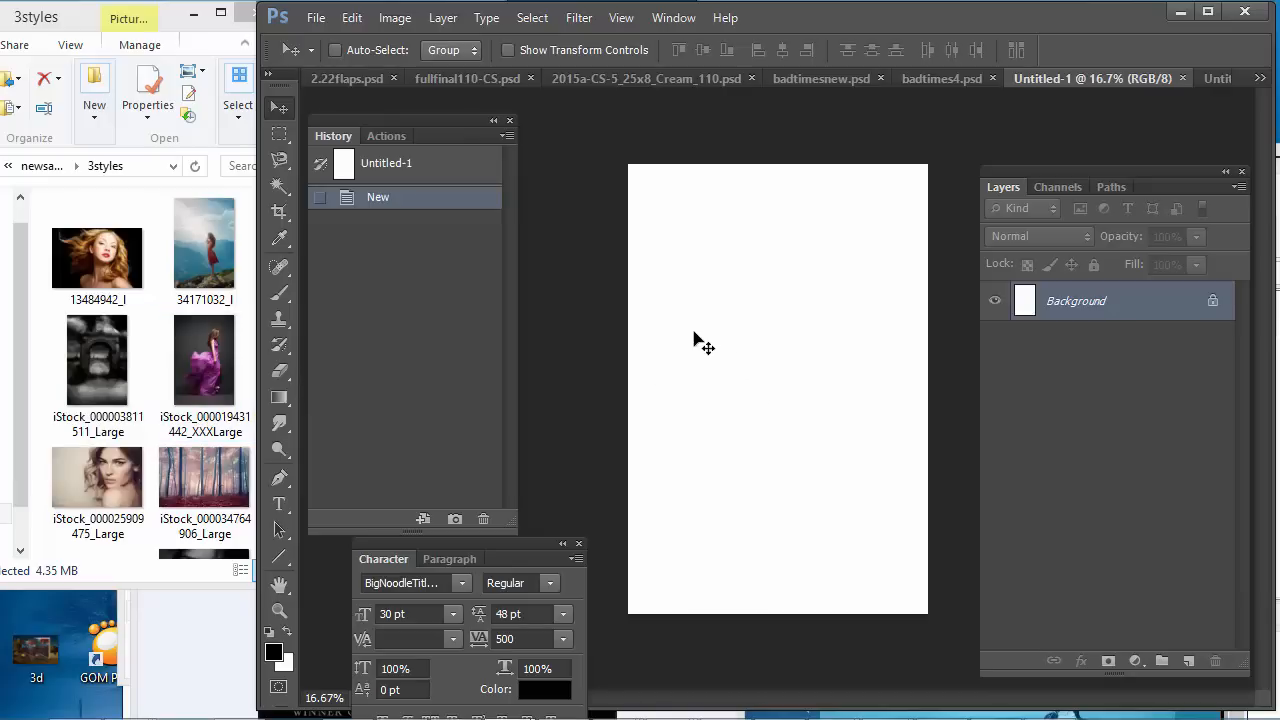
{"action": "mouse_move", "coordinate": [608, 268]}
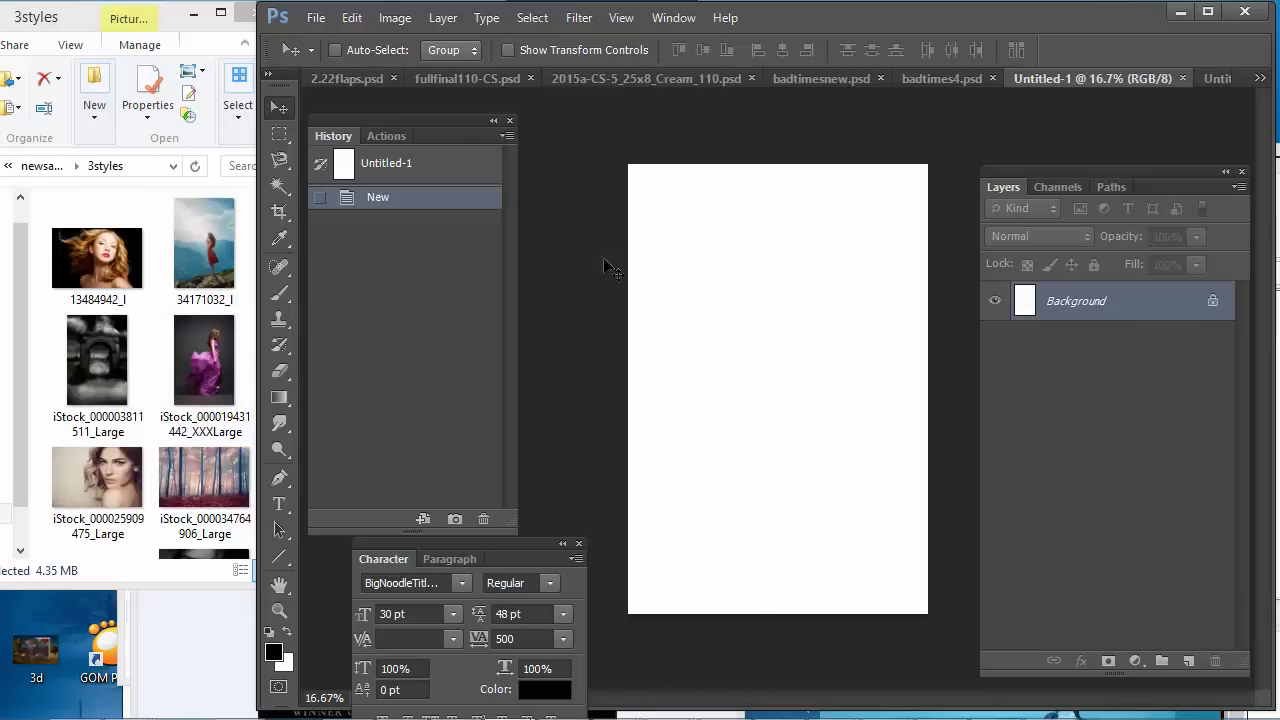
Step: Bring the 3styles stock-photo folder forward, then return to the WordPress post
{"action": "left_click", "coordinate": [205, 360]}
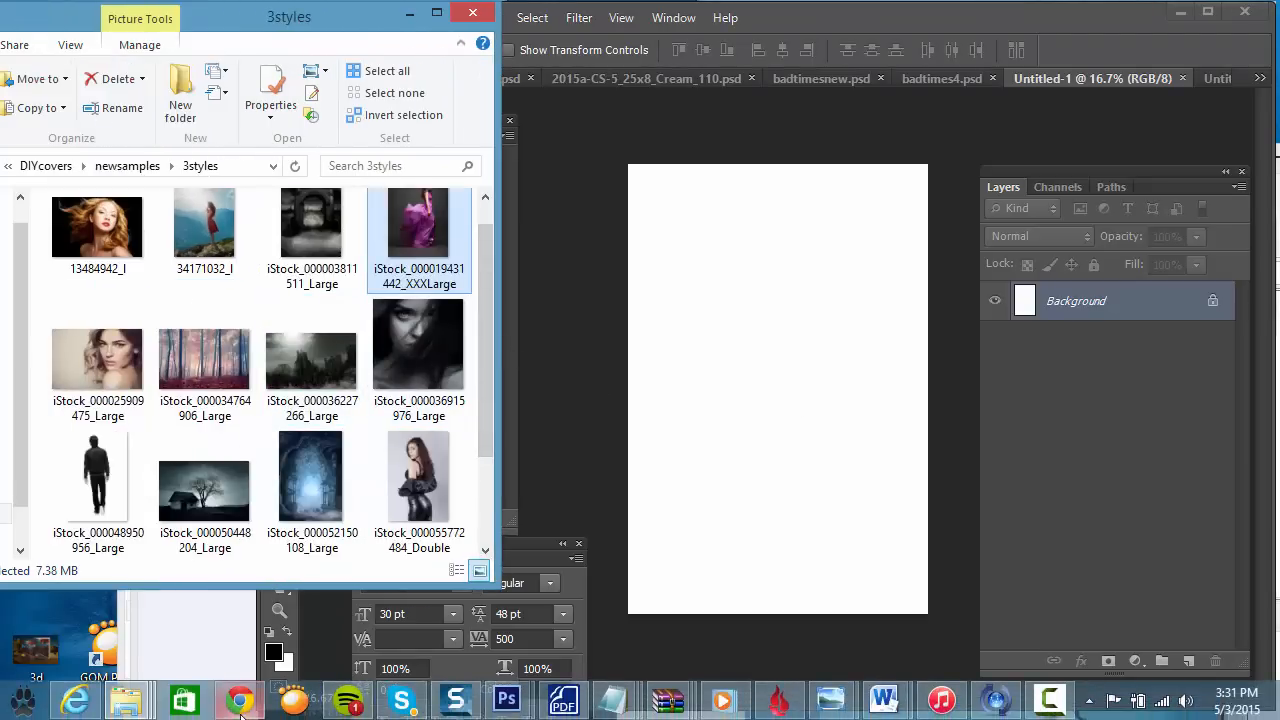
{"action": "left_click", "coordinate": [238, 699]}
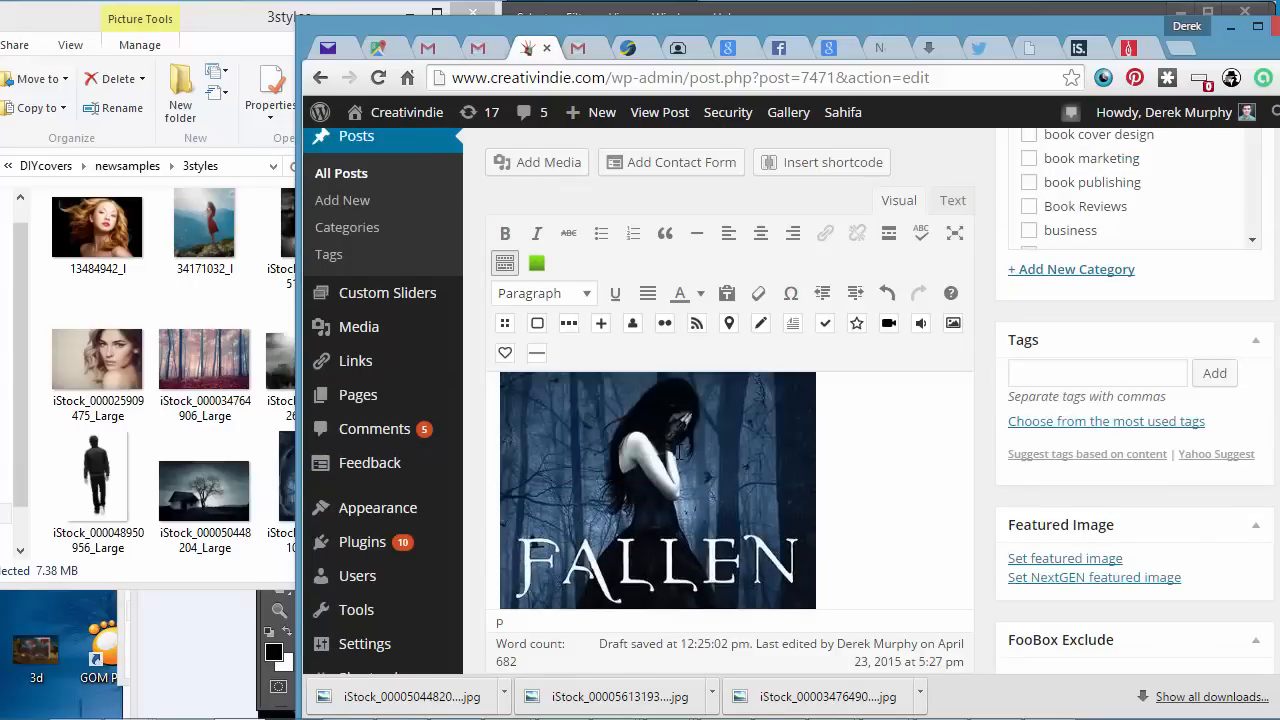
{"action": "mouse_move", "coordinate": [704, 468]}
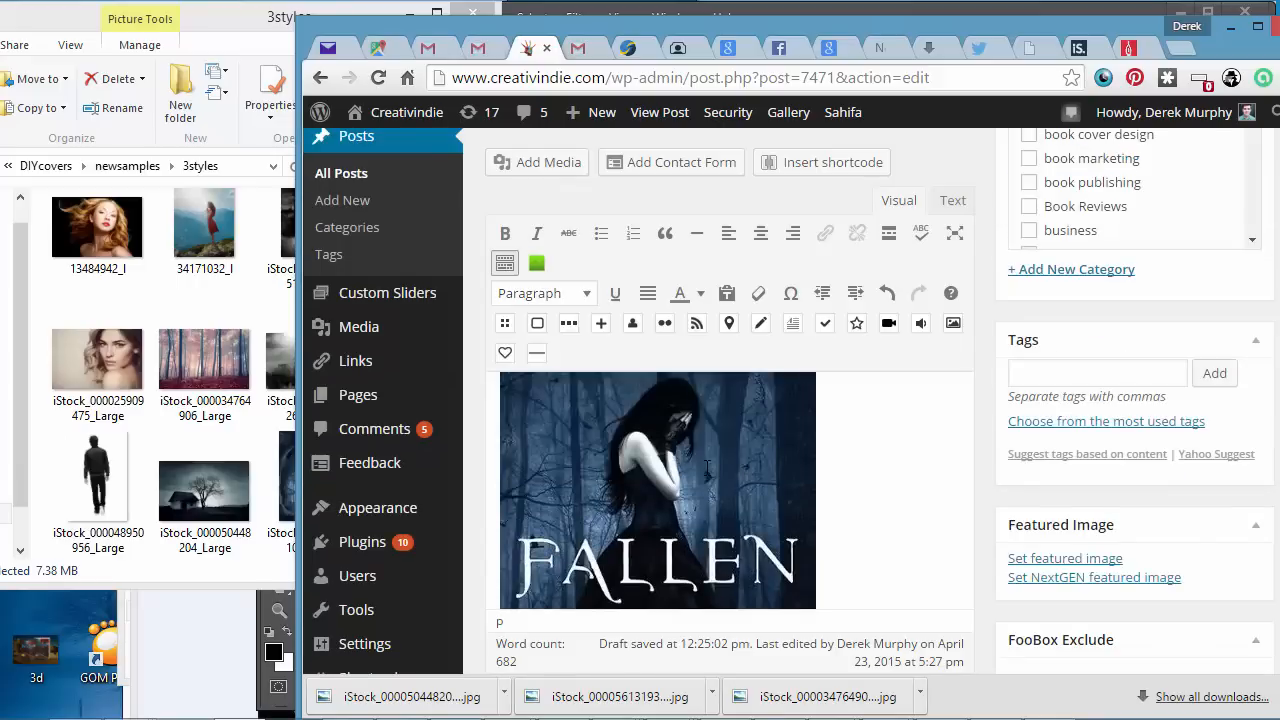
{"action": "mouse_move", "coordinate": [724, 465]}
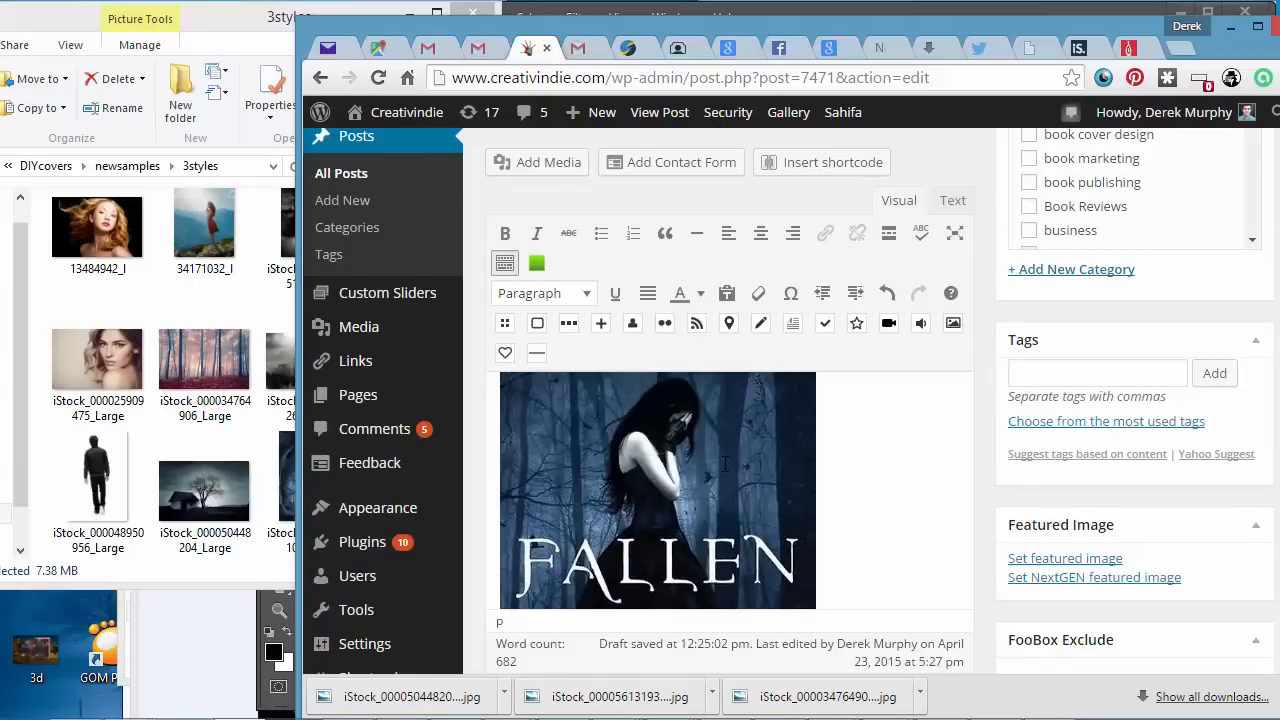
{"action": "mouse_move", "coordinate": [743, 462]}
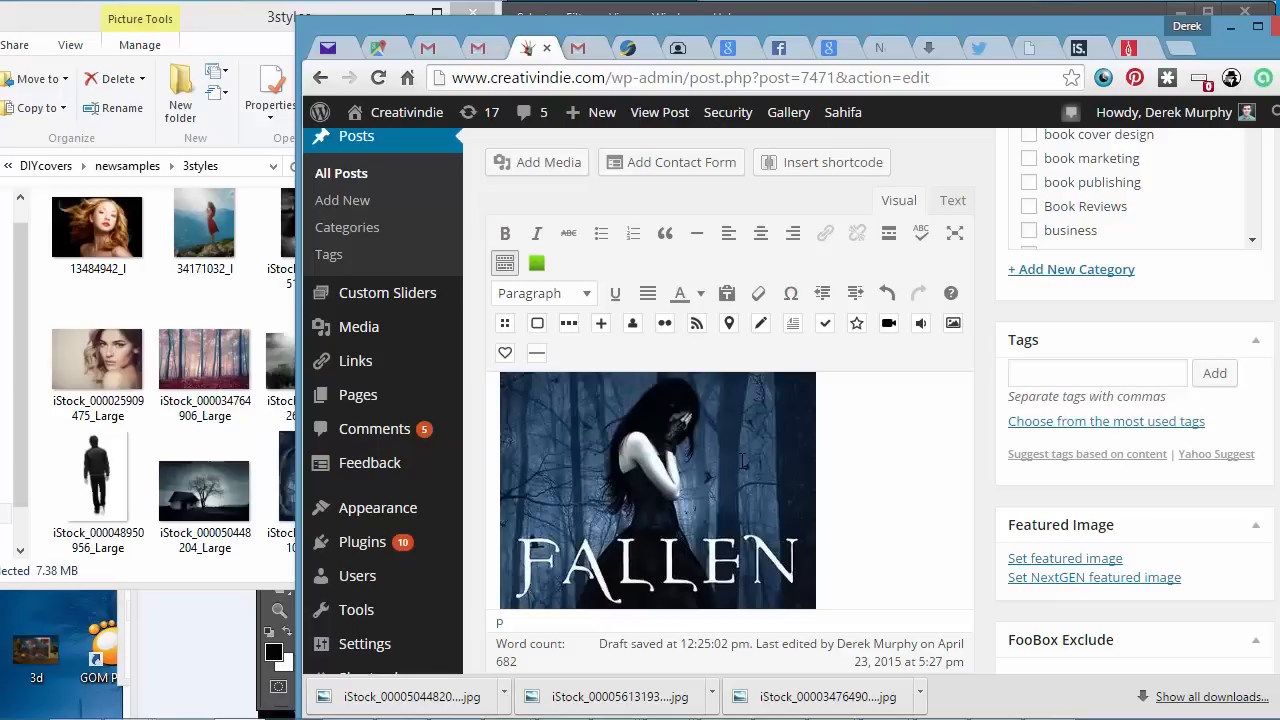
{"action": "mouse_move", "coordinate": [670, 475]}
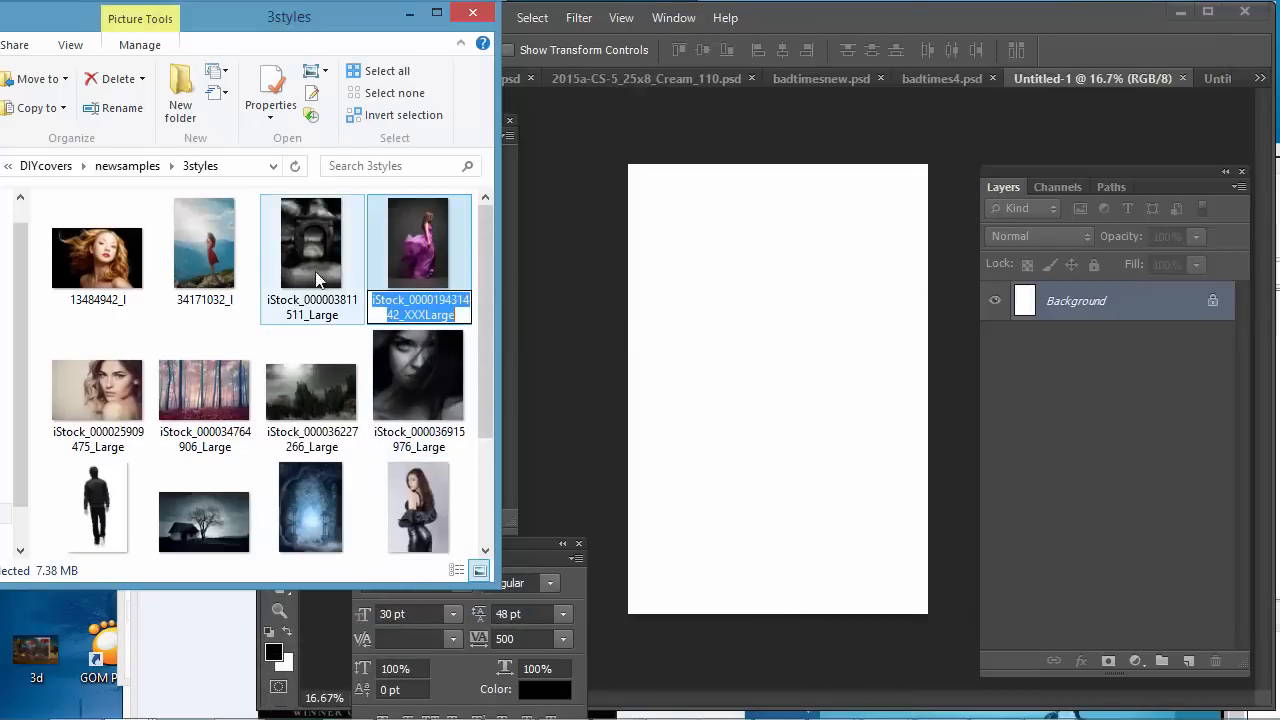
Step: Scroll to the red forest and house-and-tree stock photos for placing
{"action": "scroll", "scroll_direction": "down", "scroll_amount": 3}
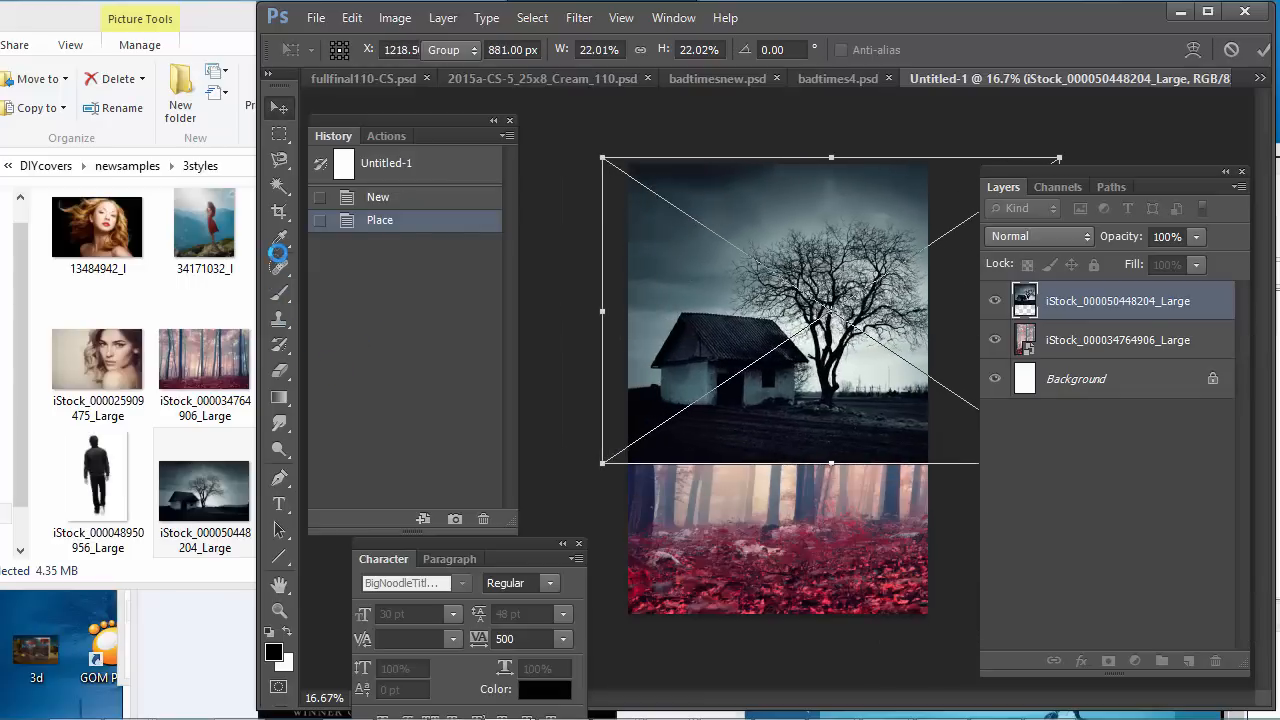
Step: Confirm the house-and-tree photo placement and paint the red forest ground dark
{"action": "key", "text": "Enter"}
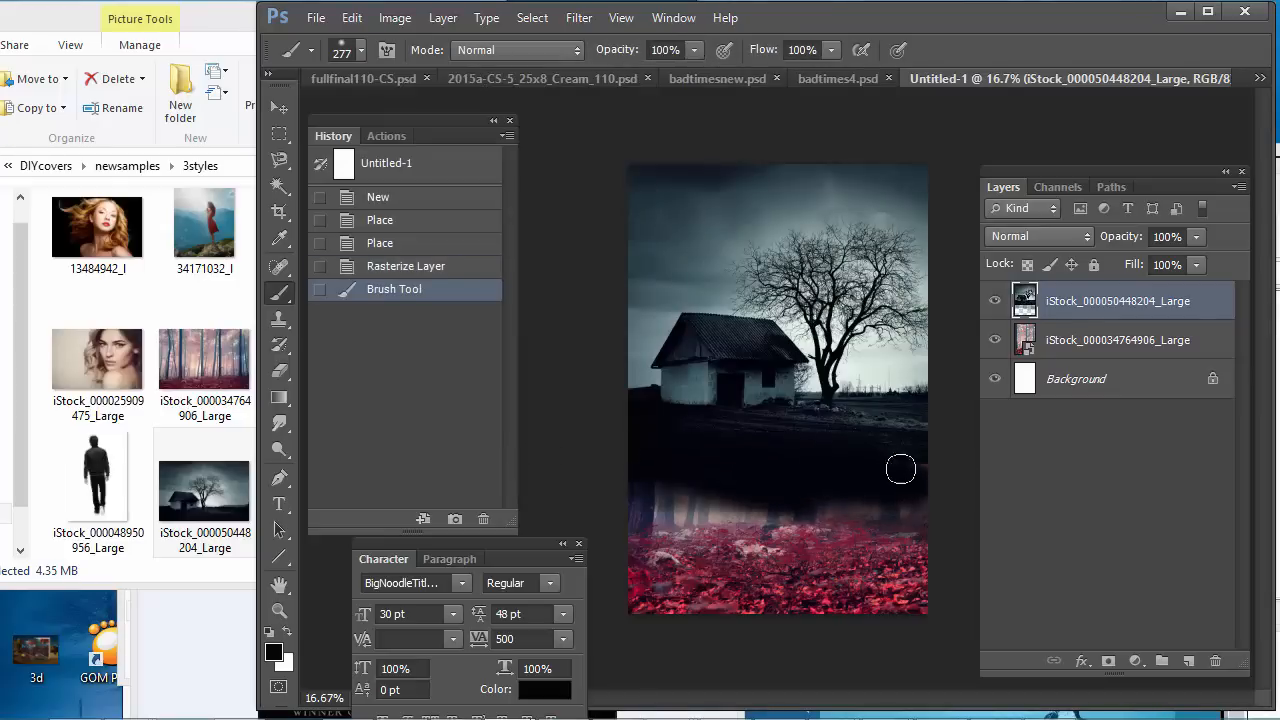
{"action": "left_click_drag", "start_coordinate": [900, 469], "coordinate": [617, 535]}
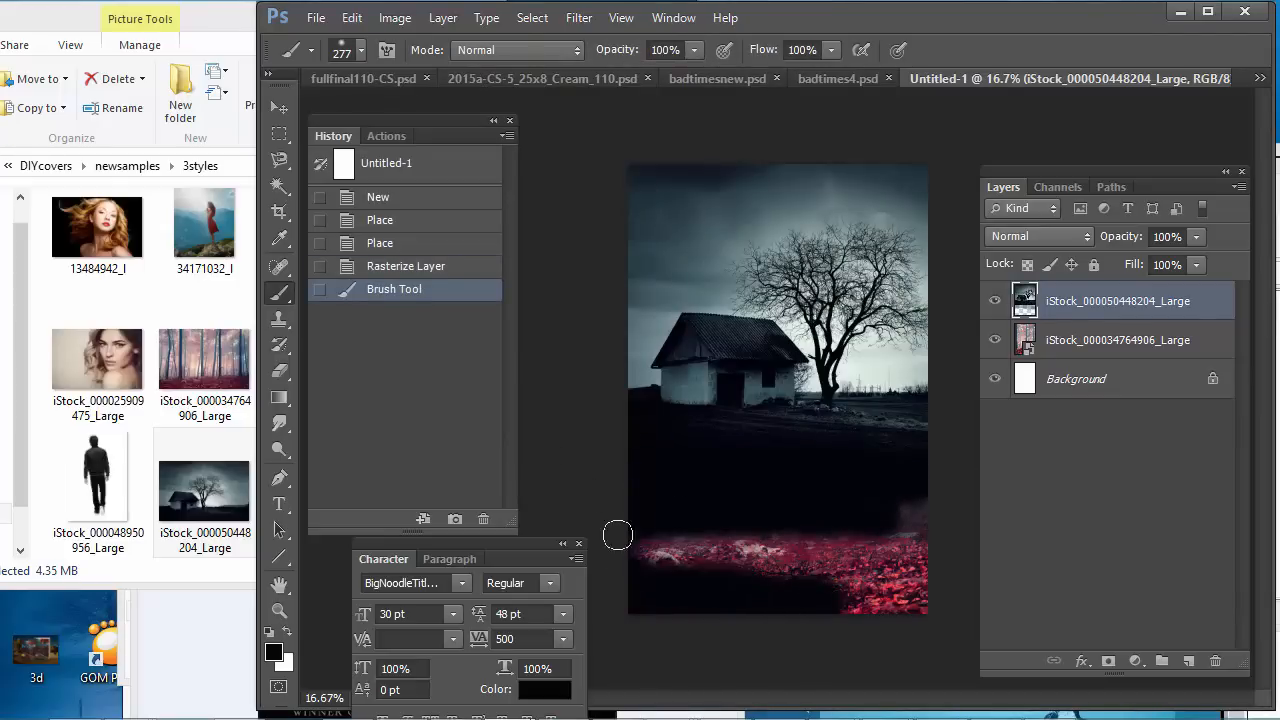
{"action": "left_click_drag", "start_coordinate": [617, 535], "coordinate": [870, 511]}
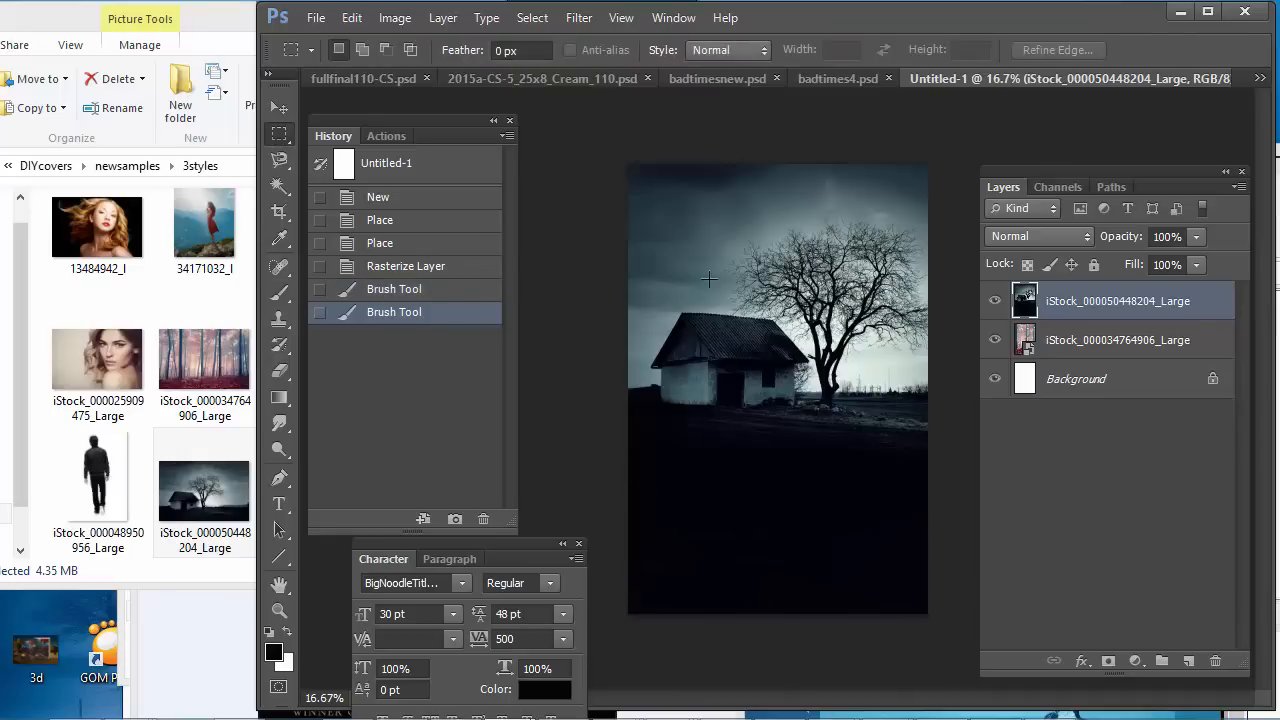
{"action": "mouse_move", "coordinate": [790, 350]}
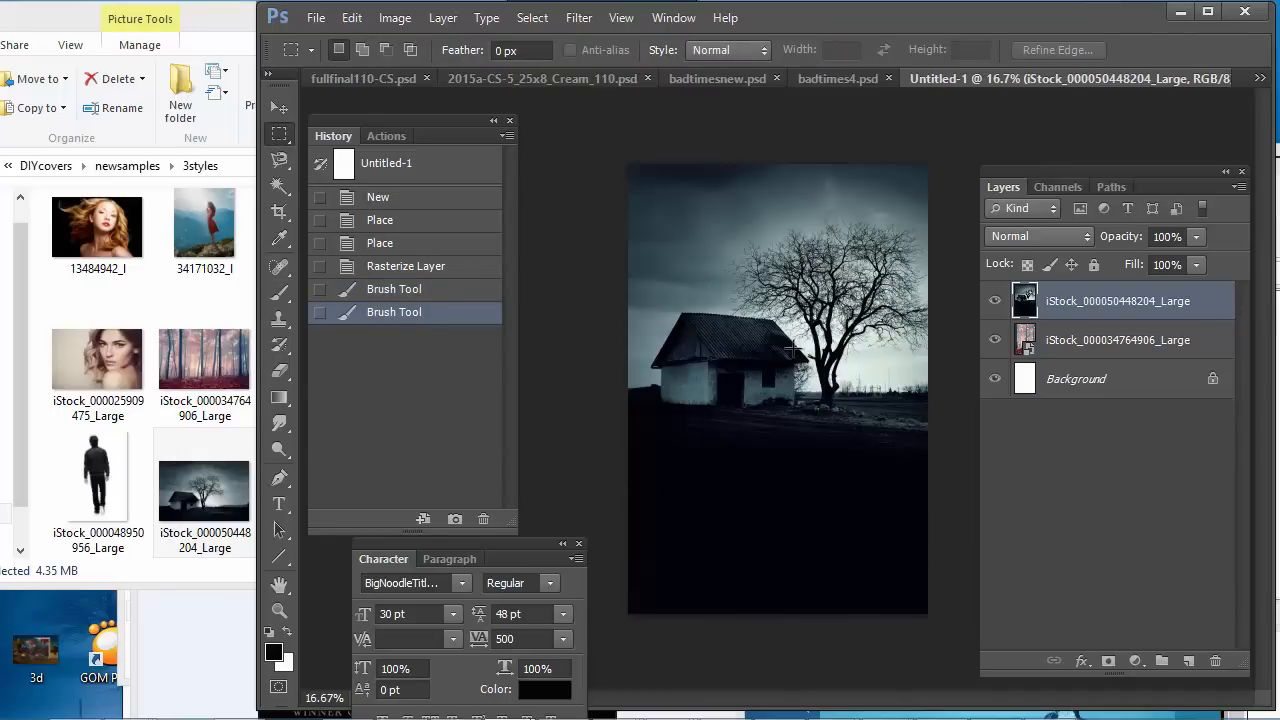
{"action": "mouse_move", "coordinate": [672, 469]}
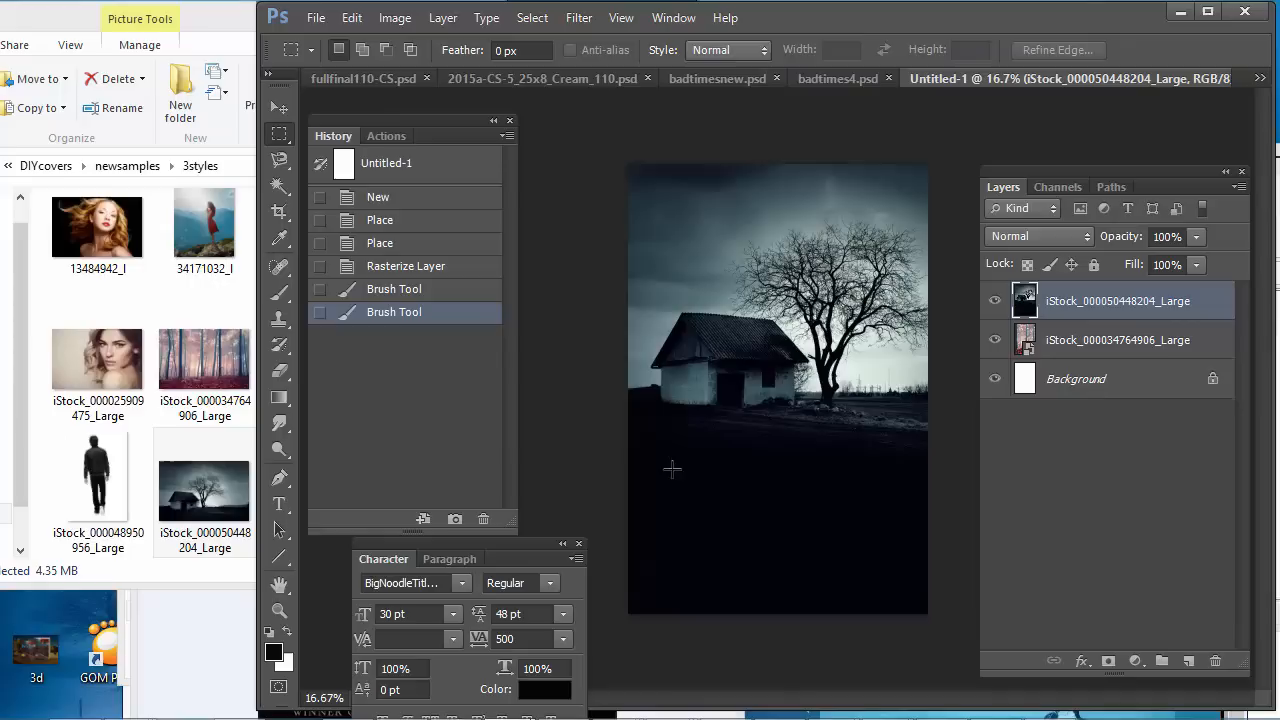
{"action": "mouse_move", "coordinate": [778, 598]}
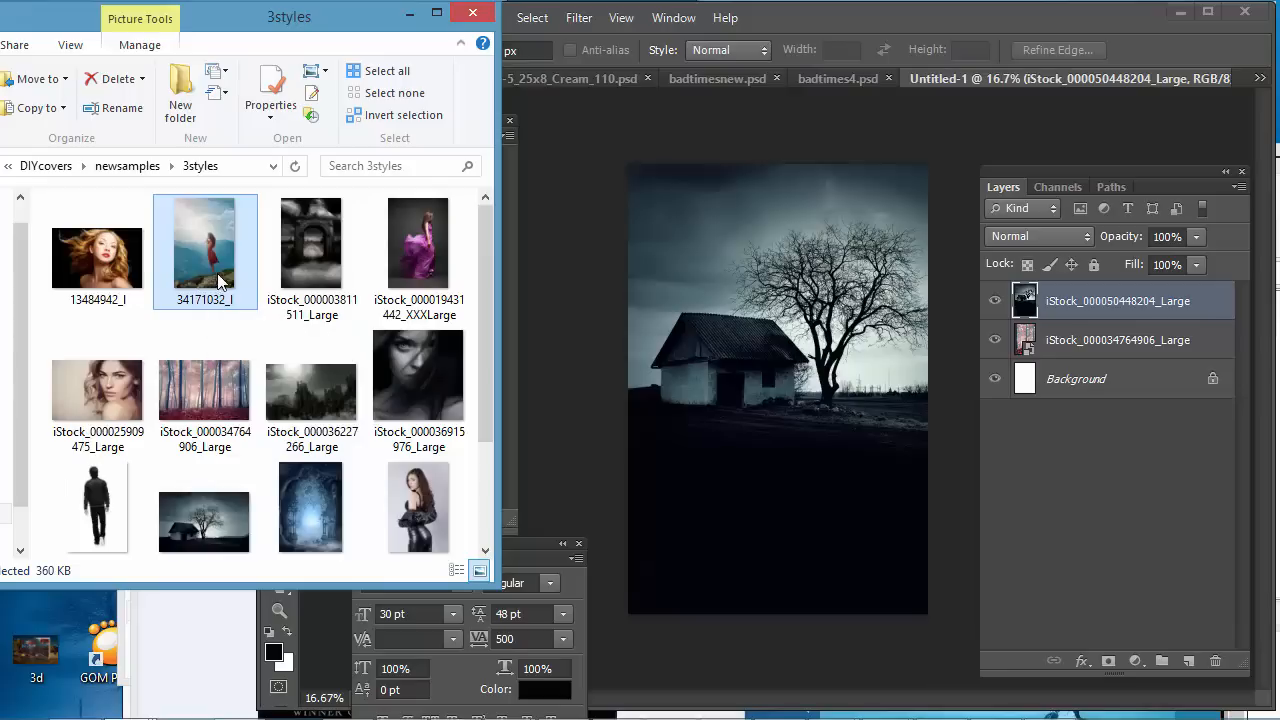
Step: Place the woman-in-red-dress photo and enlarge it to fill the cover
{"action": "scroll", "scroll_direction": "down", "scroll_amount": 3}
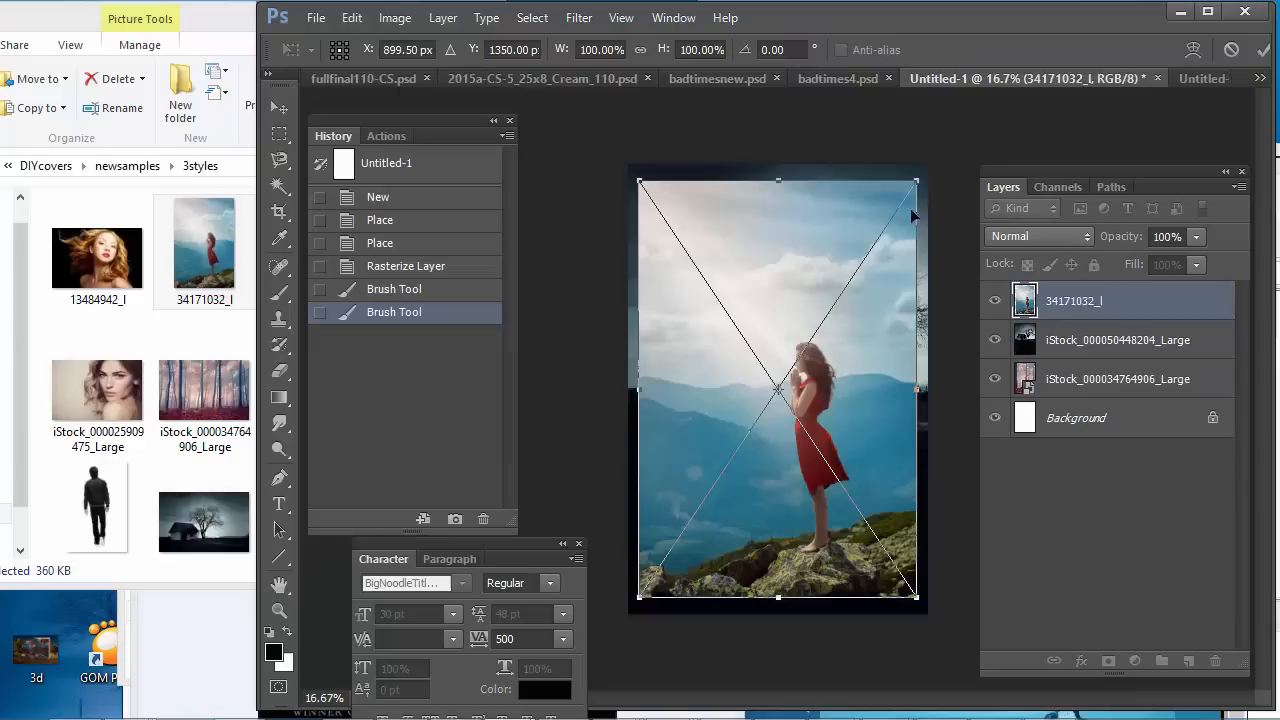
{"action": "left_click_drag", "start_coordinate": [913, 183], "coordinate": [938, 148]}
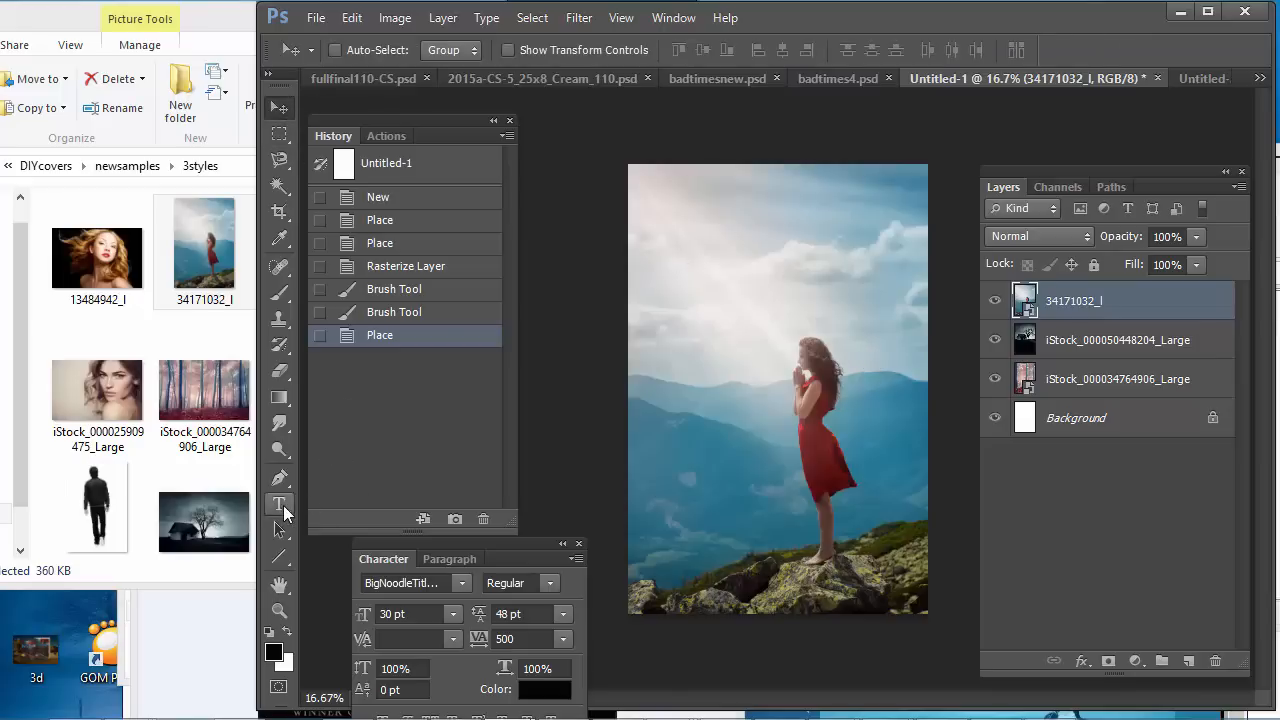
Step: Type the title 'HOW TO LIVE WELL' across the top with the Type tool
{"action": "left_click", "coordinate": [280, 505]}
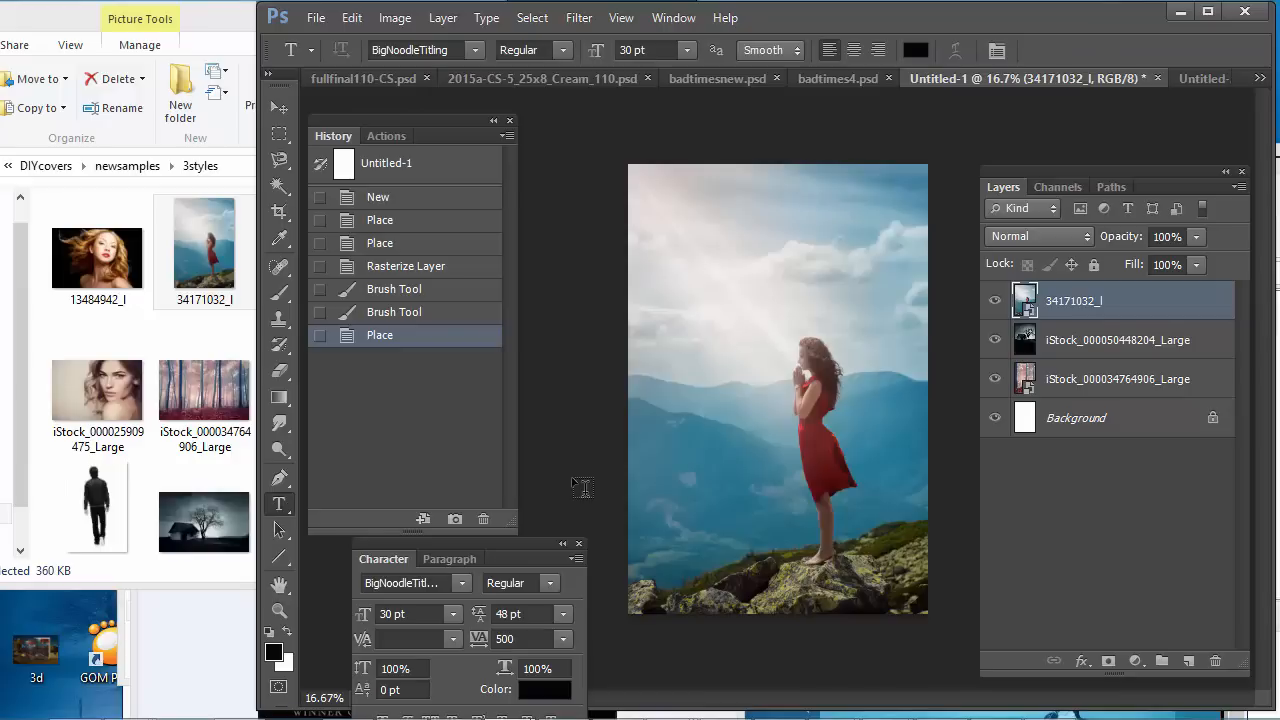
{"action": "mouse_move", "coordinate": [693, 262]}
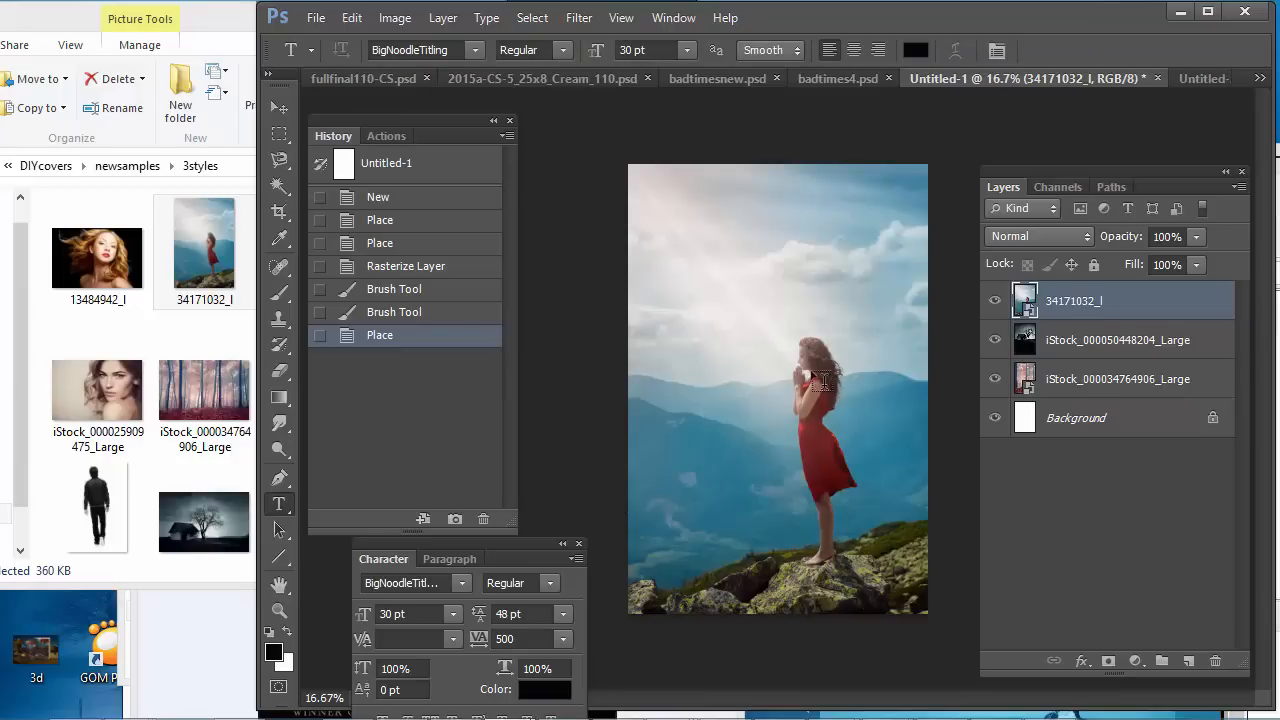
{"action": "mouse_move", "coordinate": [806, 636]}
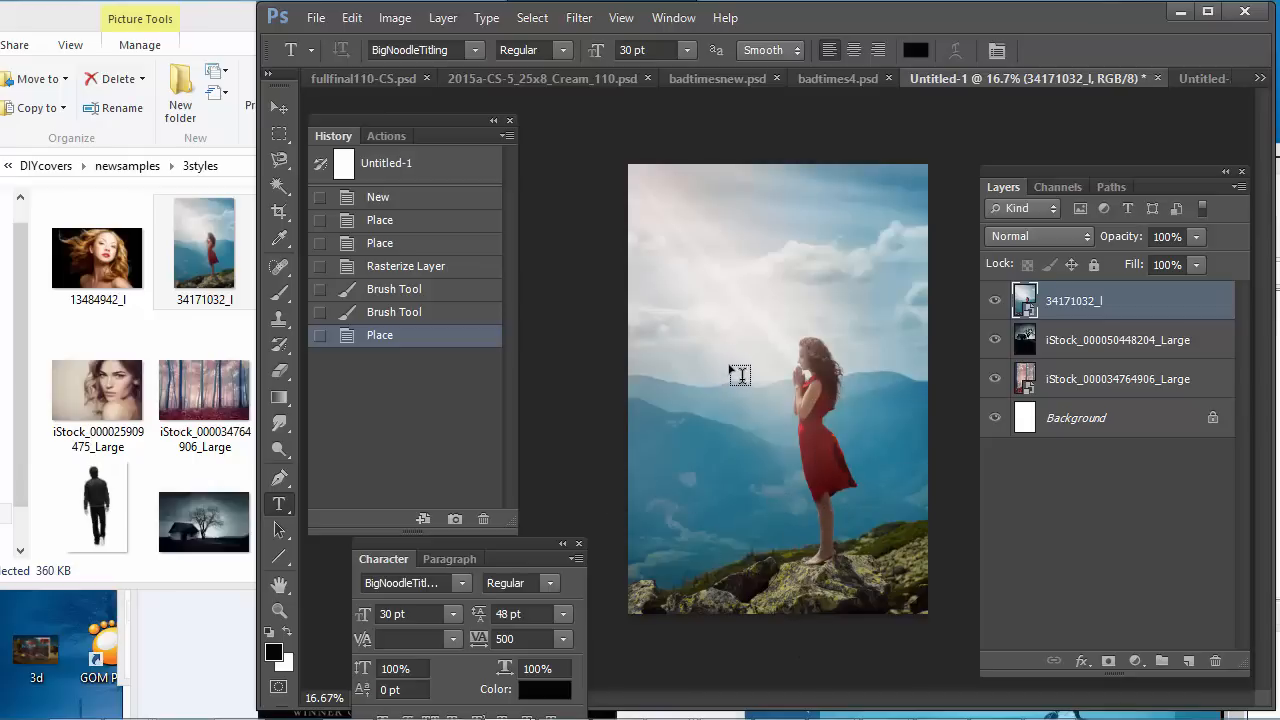
{"action": "mouse_move", "coordinate": [760, 364]}
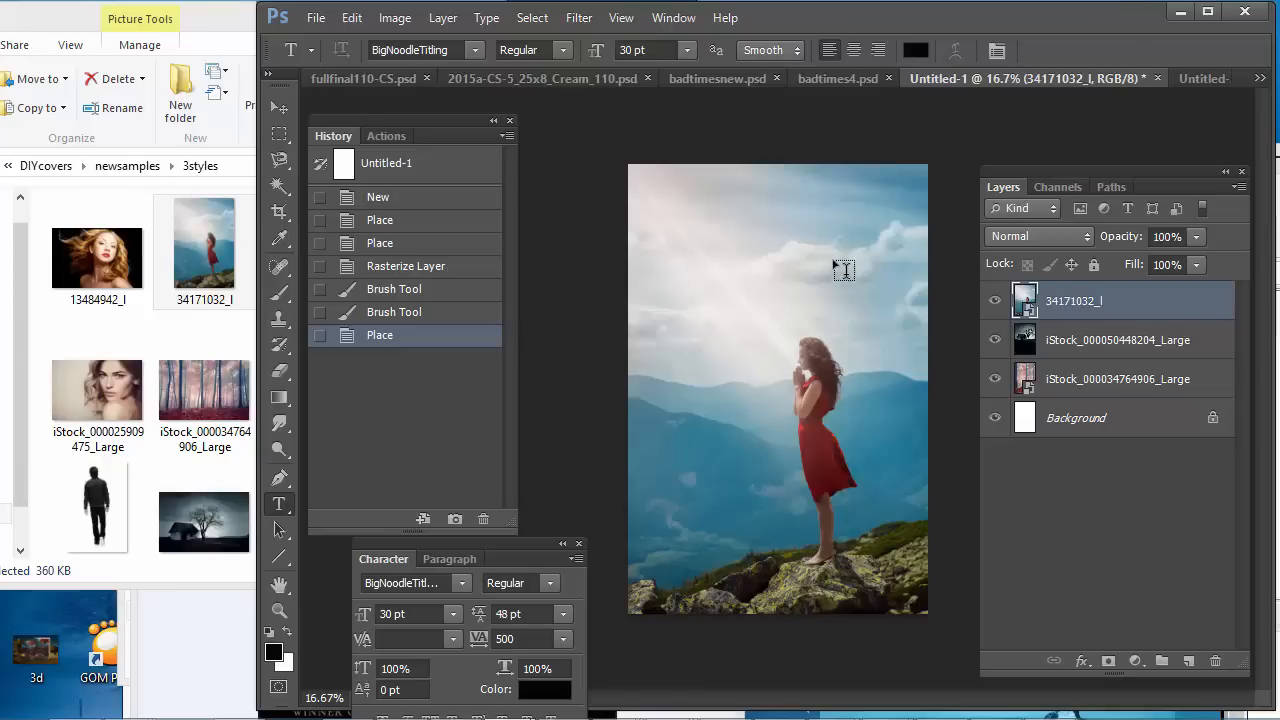
{"action": "mouse_move", "coordinate": [825, 382]}
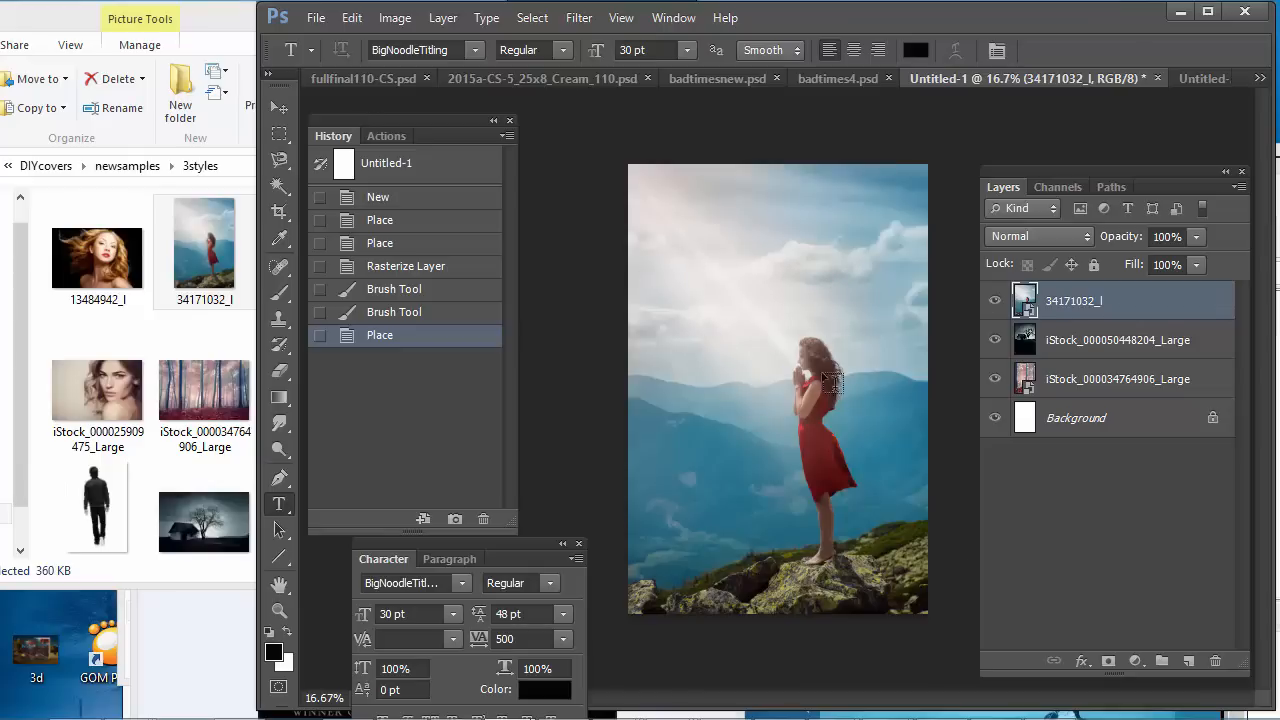
{"action": "mouse_move", "coordinate": [792, 340]}
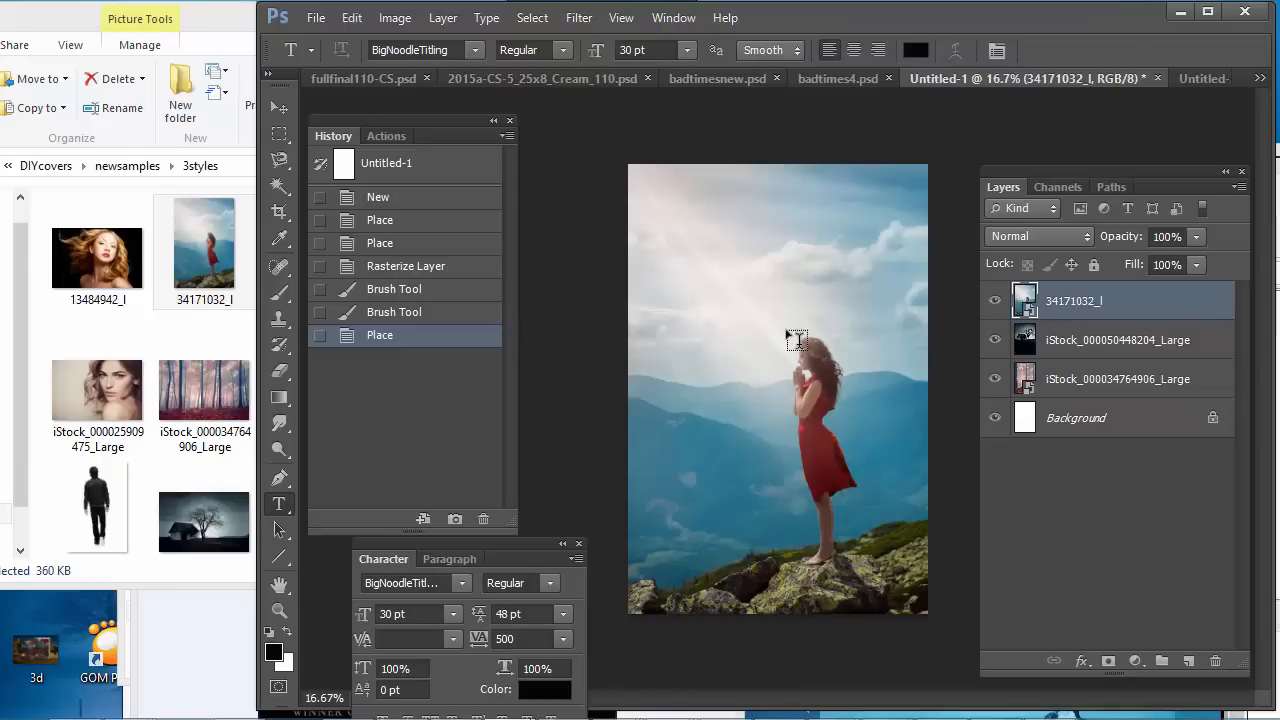
{"action": "mouse_move", "coordinate": [728, 374]}
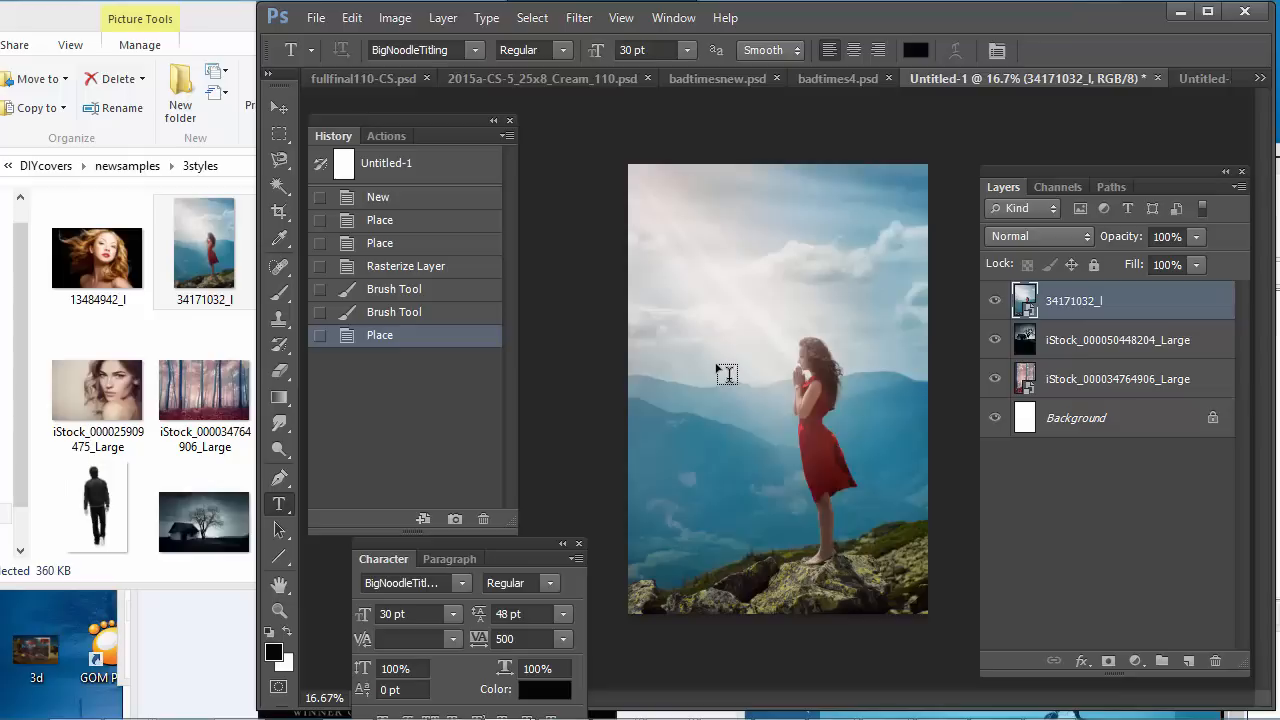
{"action": "mouse_move", "coordinate": [649, 197]}
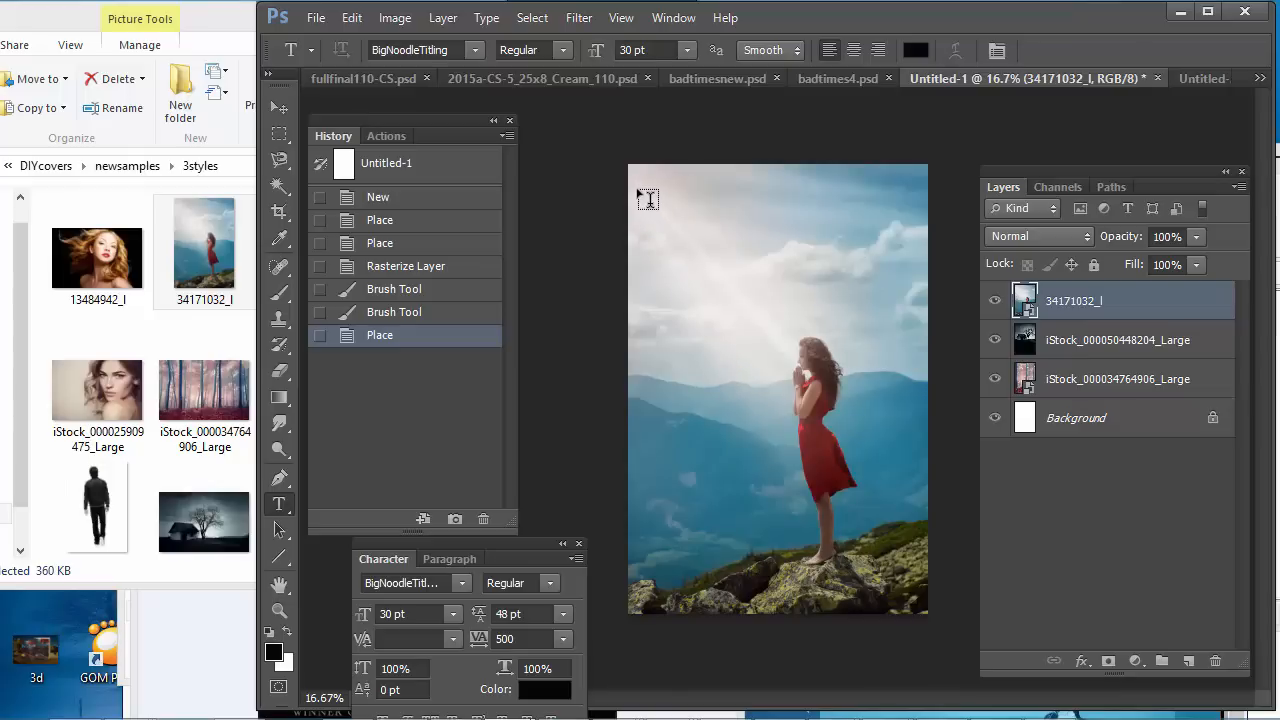
{"action": "mouse_move", "coordinate": [862, 503]}
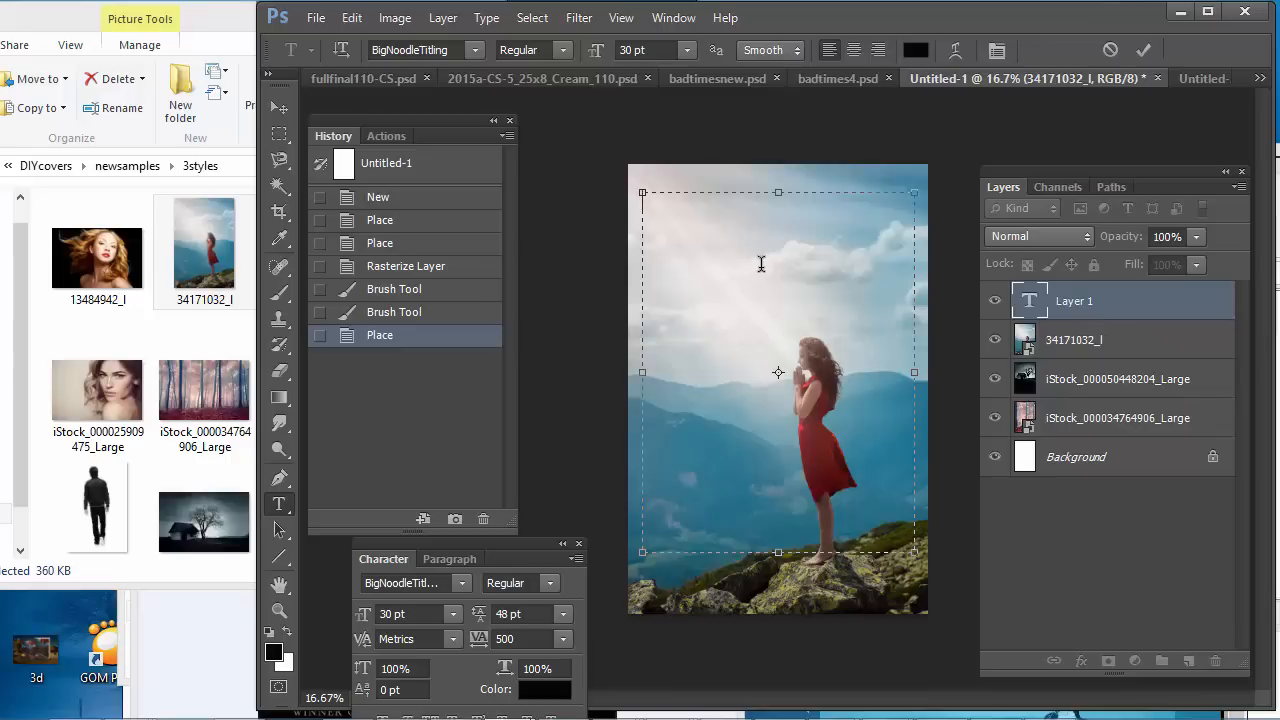
{"action": "mouse_move", "coordinate": [759, 248]}
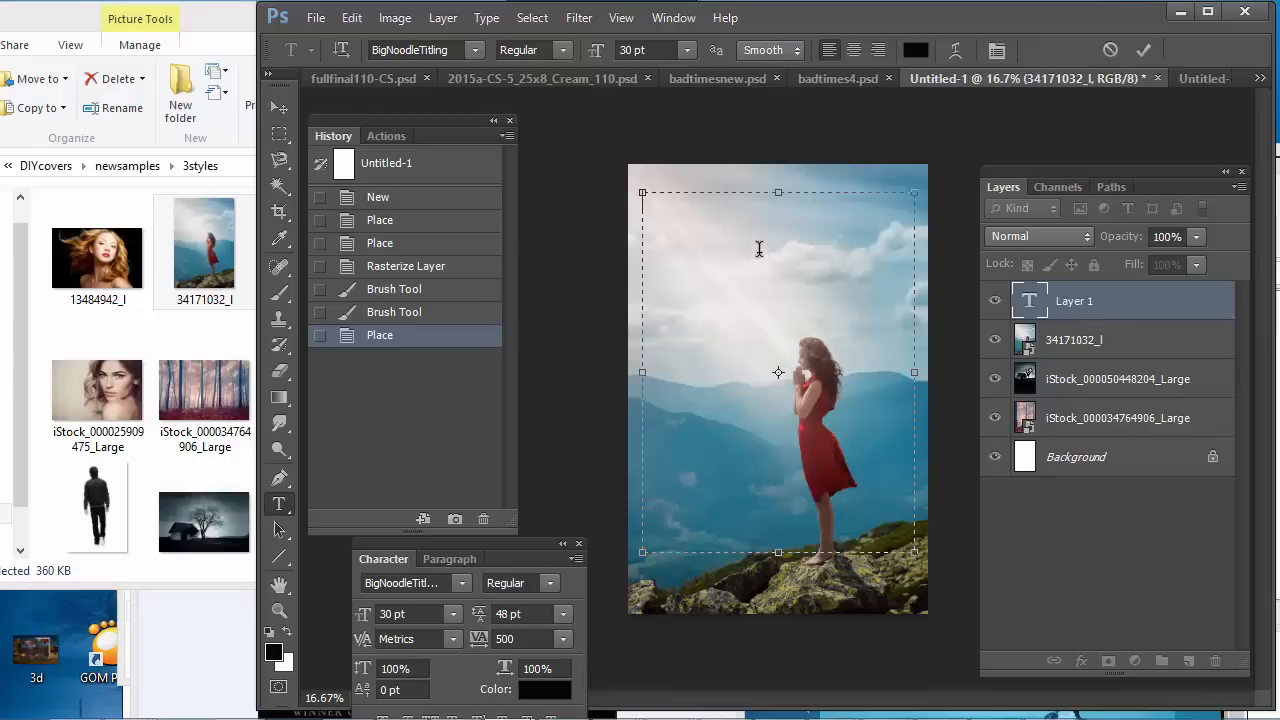
{"action": "mouse_move", "coordinate": [743, 223]}
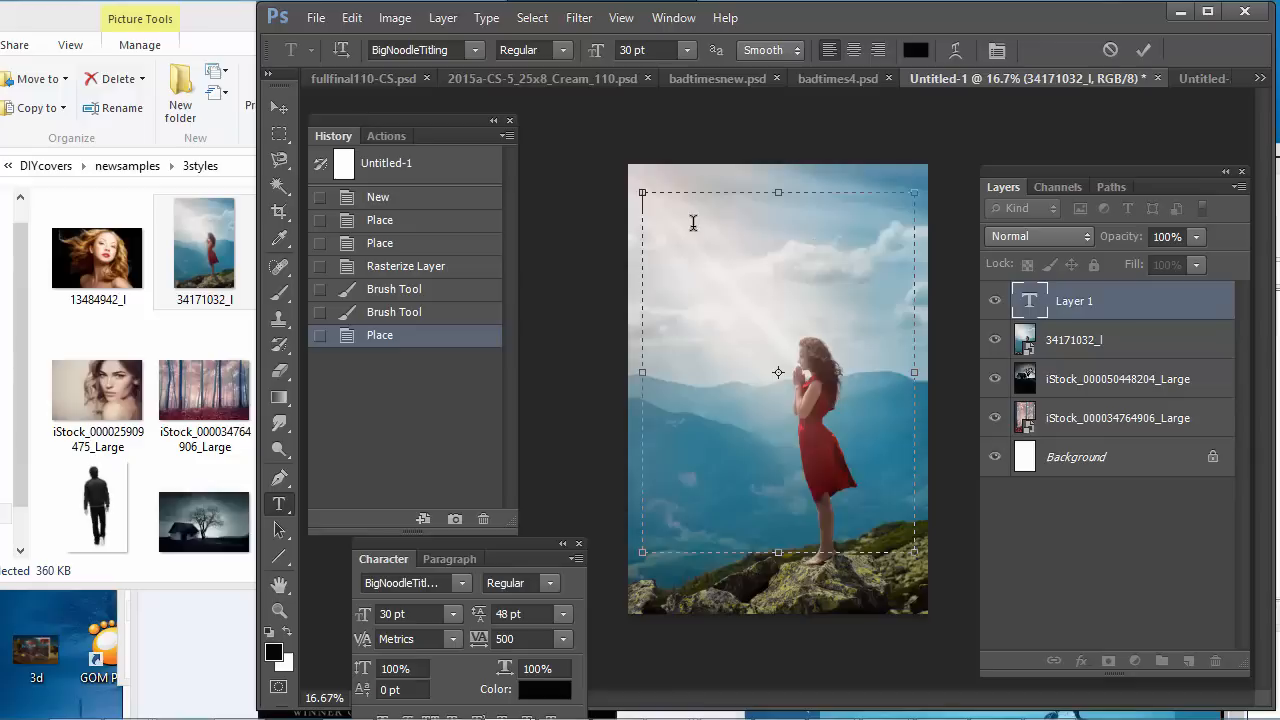
{"action": "mouse_move", "coordinate": [794, 258]}
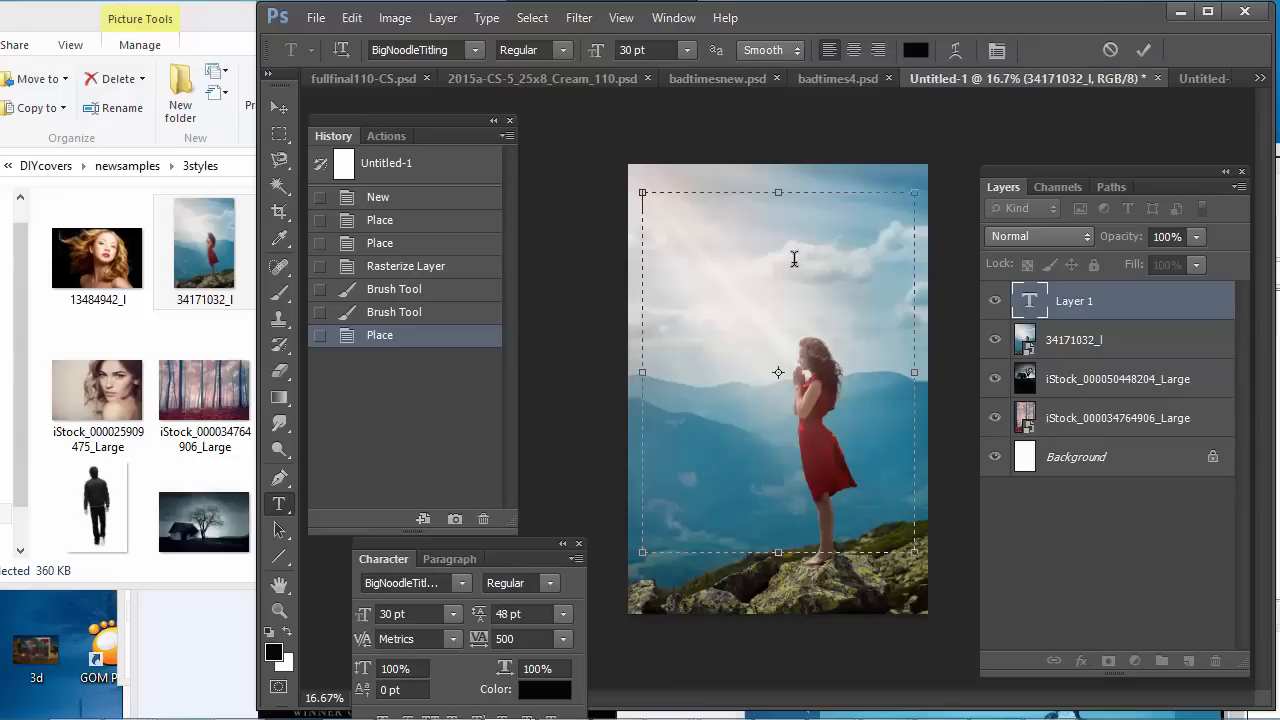
{"action": "type", "text": "HOW"}
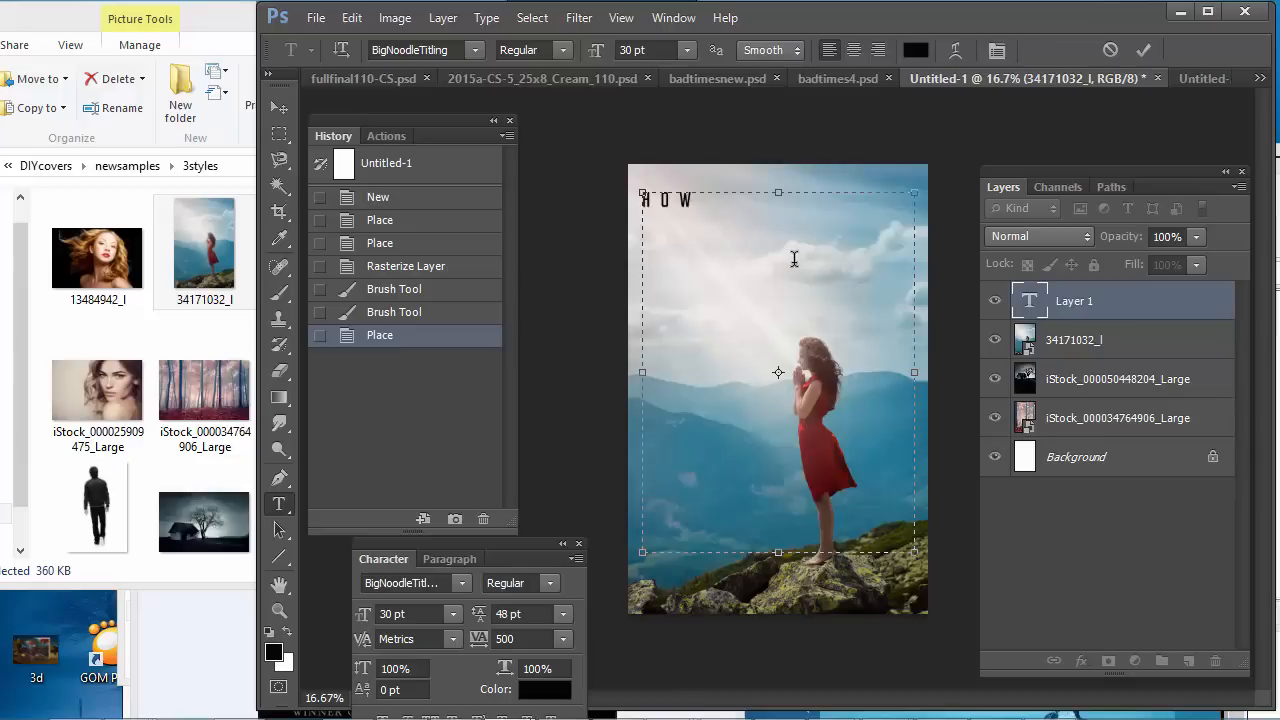
{"action": "type", "text": "TO LIVE W"}
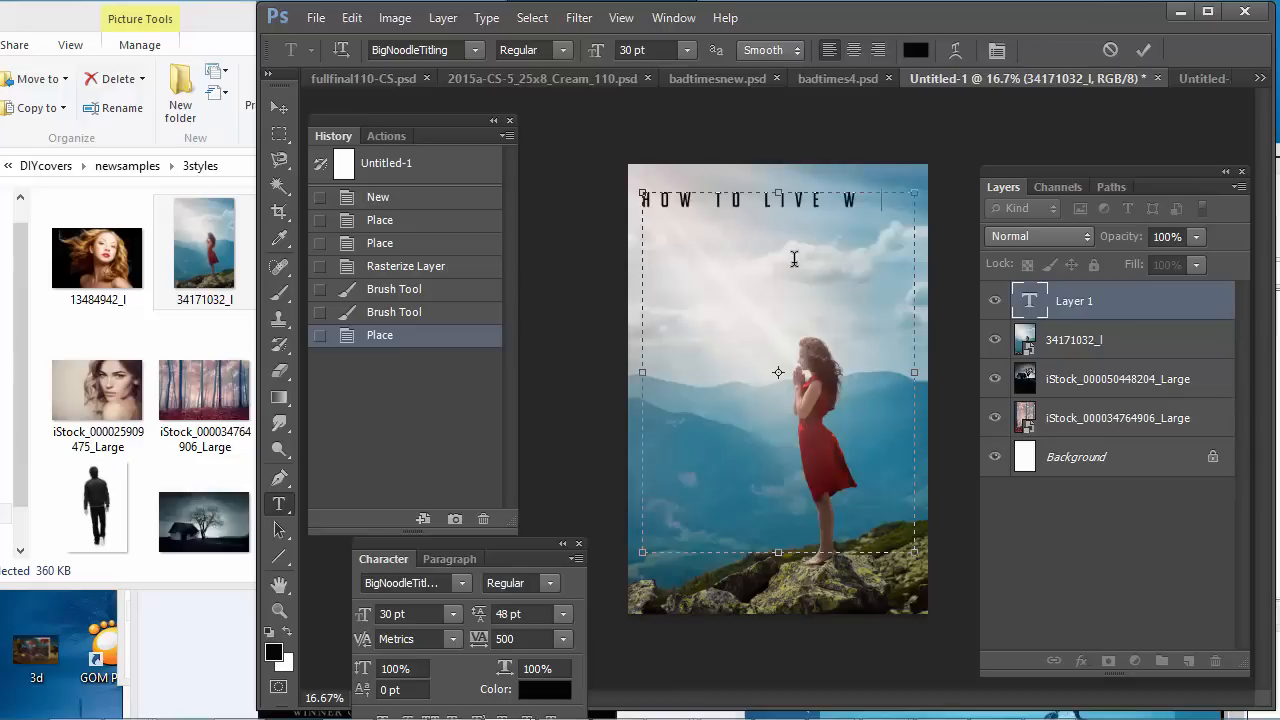
{"action": "type", "text": "ELL"}
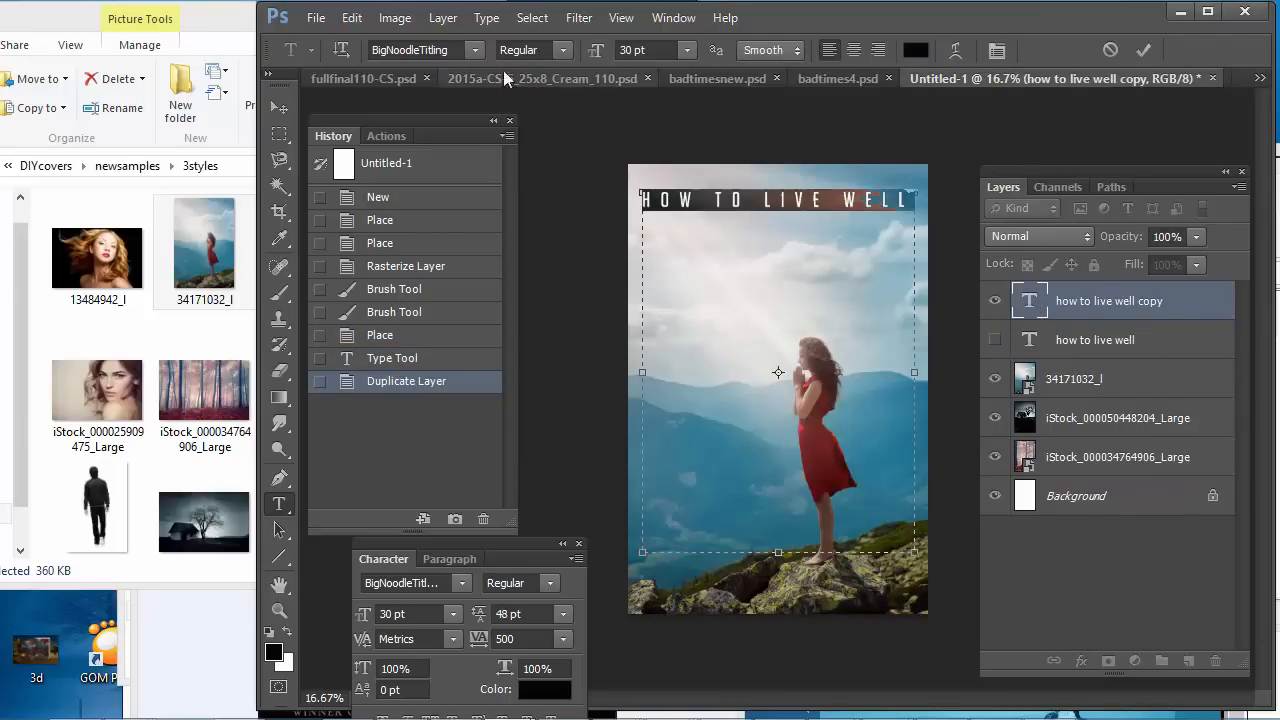
Step: Set the title to Sabon LT Std, 48 pt, tracking 400, and widen its text box
{"action": "left_click", "coordinate": [415, 50]}
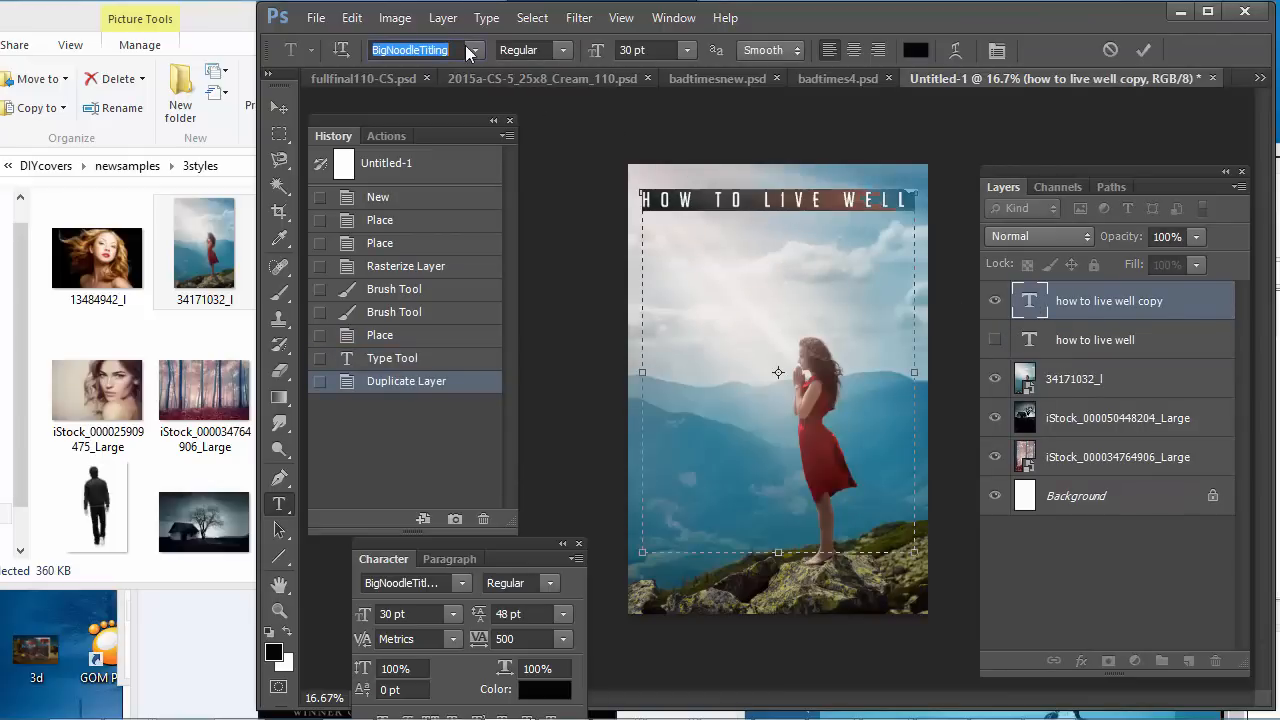
{"action": "mouse_move", "coordinate": [470, 50]}
{"action": "type", "text": "Sabon LT Std"}
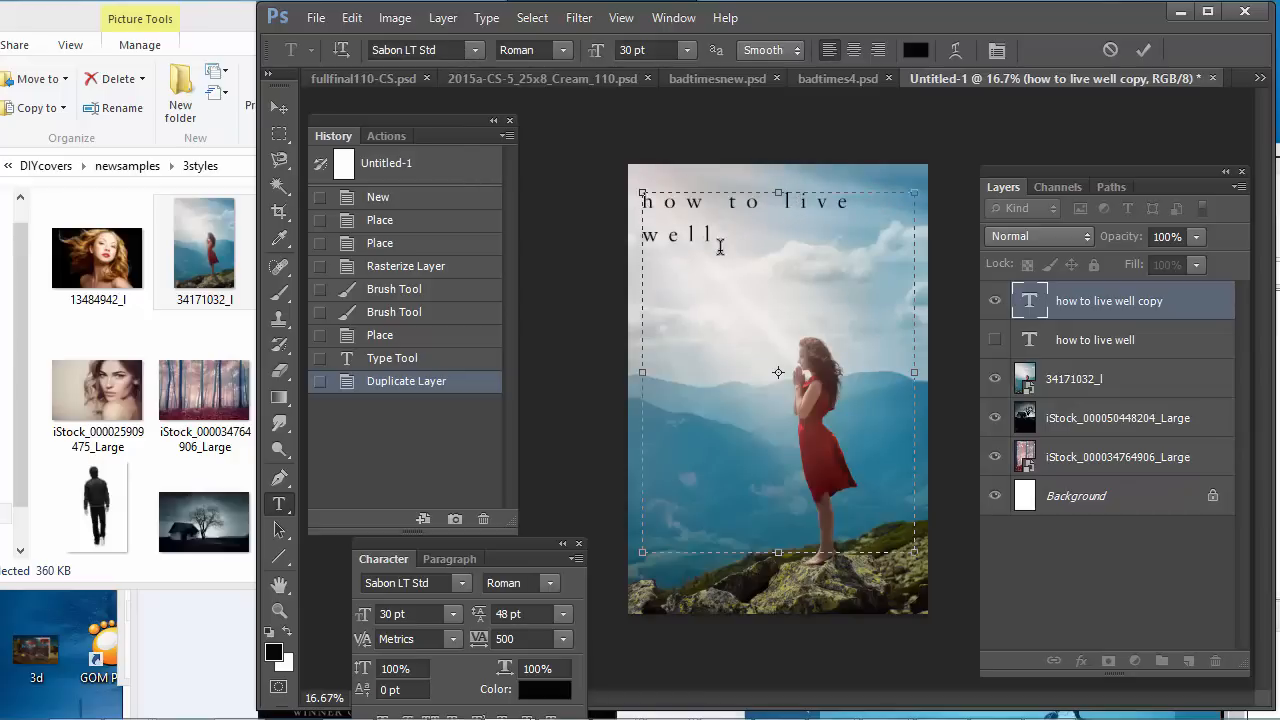
{"action": "double_click", "coordinate": [653, 234]}
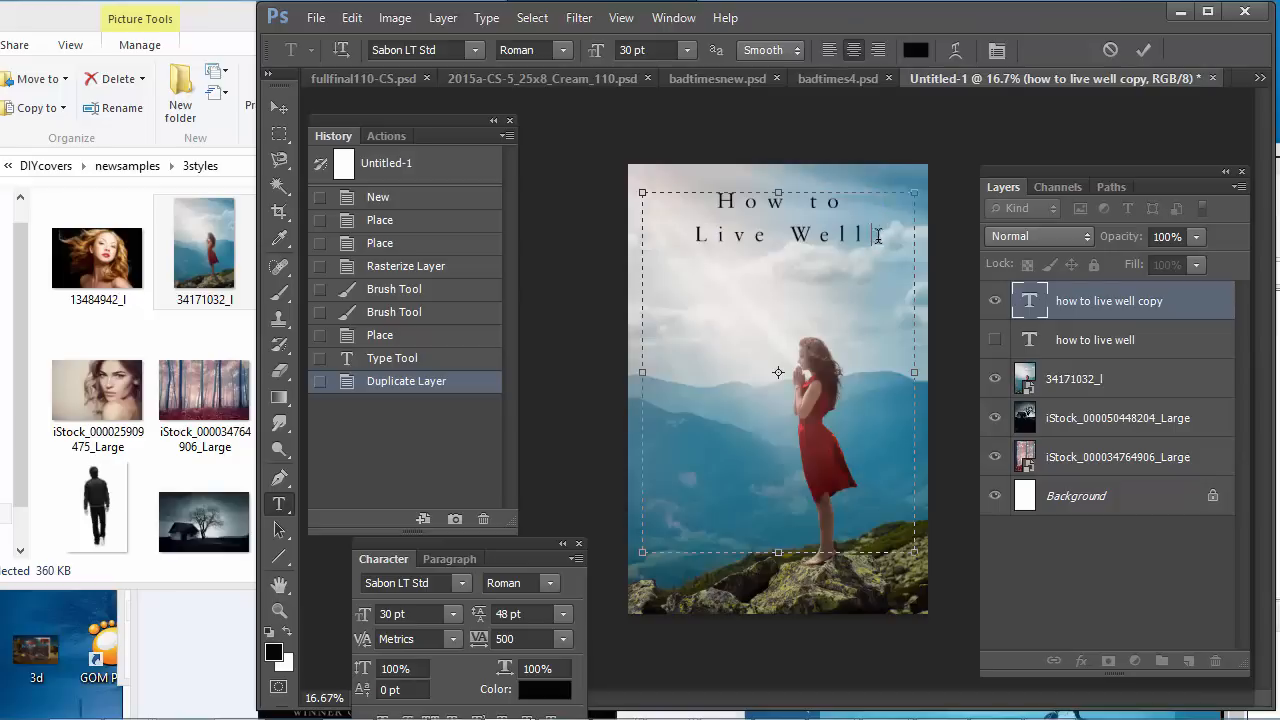
{"action": "left_click", "coordinate": [686, 50]}
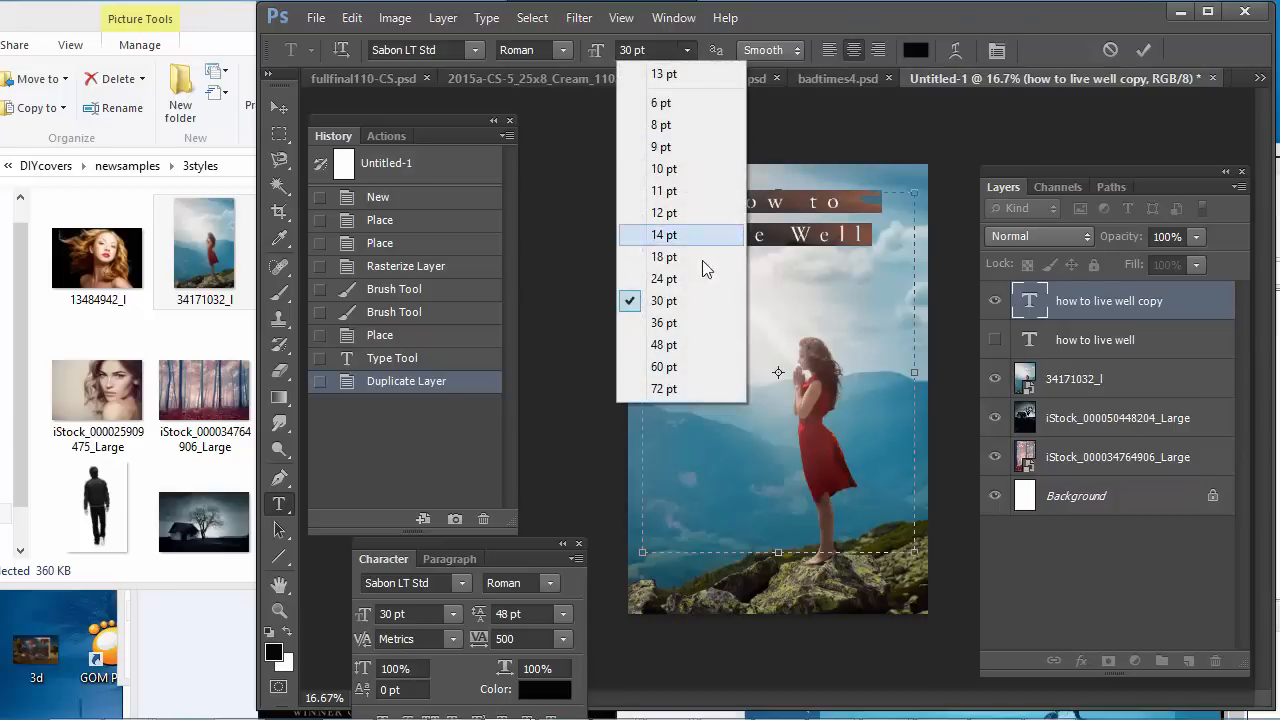
{"action": "left_click", "coordinate": [663, 345]}
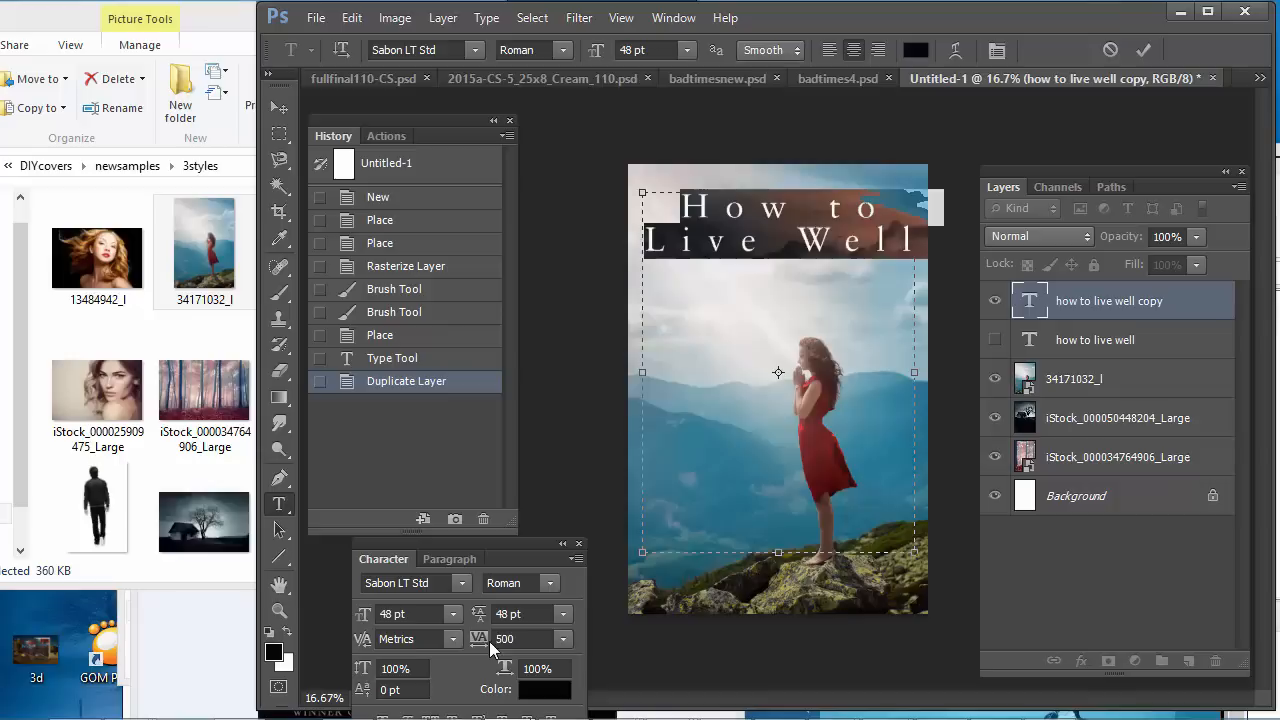
{"action": "left_click", "coordinate": [533, 638]}
{"action": "type", "text": "400"}
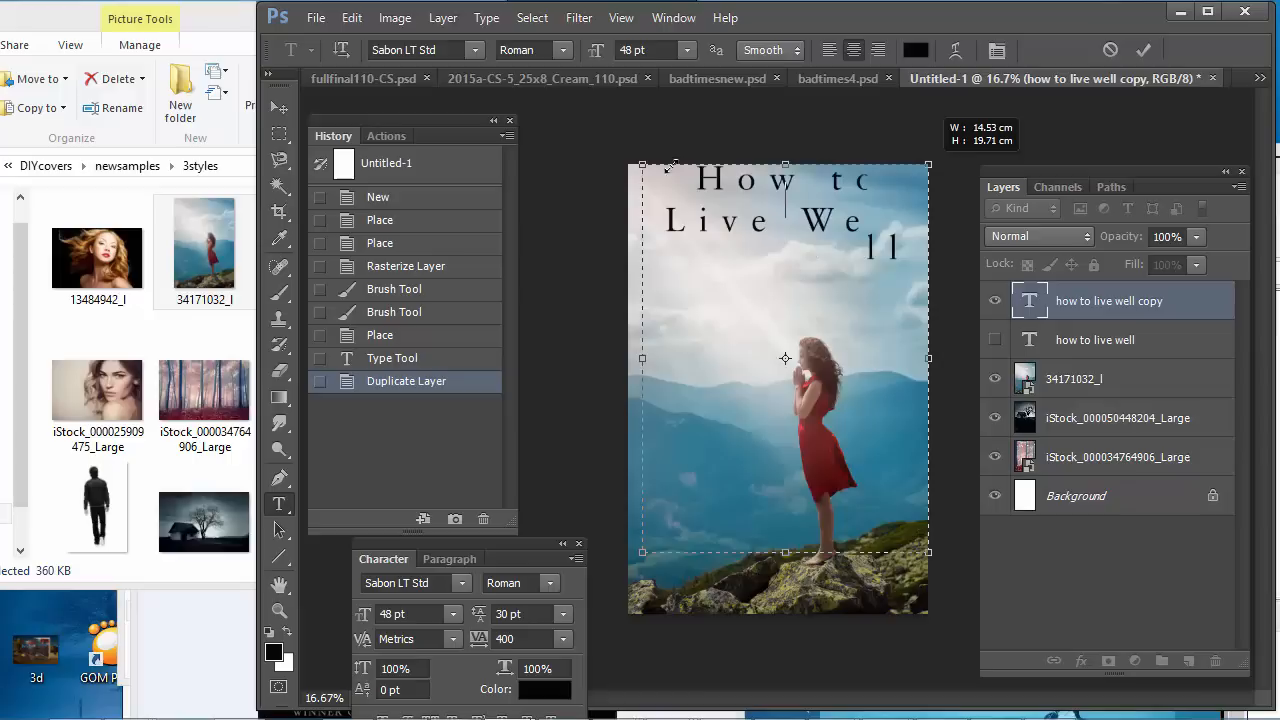
{"action": "left_click_drag", "start_coordinate": [672, 166], "coordinate": [785, 166]}
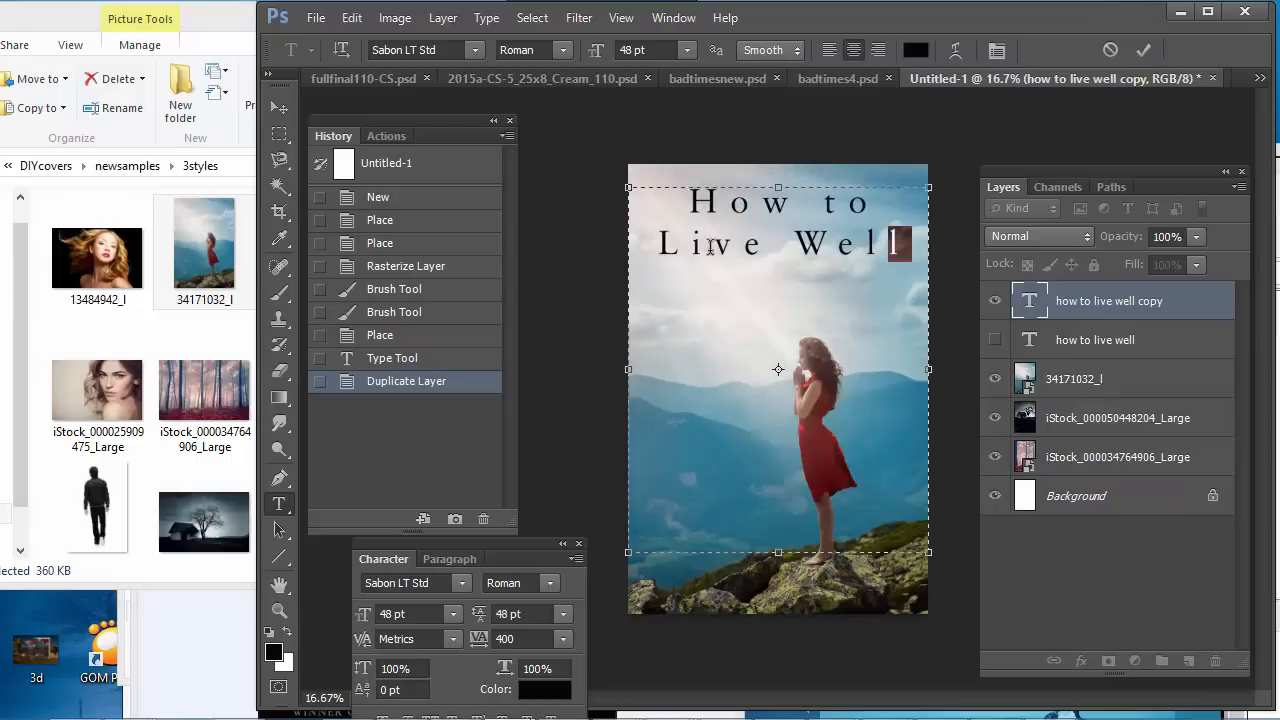
Step: Apply a red text colour to 'Live Well' in the Color Picker
{"action": "left_click", "coordinate": [533, 690]}
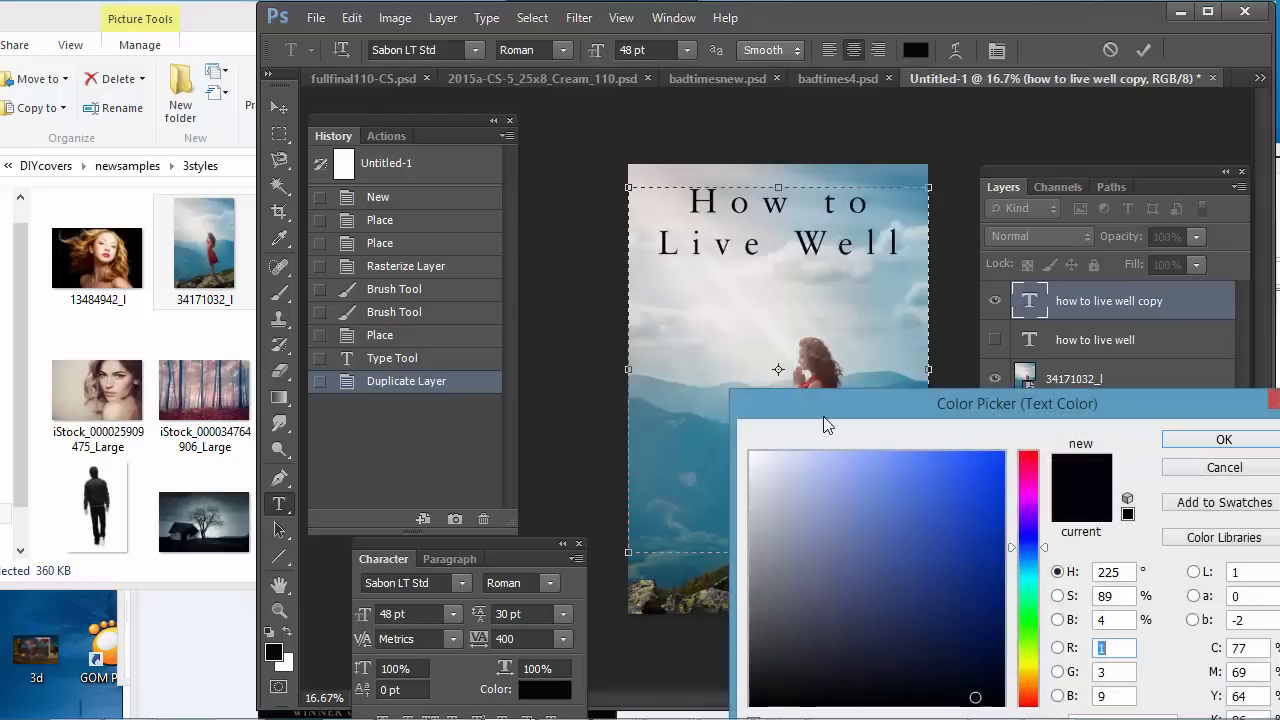
{"action": "left_click", "coordinate": [933, 468]}
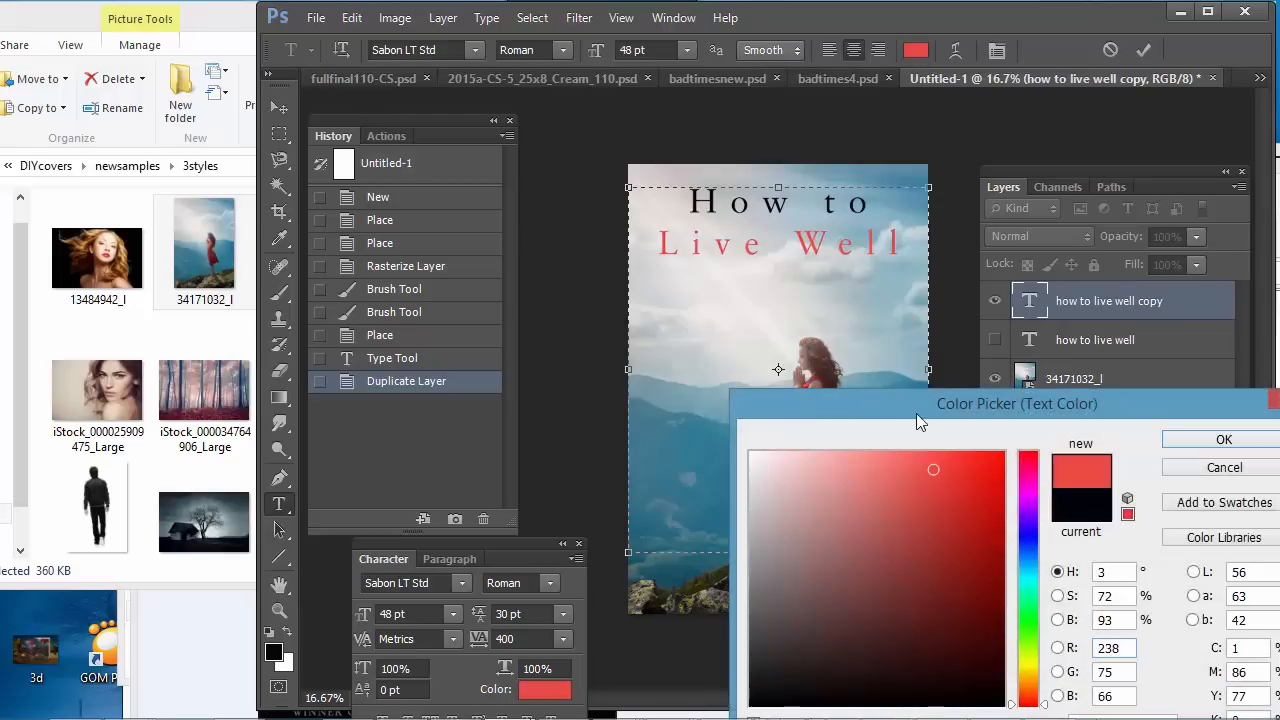
{"action": "left_click_drag", "start_coordinate": [1017, 403], "coordinate": [958, 462]}
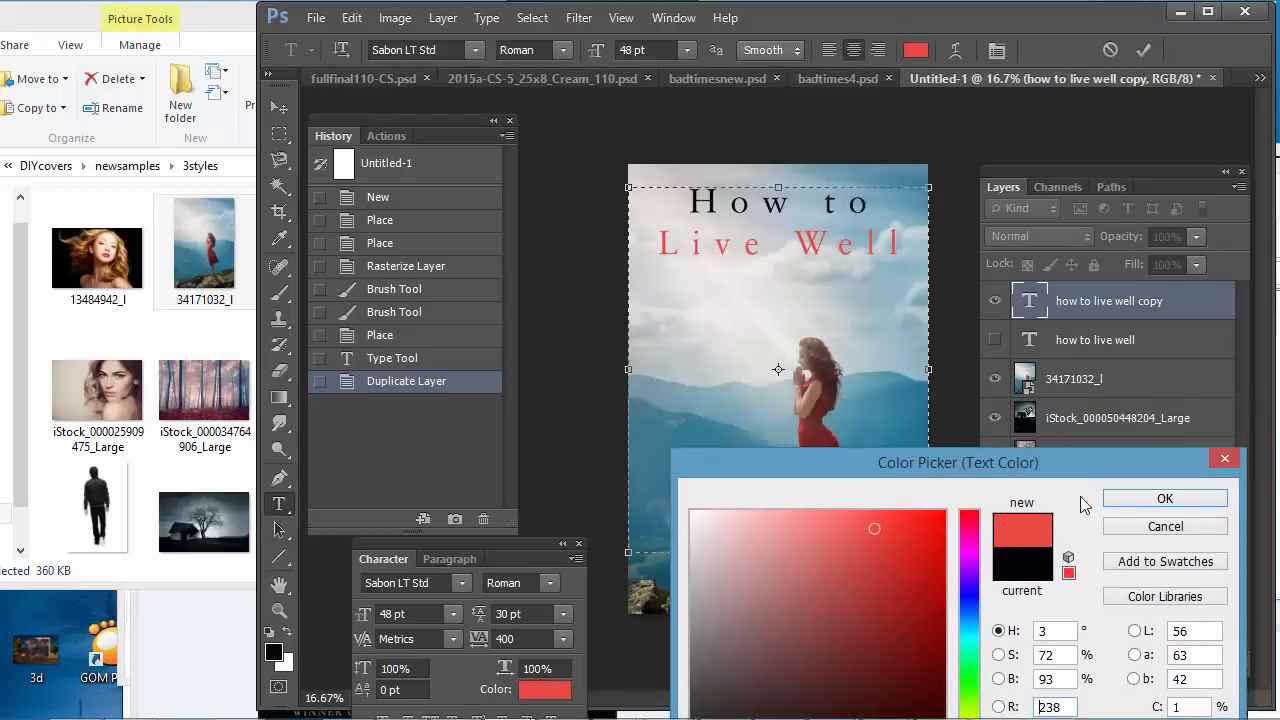
{"action": "left_click", "coordinate": [1165, 498]}
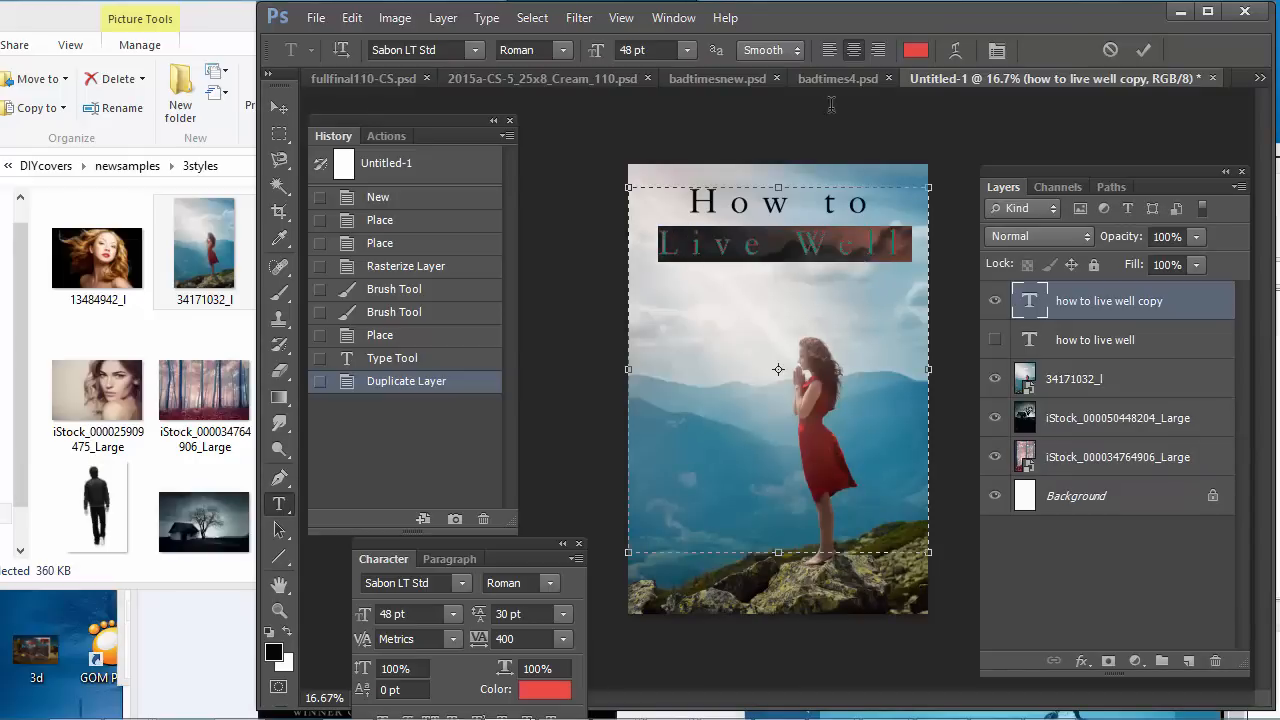
Step: Refine the 'Live Well' colour to a brighter red shade
{"action": "left_click", "coordinate": [530, 689]}
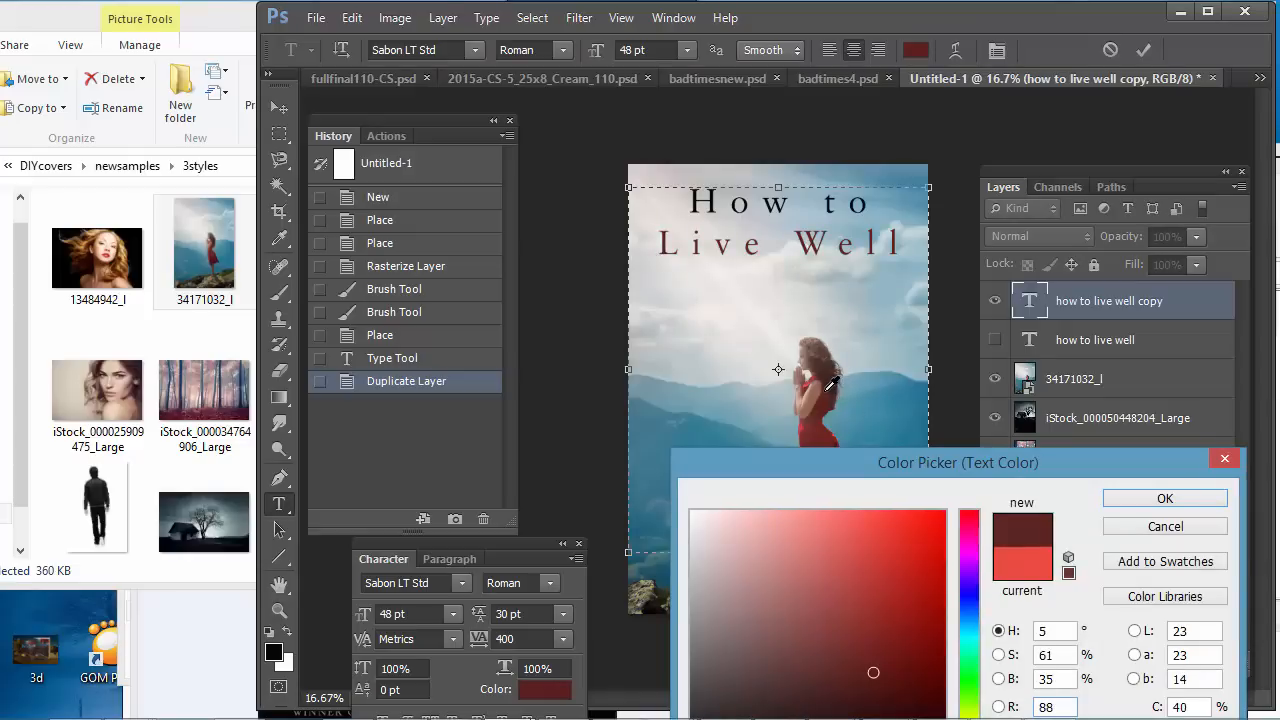
{"action": "left_click", "coordinate": [862, 655]}
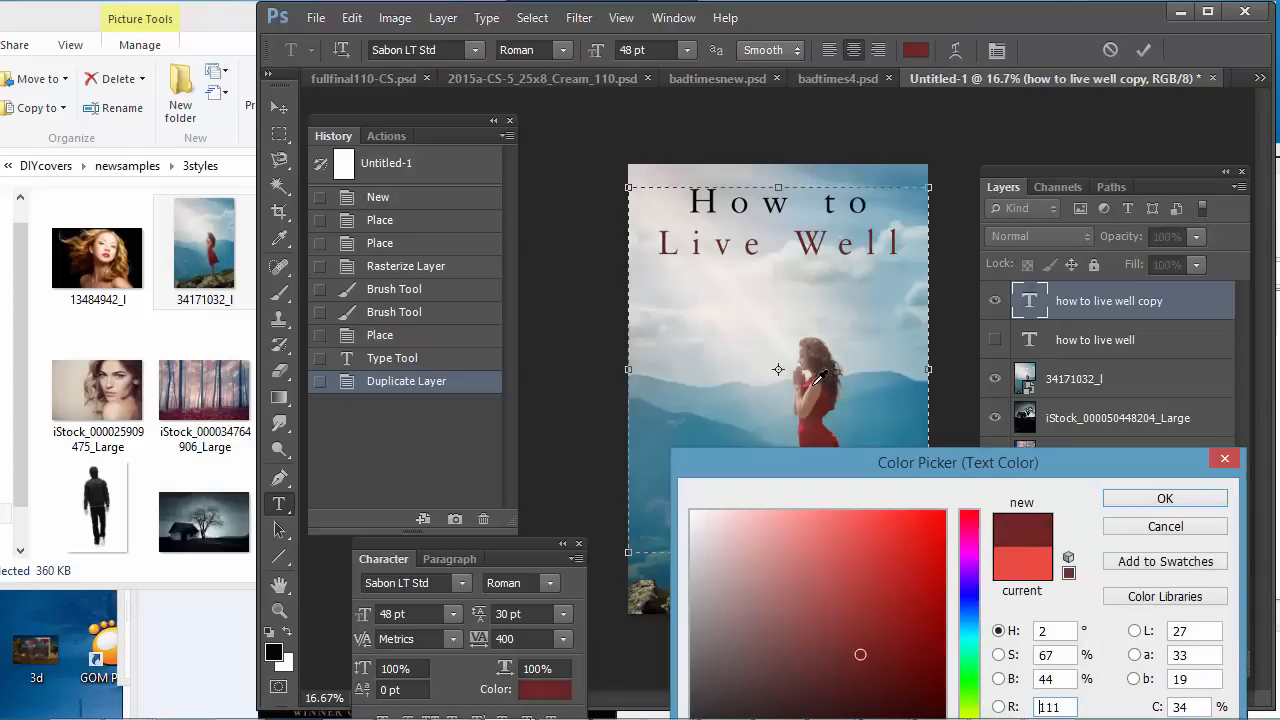
{"action": "left_click", "coordinate": [854, 650]}
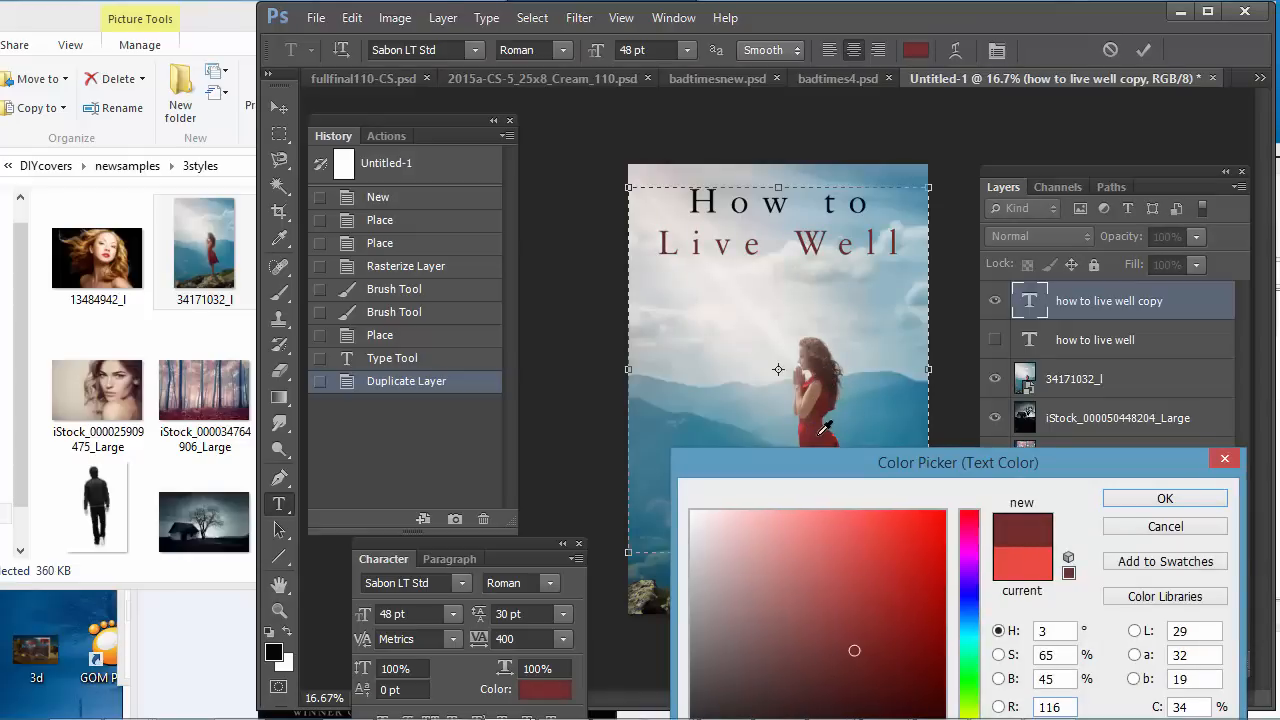
{"action": "left_click", "coordinate": [882, 573]}
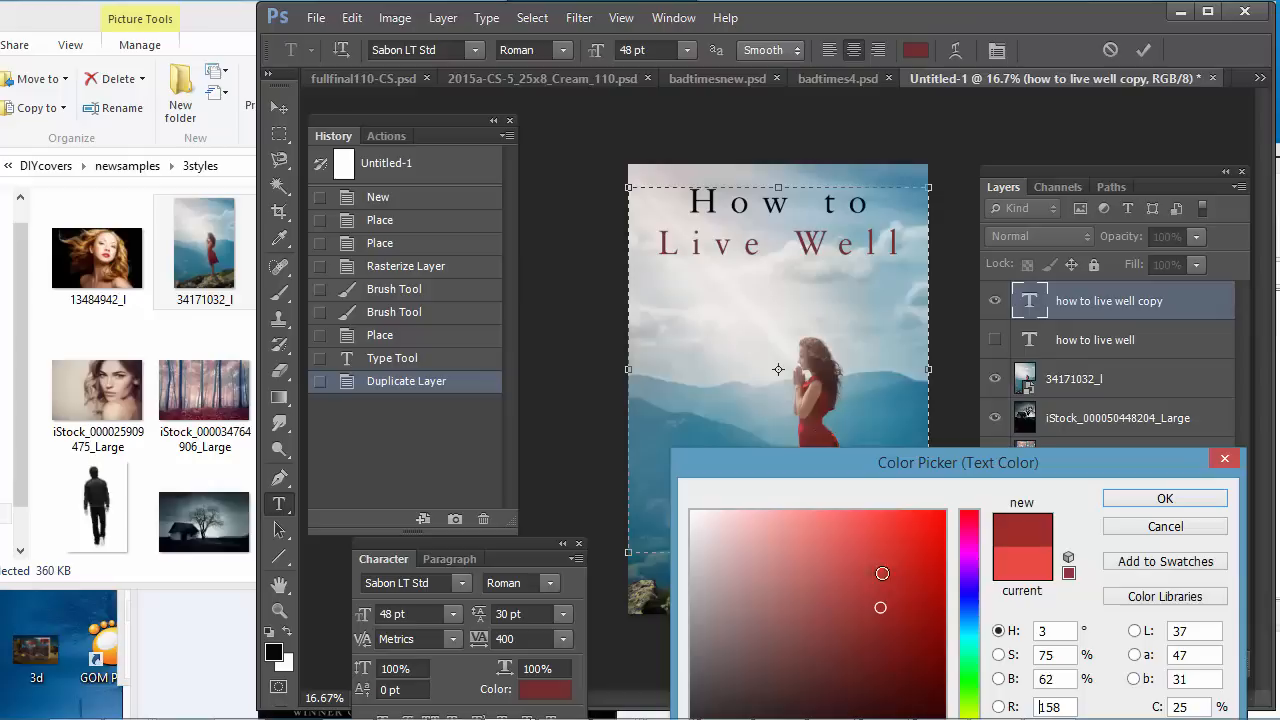
{"action": "left_click", "coordinate": [1164, 498]}
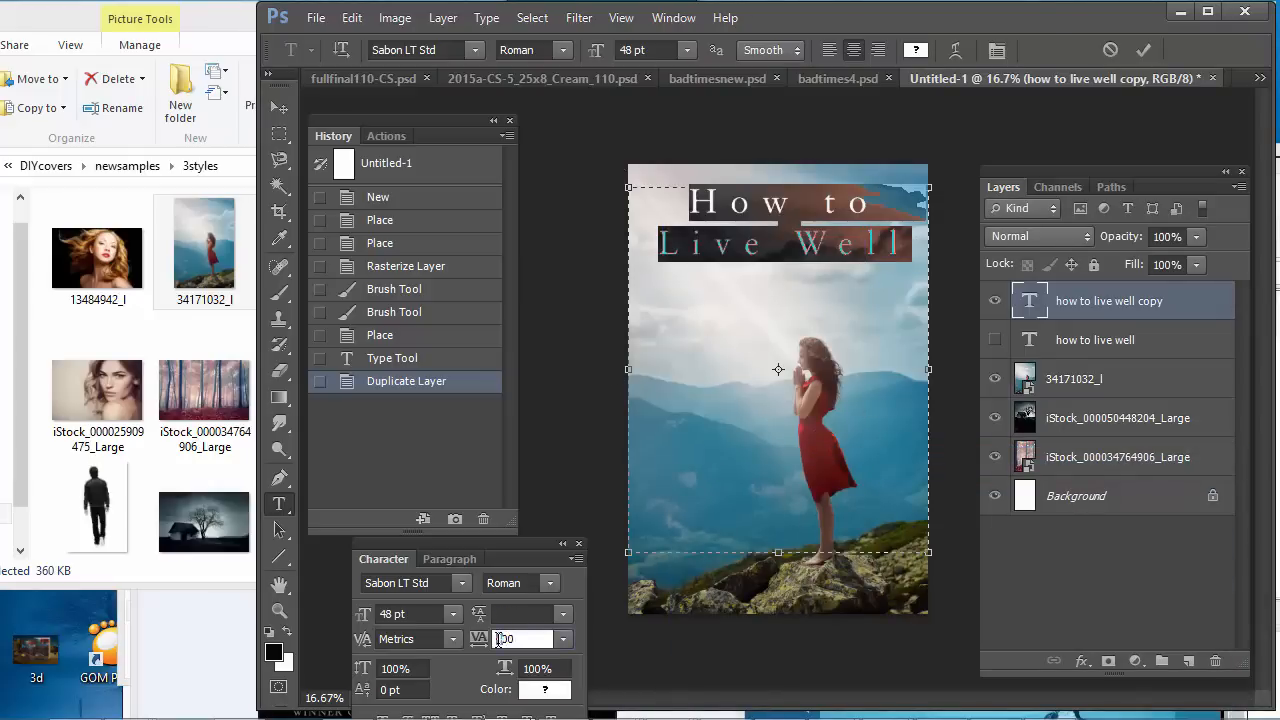
Step: Set title tracking to 300, duplicate the title layer, and move the copy to the bottom
{"action": "type", "text": "300"}
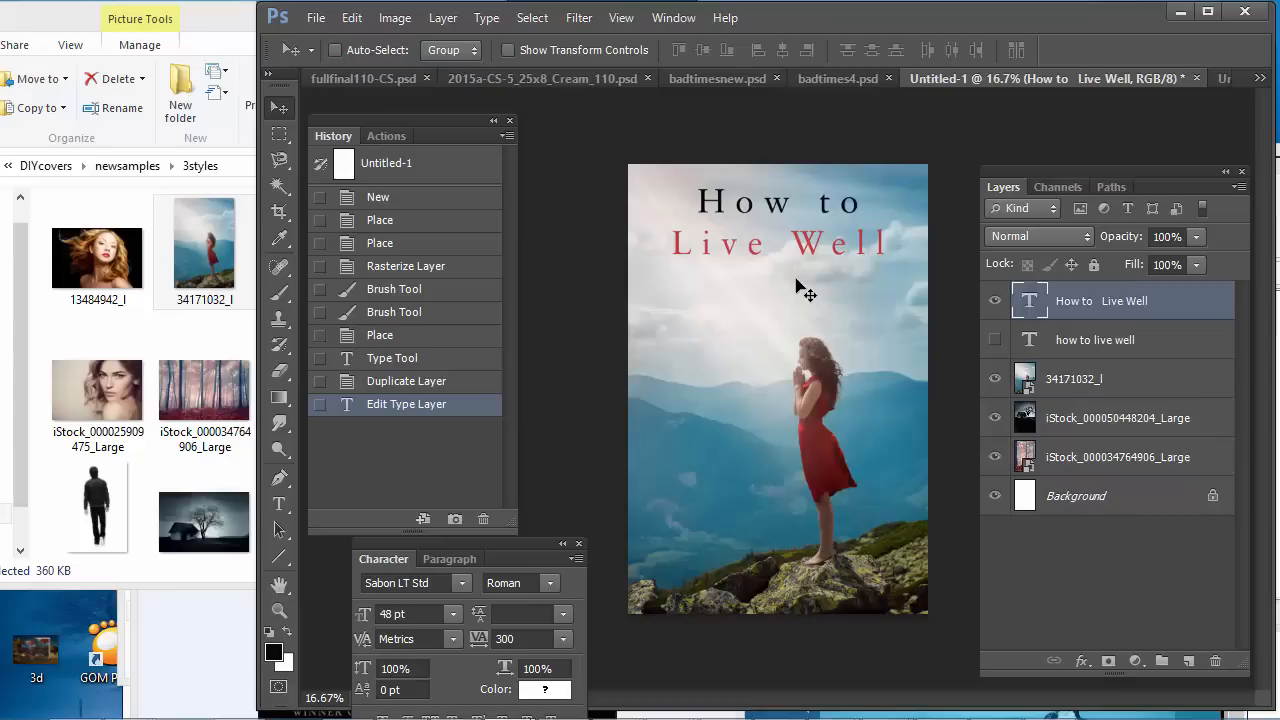
{"action": "mouse_move", "coordinate": [952, 315]}
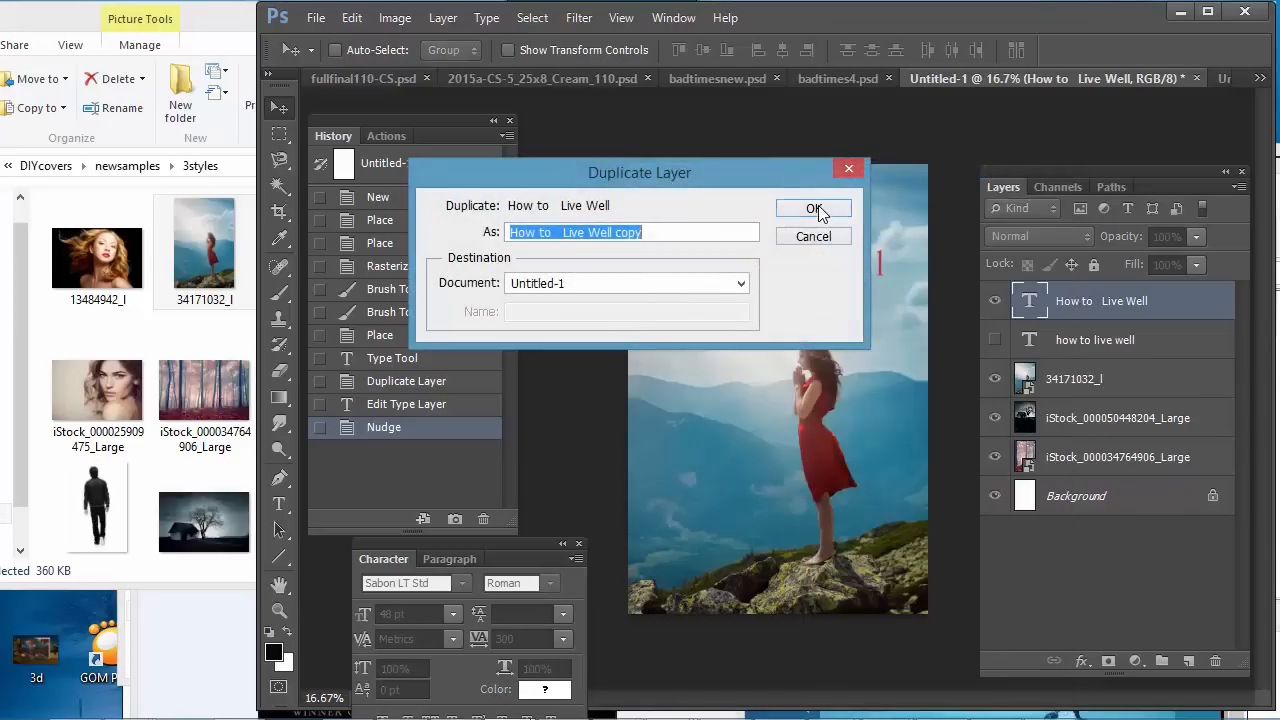
{"action": "left_click", "coordinate": [813, 208]}
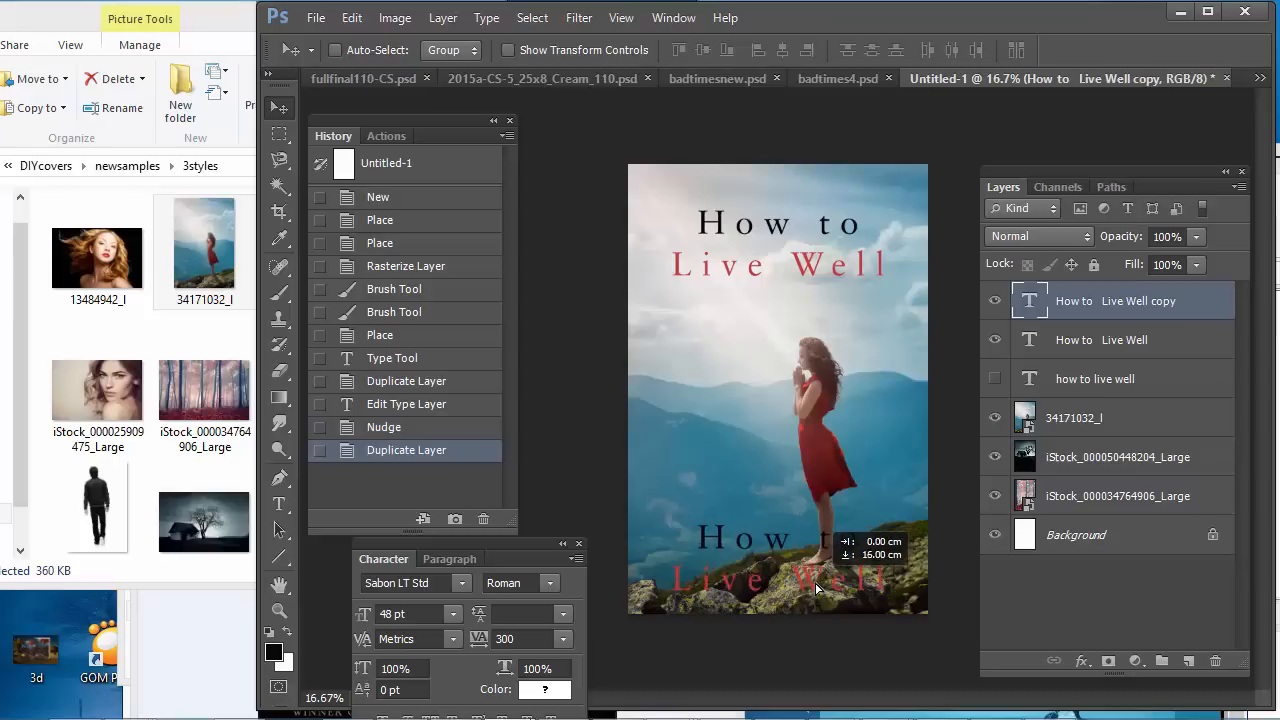
{"action": "left_click_drag", "start_coordinate": [790, 570], "coordinate": [780, 560]}
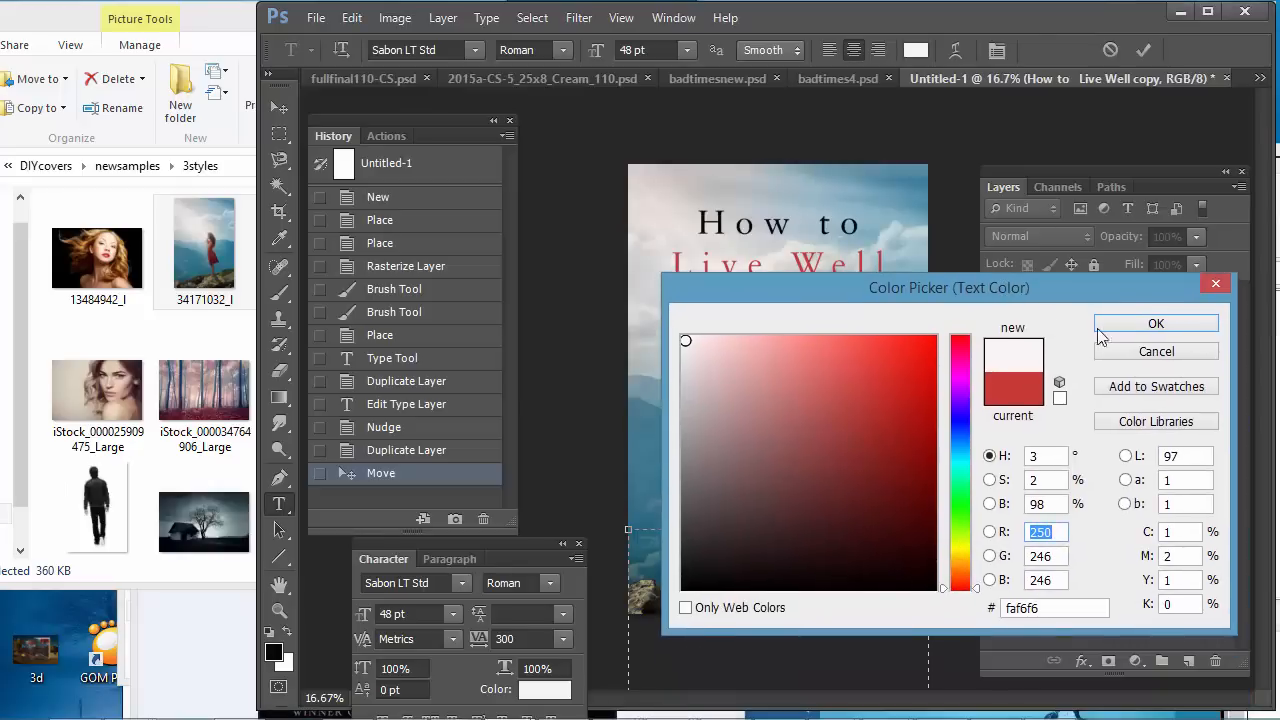
Step: Set the bottom copy's colour to near-white and retype it as 'AUTHOR NAME'
{"action": "left_click", "coordinate": [1156, 323]}
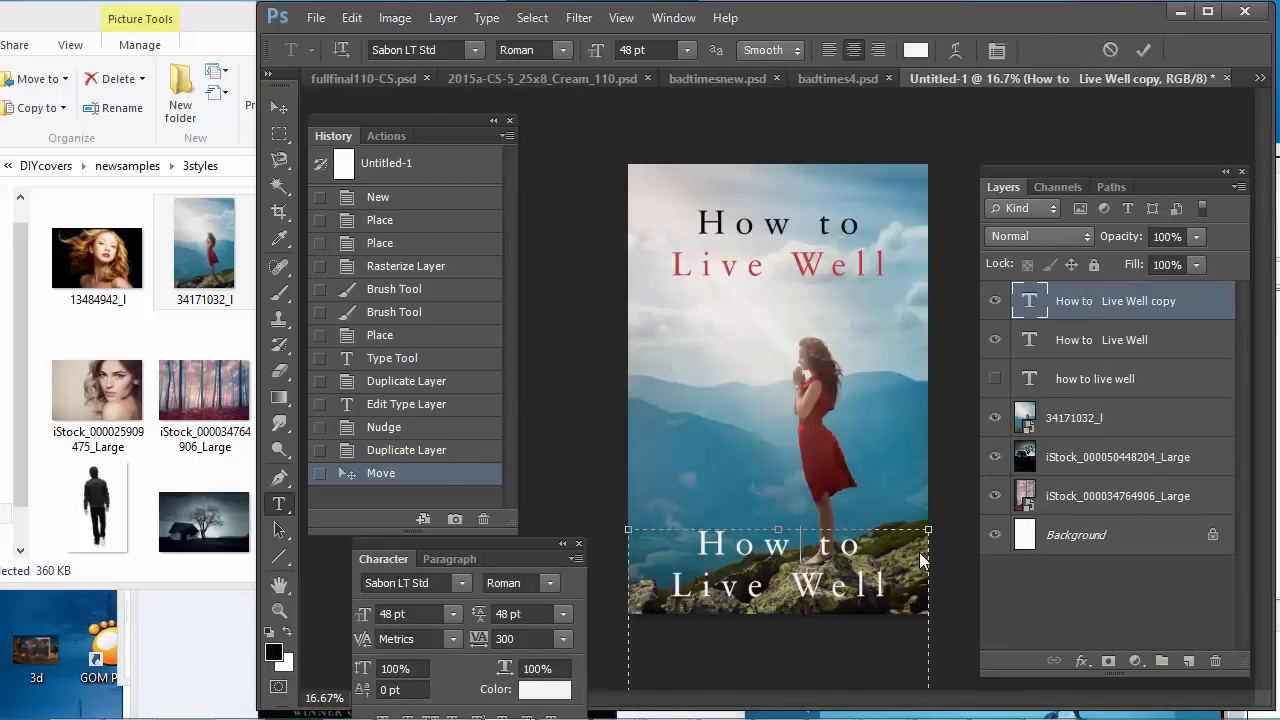
{"action": "type", "text": "AUTHOR HA"}
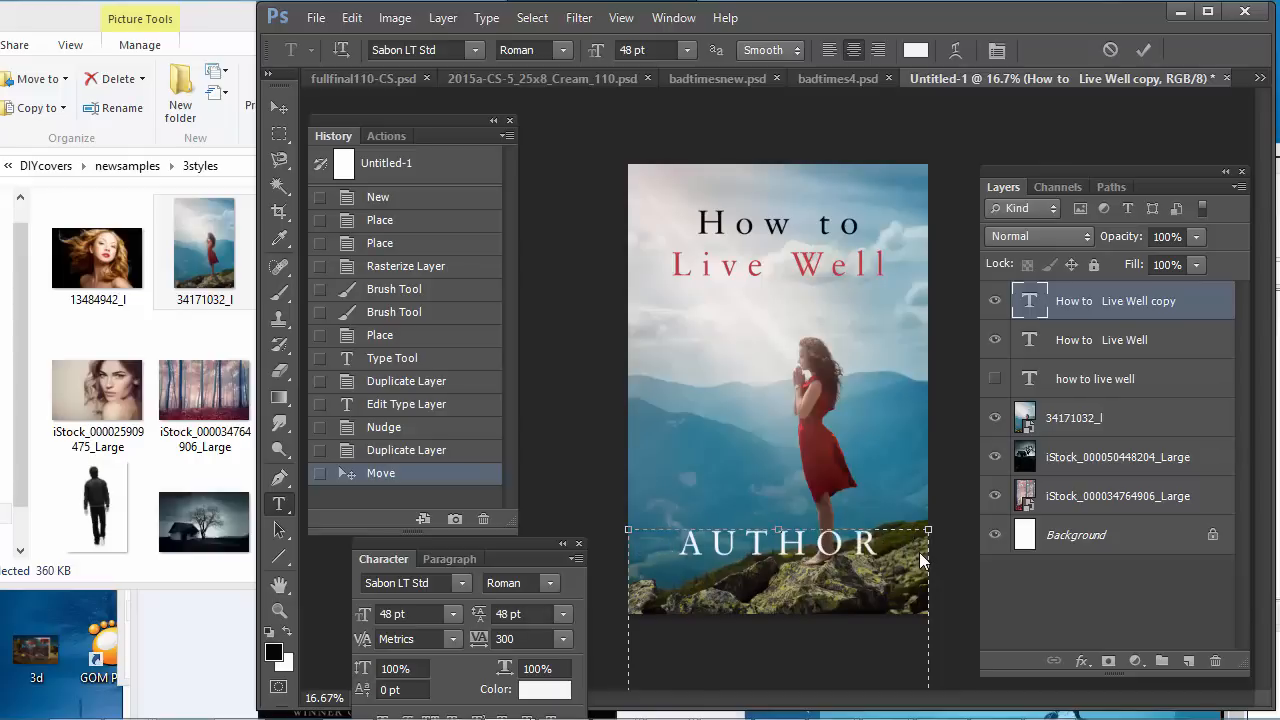
{"action": "type", "text": "NAME"}
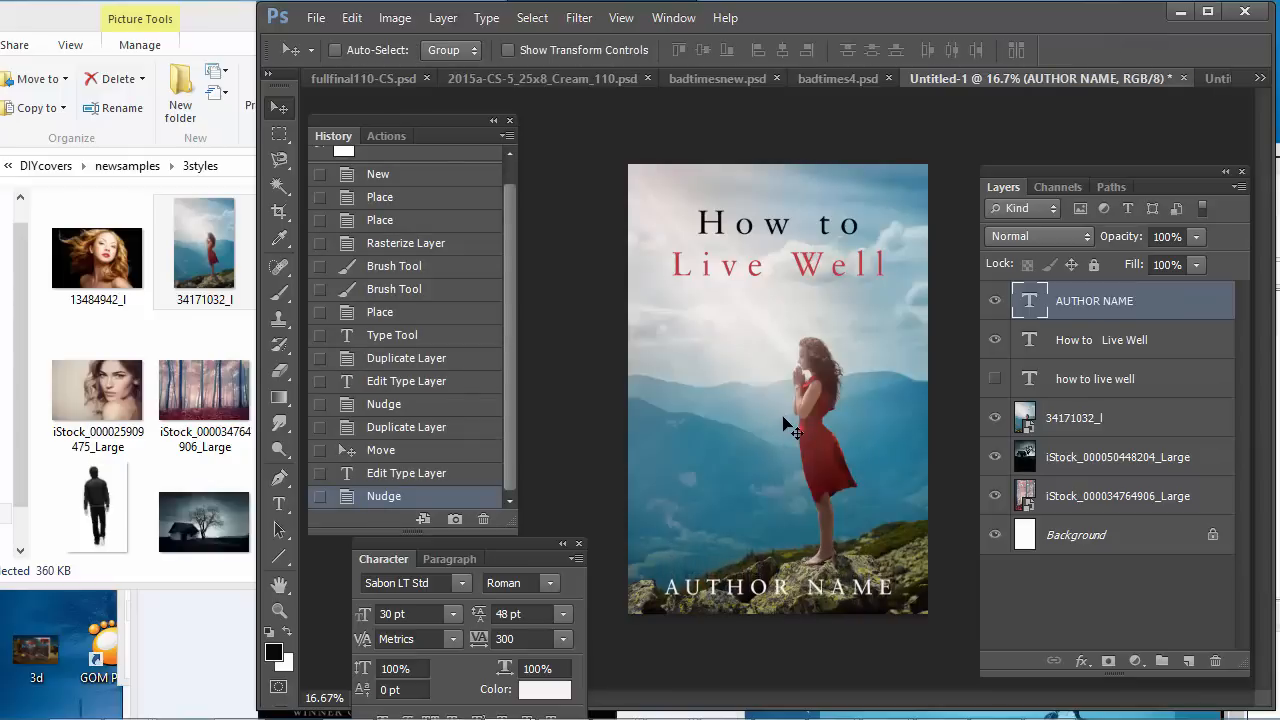
{"action": "mouse_move", "coordinate": [785, 397]}
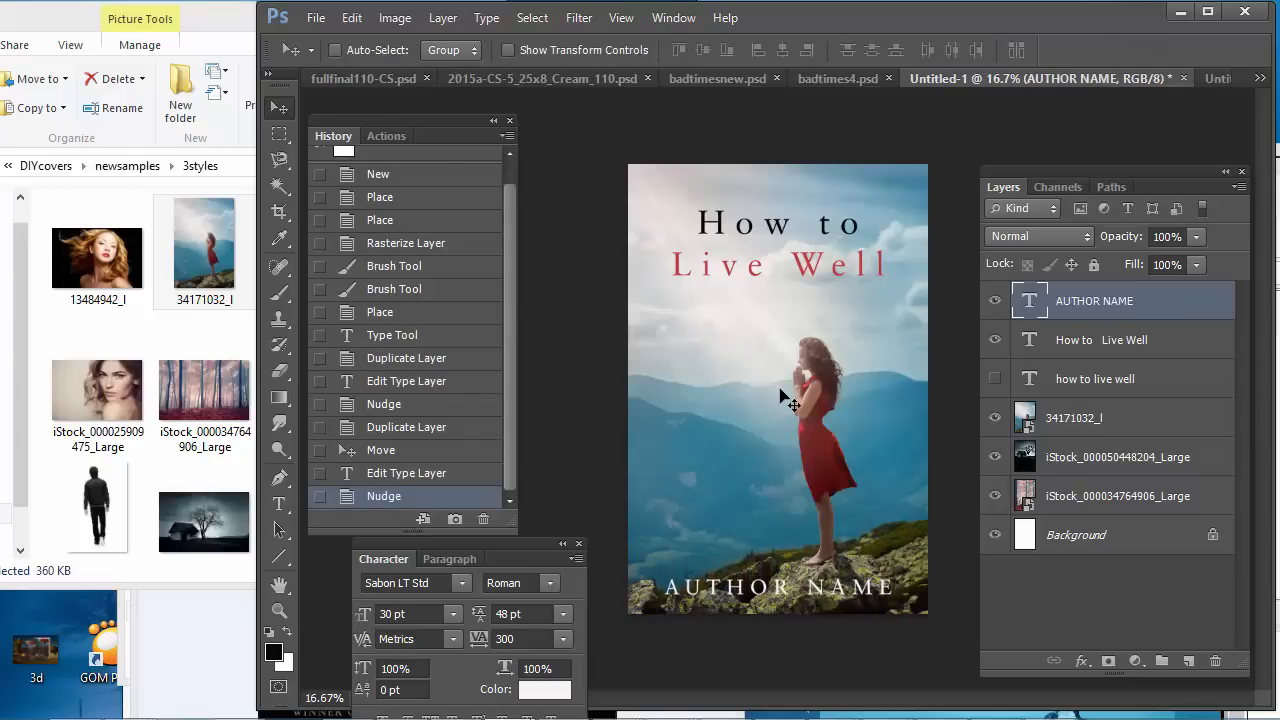
{"action": "mouse_move", "coordinate": [753, 600]}
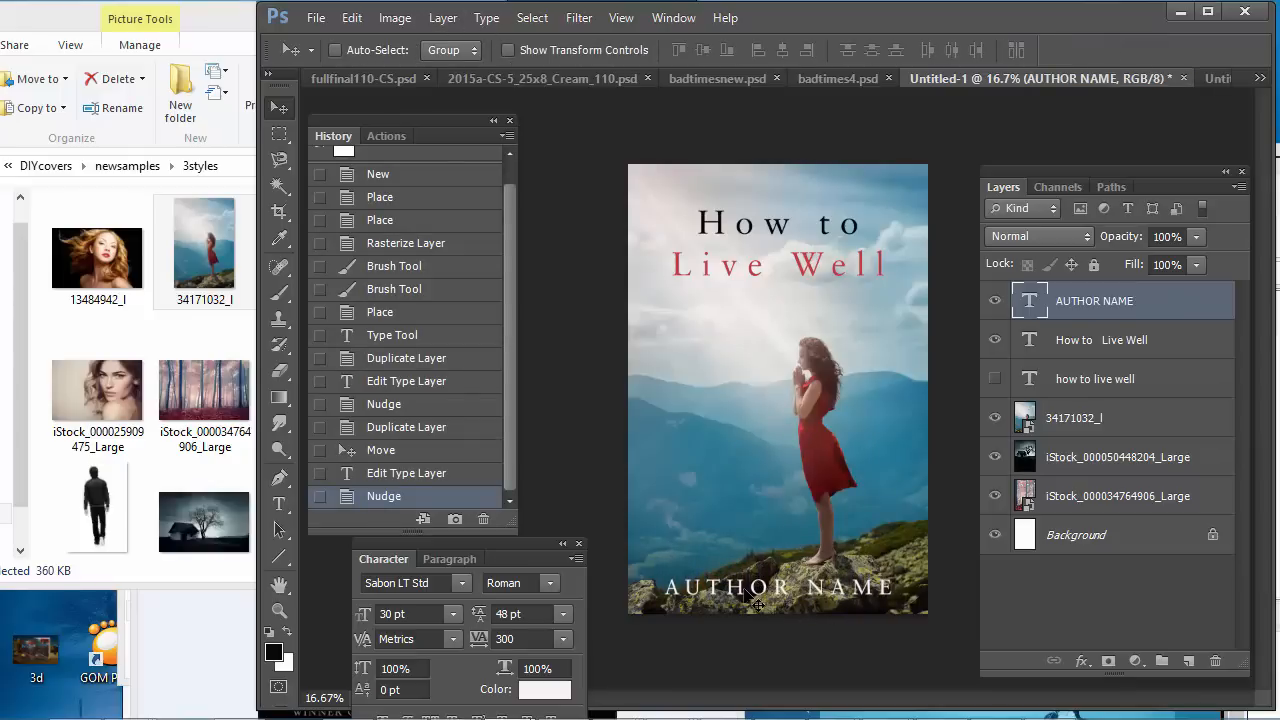
{"action": "mouse_move", "coordinate": [776, 597]}
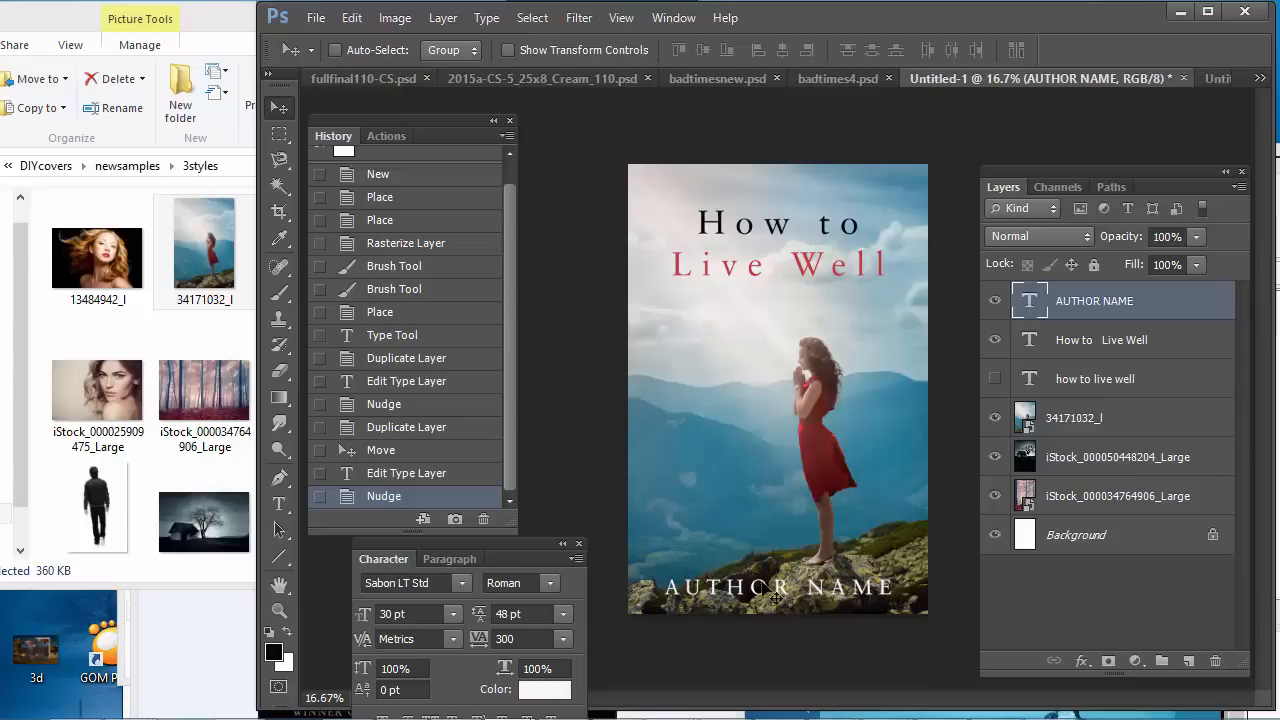
{"action": "mouse_move", "coordinate": [712, 614]}
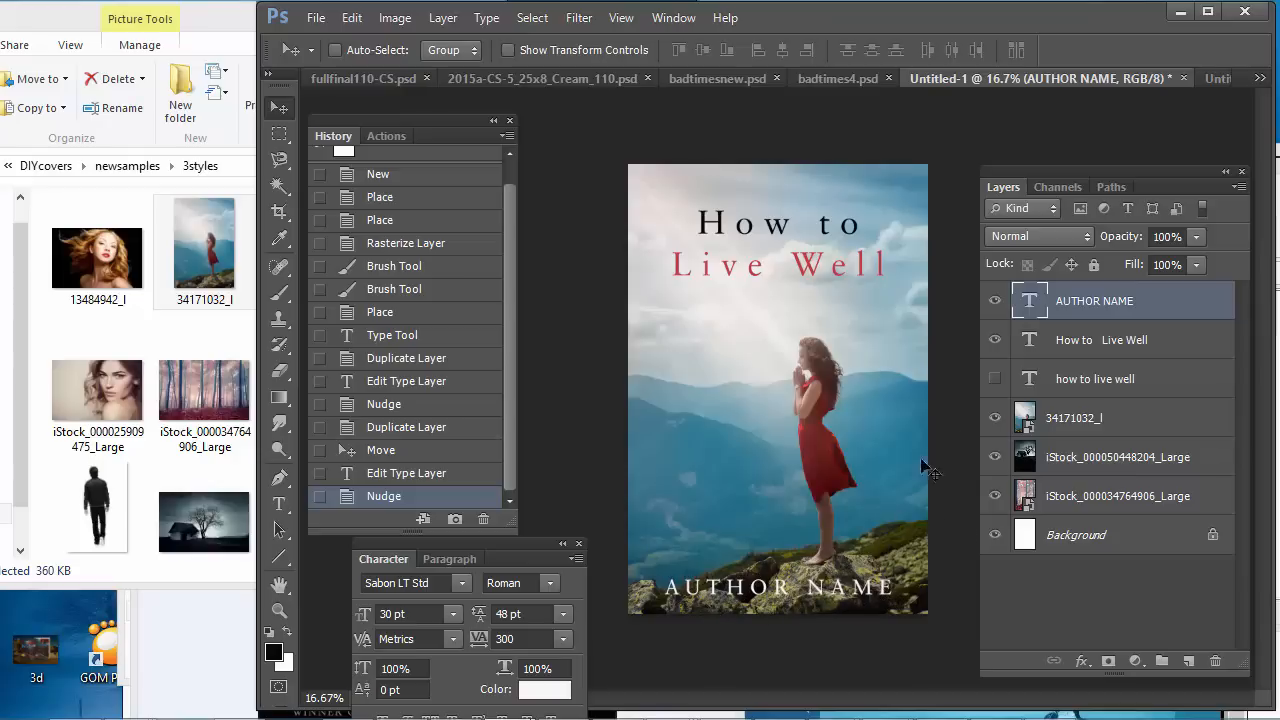
Step: Add a 250 px, 75% opacity drop shadow to the AUTHOR NAME layer
{"action": "left_click", "coordinate": [443, 18]}
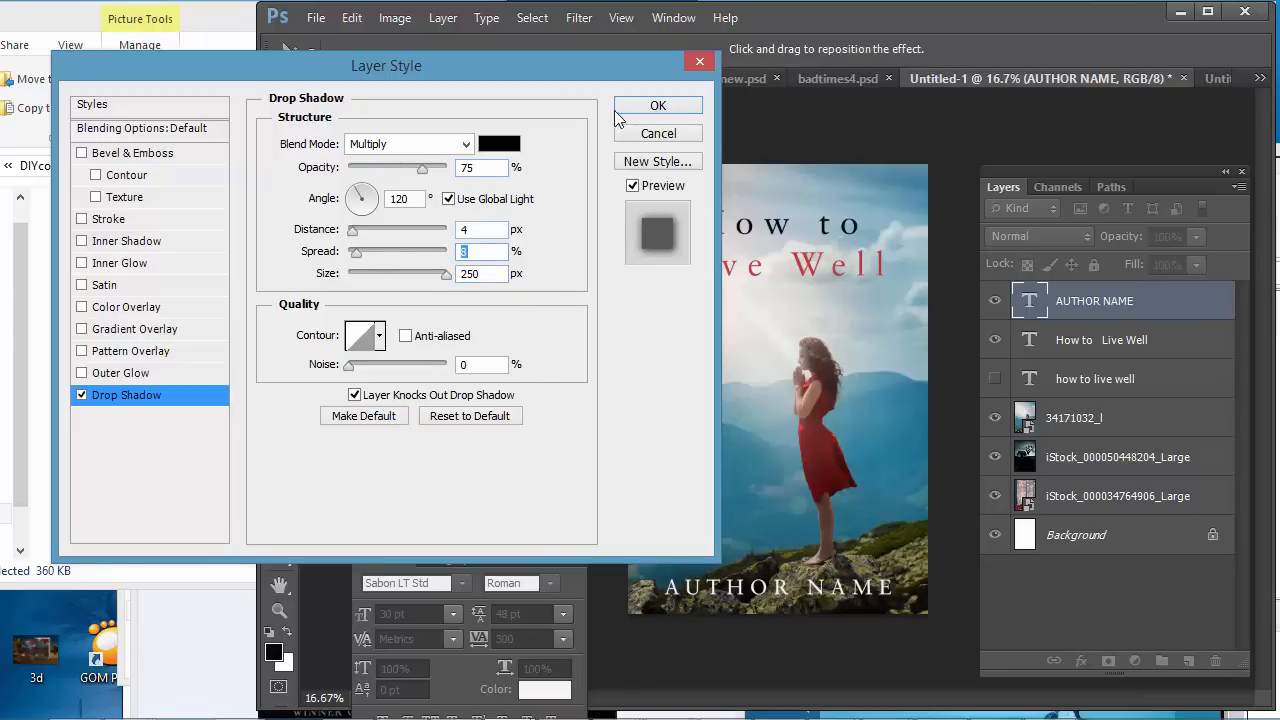
{"action": "left_click", "coordinate": [657, 105]}
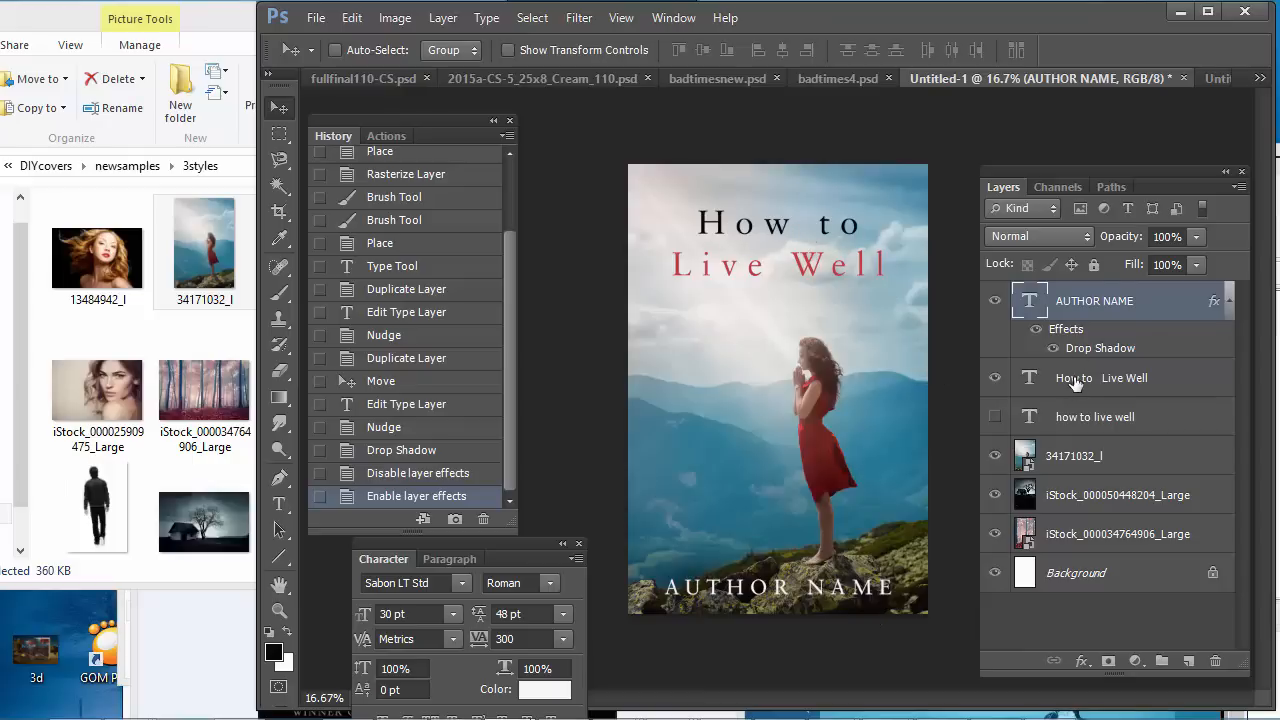
Step: Add an Outer Glow with an adjusted glow colour to the How to Live Well layer
{"action": "left_click", "coordinate": [1100, 378]}
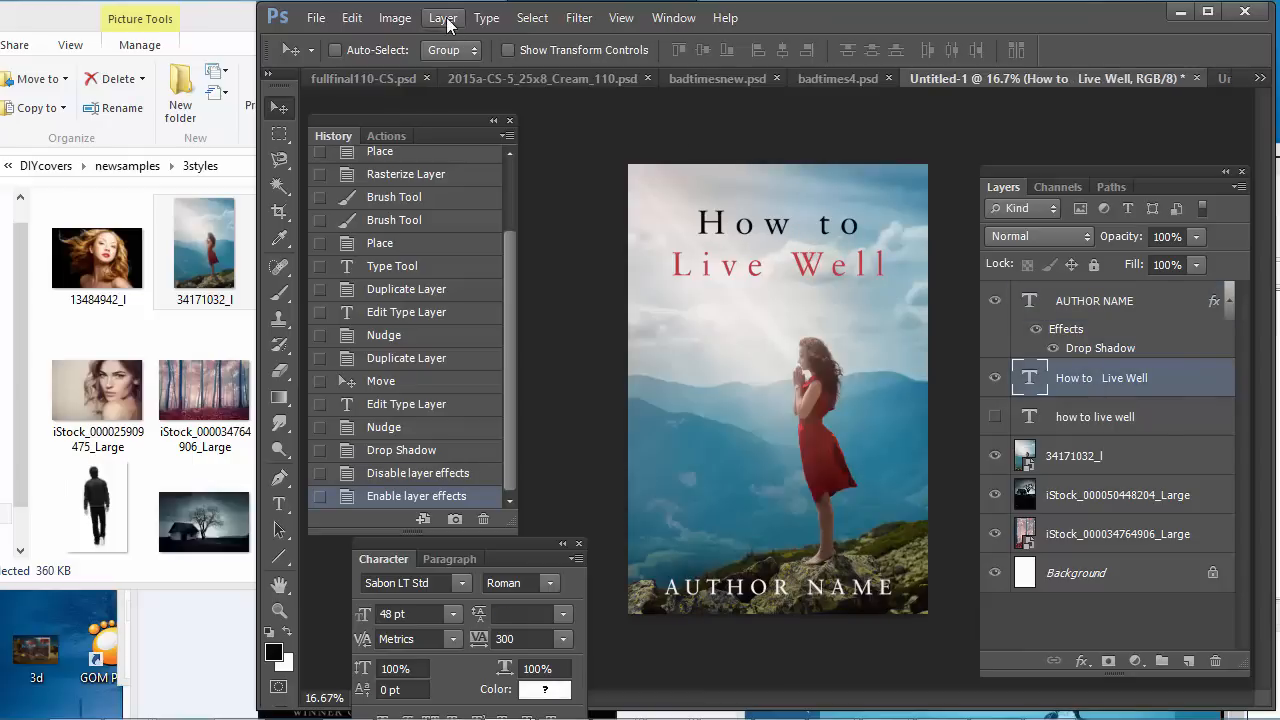
{"action": "left_click", "coordinate": [443, 17]}
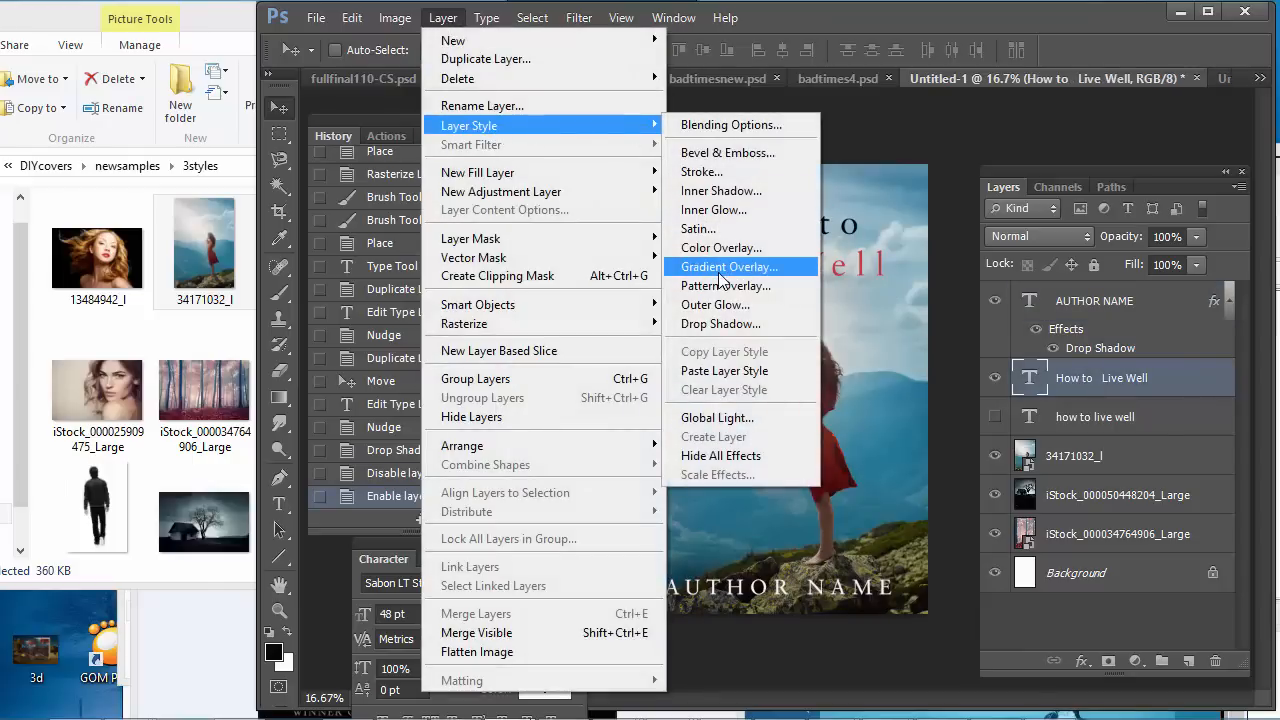
{"action": "mouse_move", "coordinate": [715, 304]}
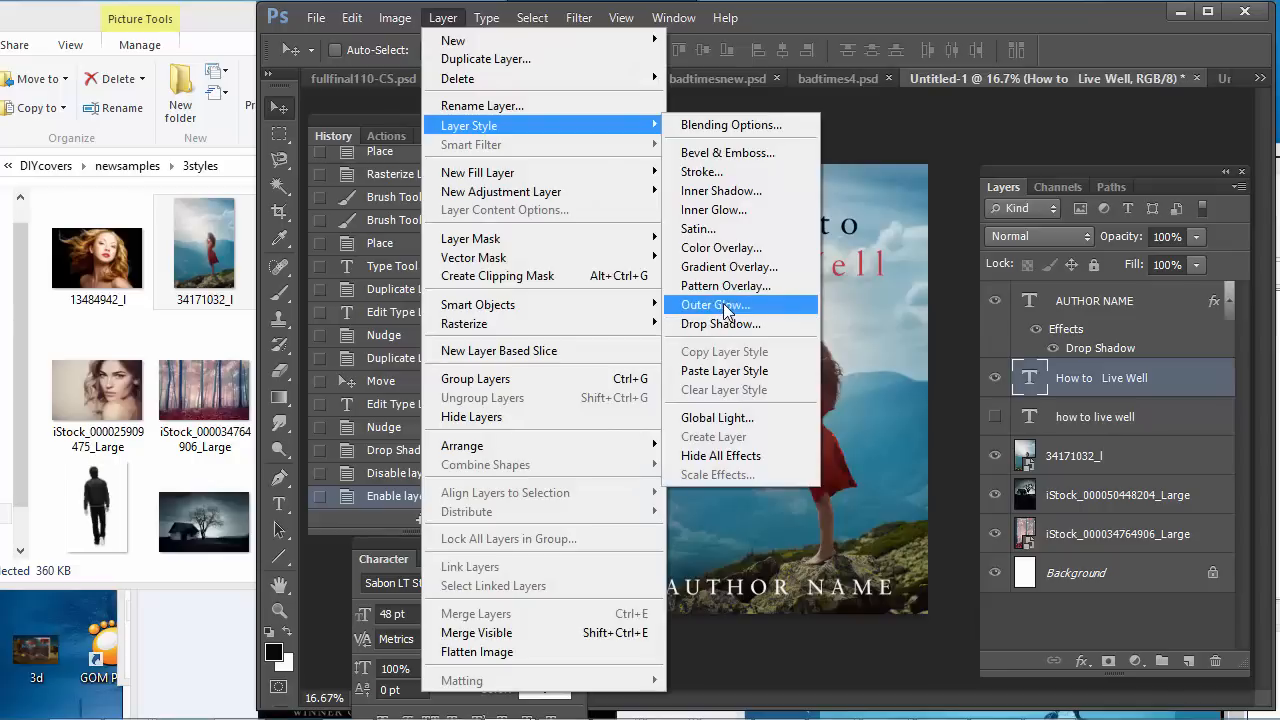
{"action": "left_click", "coordinate": [714, 305]}
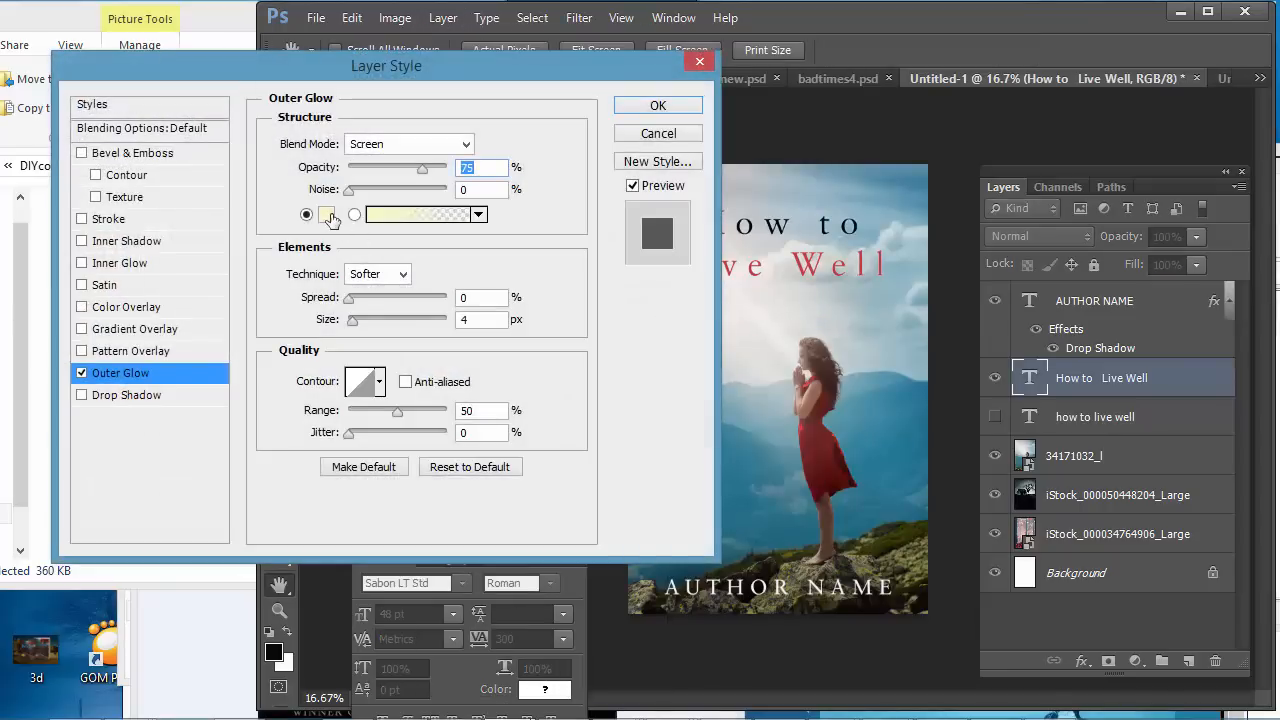
{"action": "left_click", "coordinate": [417, 214]}
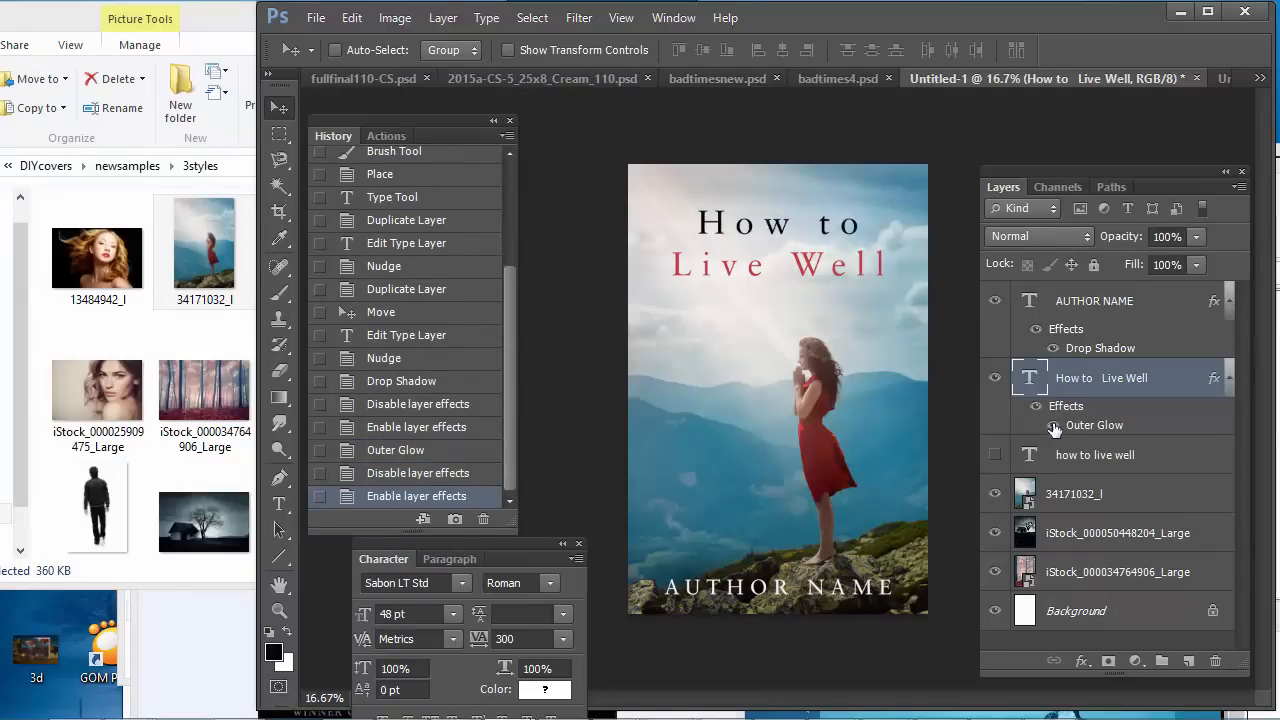
Step: Enlarge the How to Live Well title to about 53 pt and shift it higher
{"action": "left_click", "coordinate": [394, 17]}
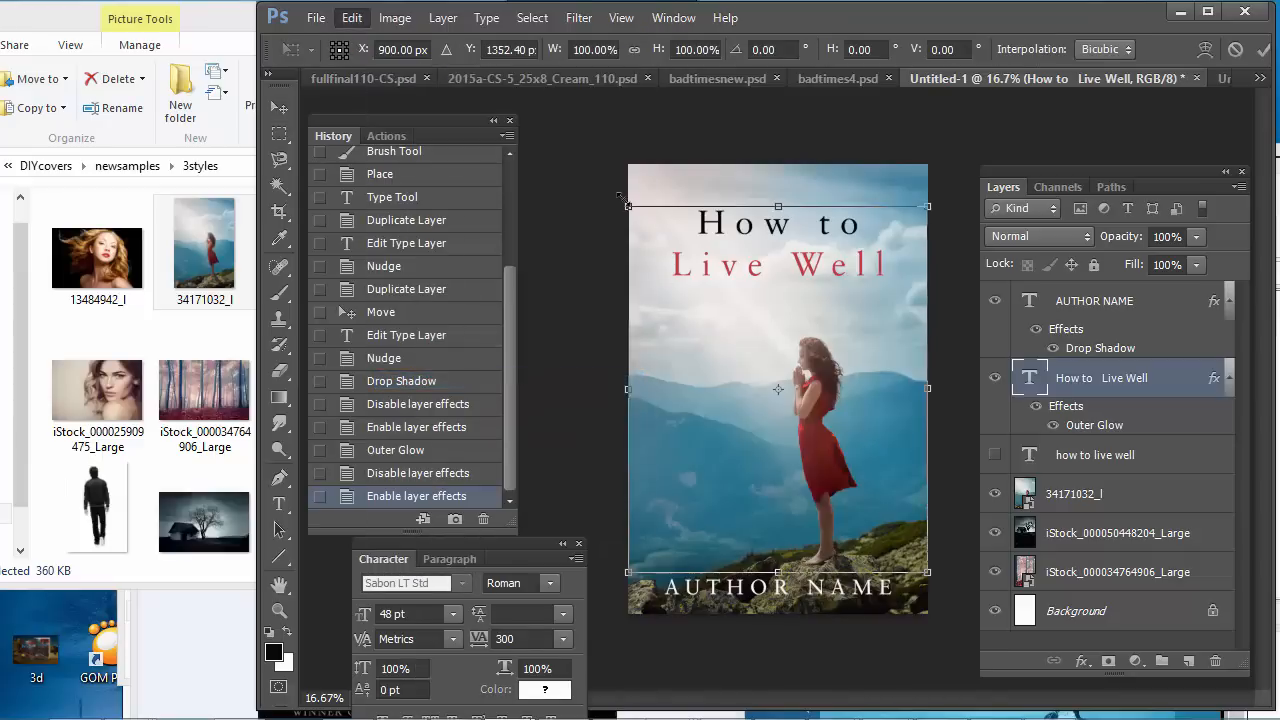
{"action": "left_click_drag", "start_coordinate": [628, 207], "coordinate": [596, 180]}
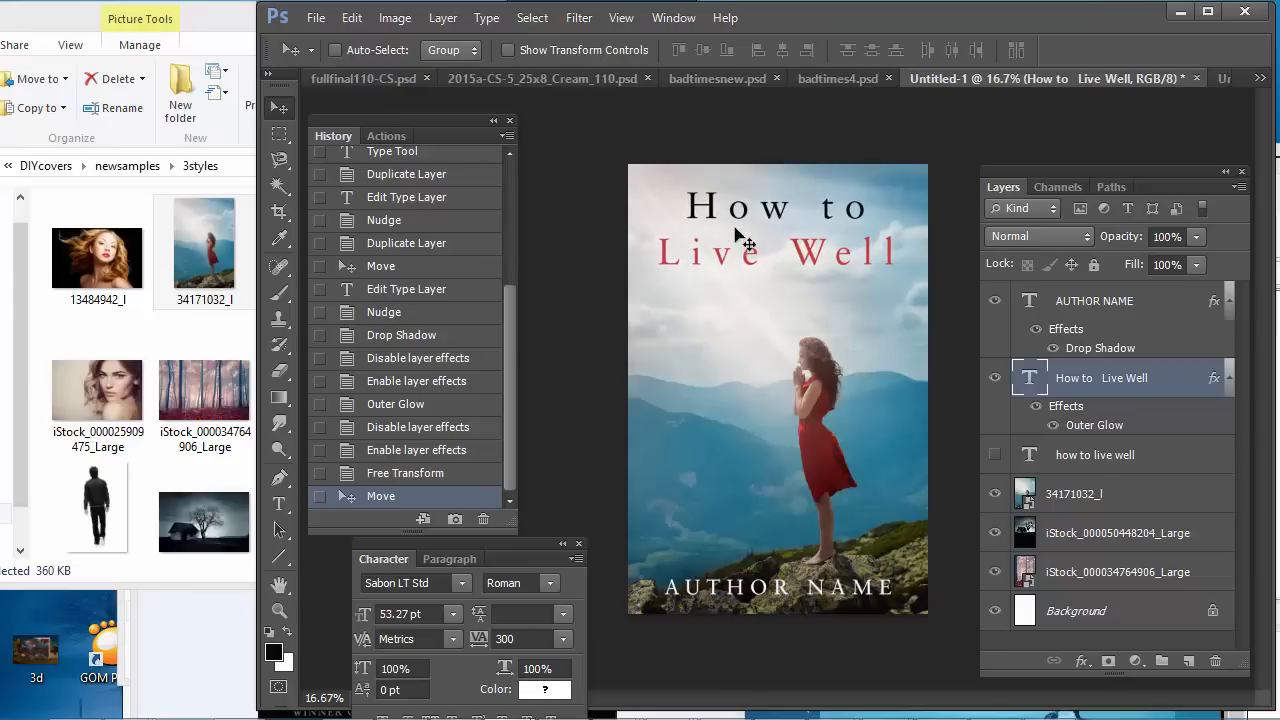
{"action": "mouse_move", "coordinate": [828, 265]}
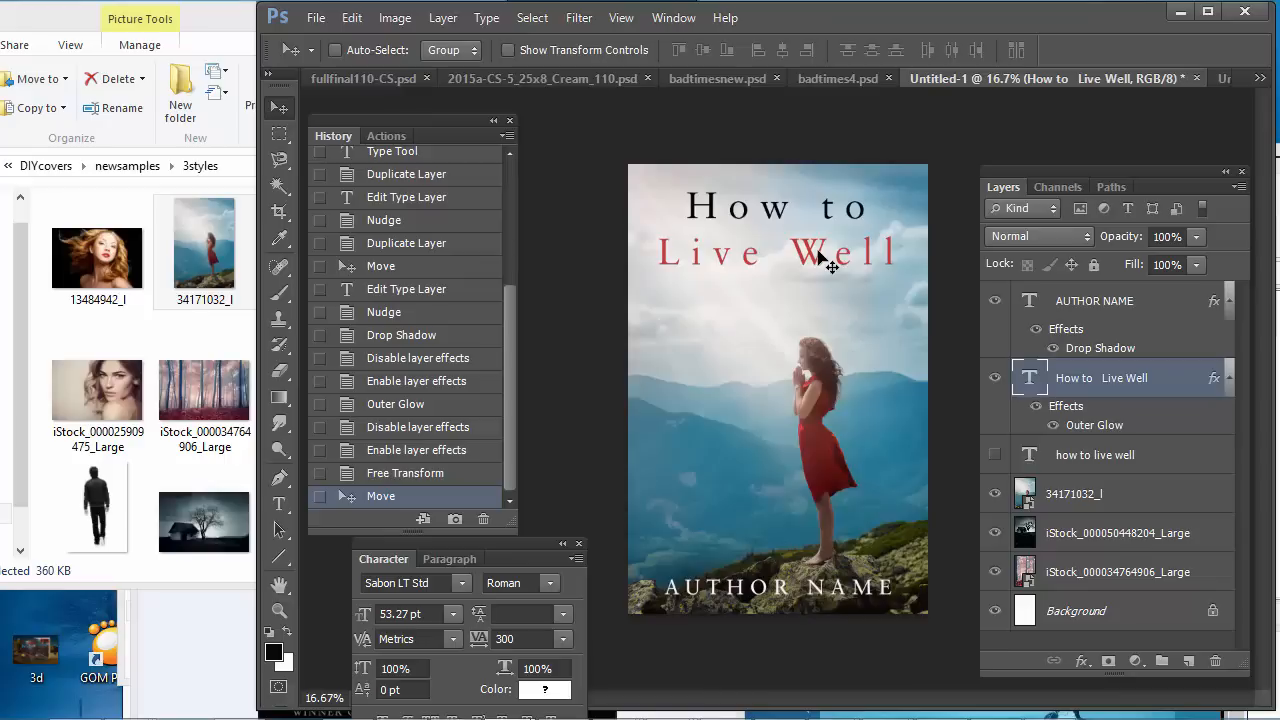
{"action": "mouse_move", "coordinate": [827, 256]}
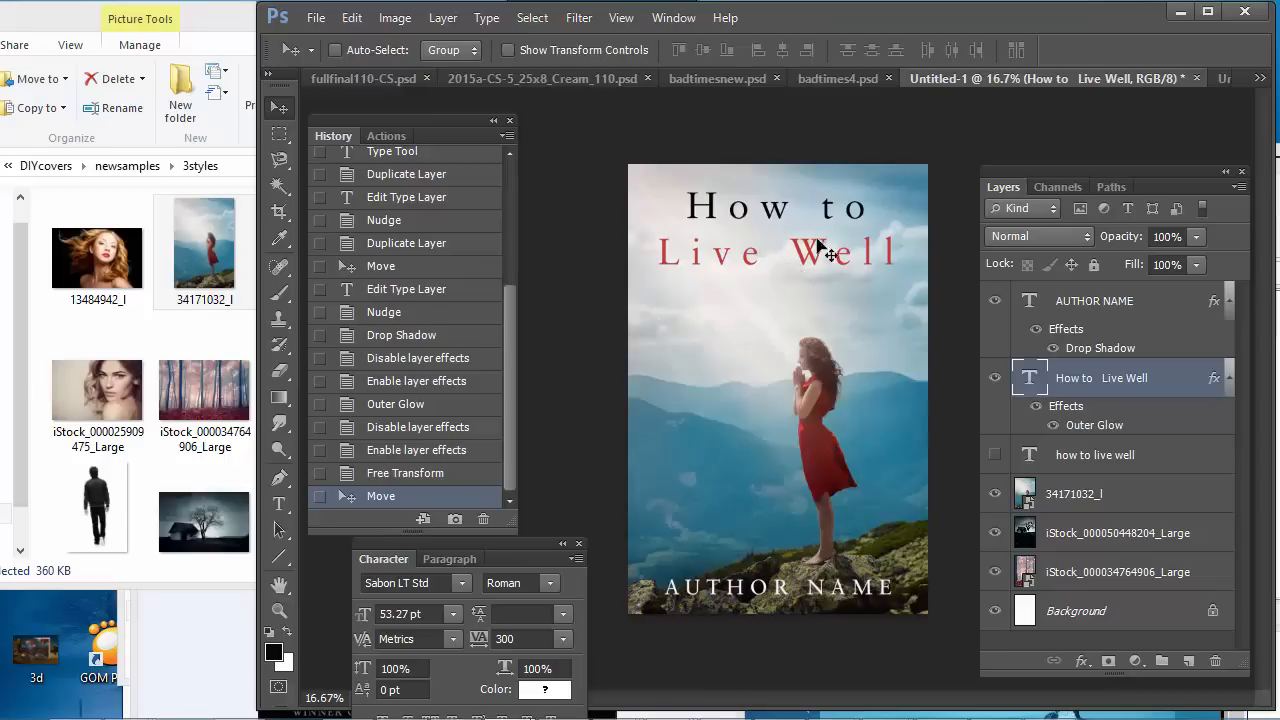
{"action": "mouse_move", "coordinate": [828, 352]}
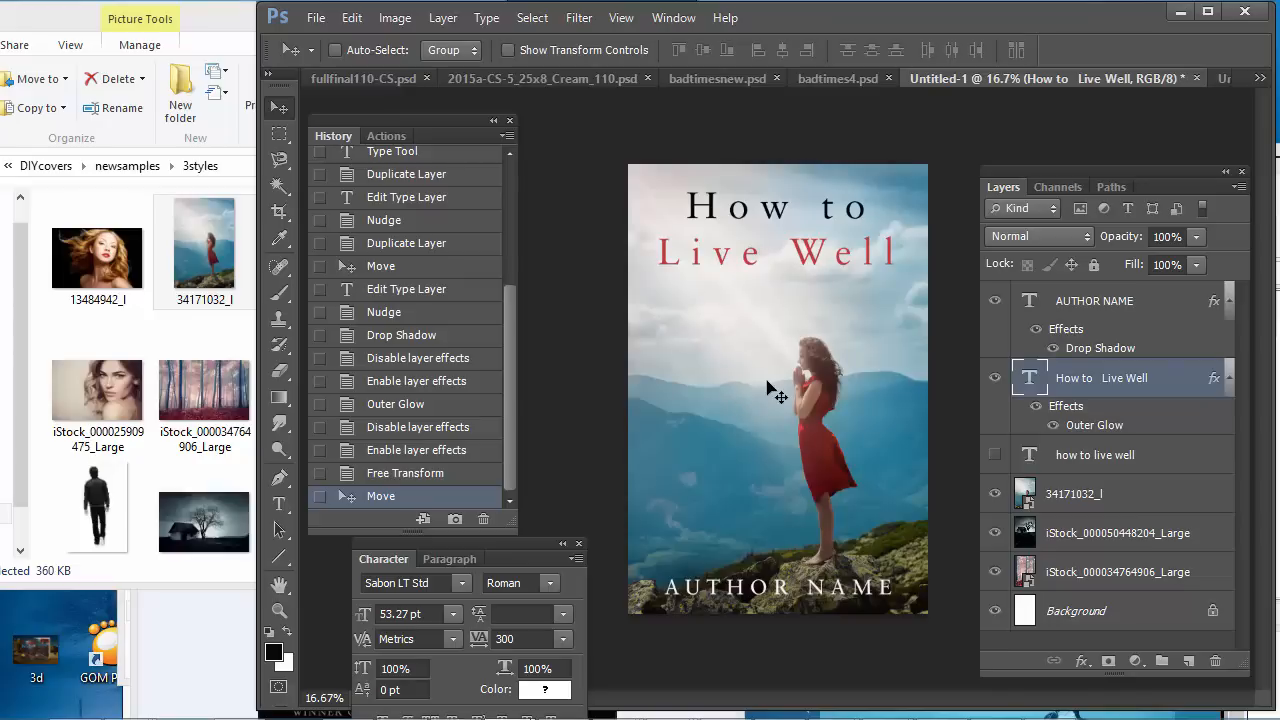
{"action": "mouse_move", "coordinate": [727, 602]}
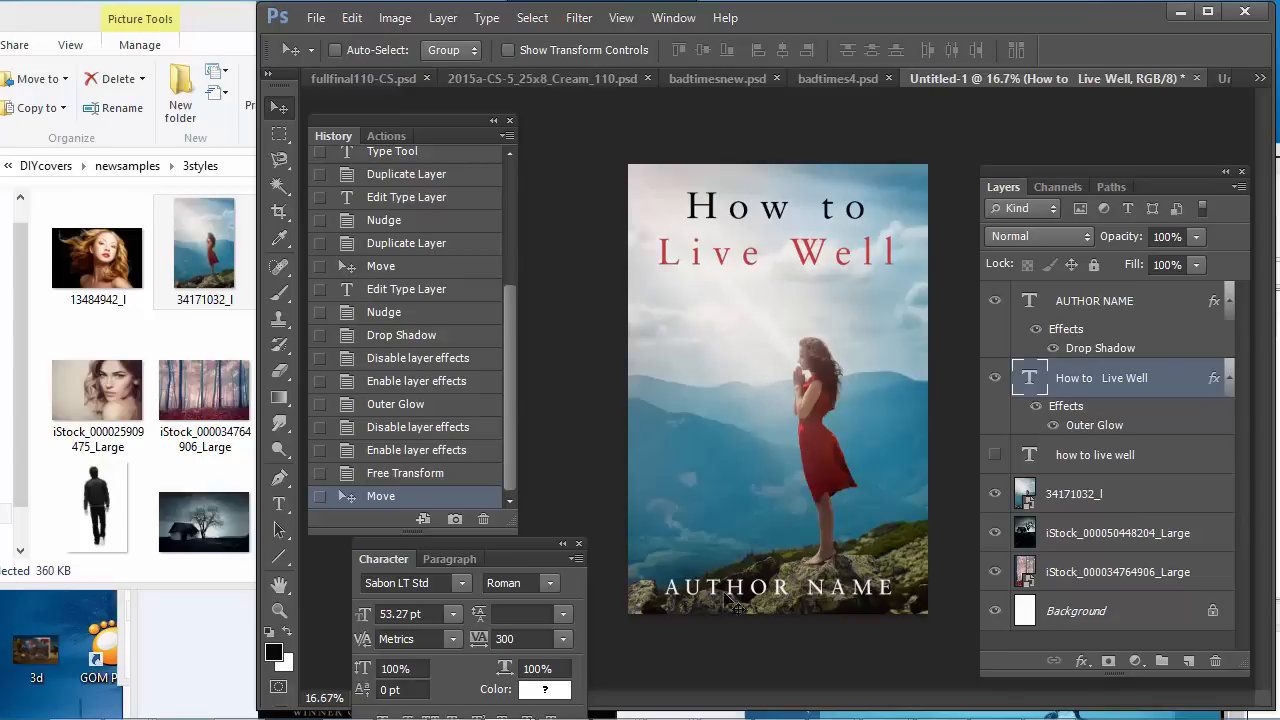
{"action": "mouse_move", "coordinate": [700, 465]}
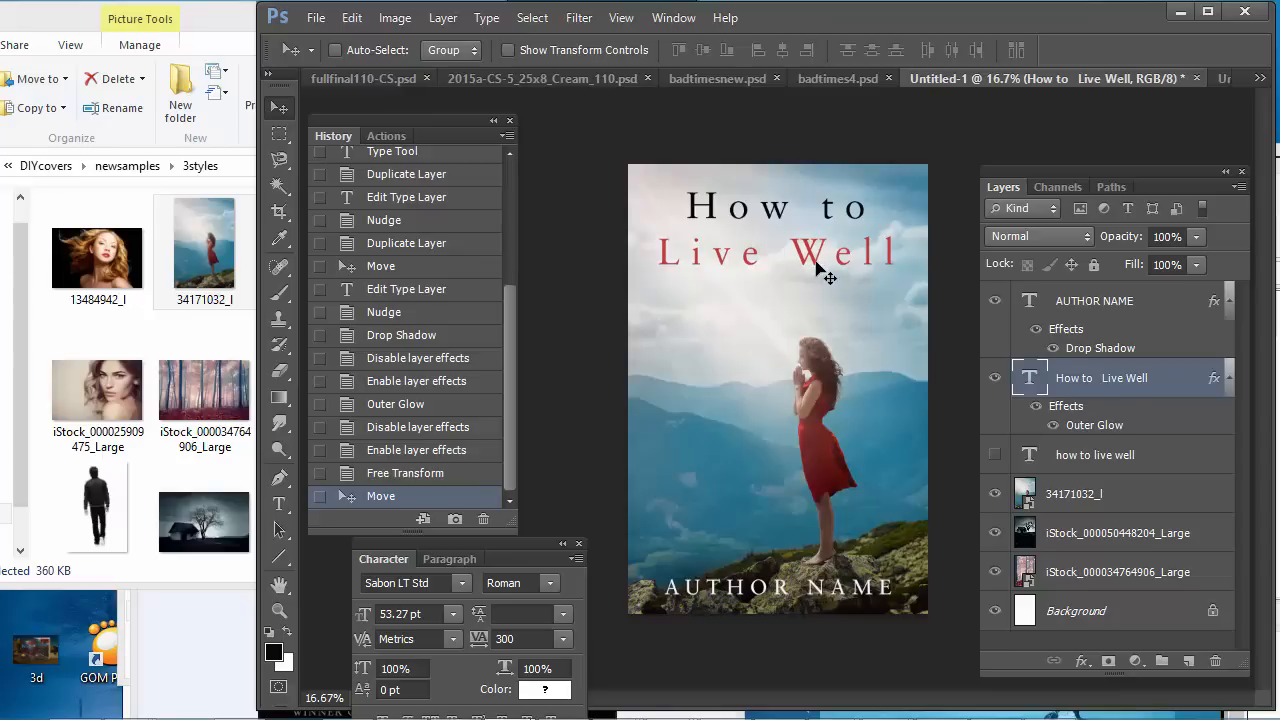
{"action": "mouse_move", "coordinate": [790, 218]}
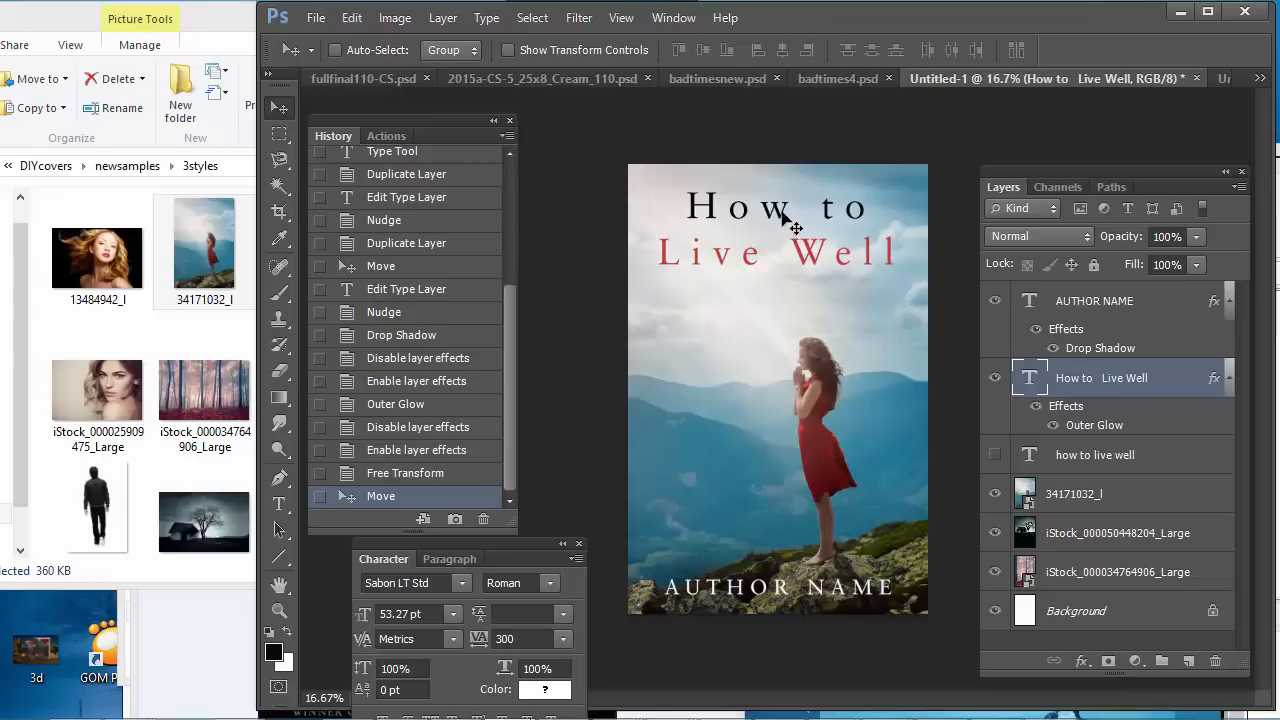
{"action": "mouse_move", "coordinate": [696, 358]}
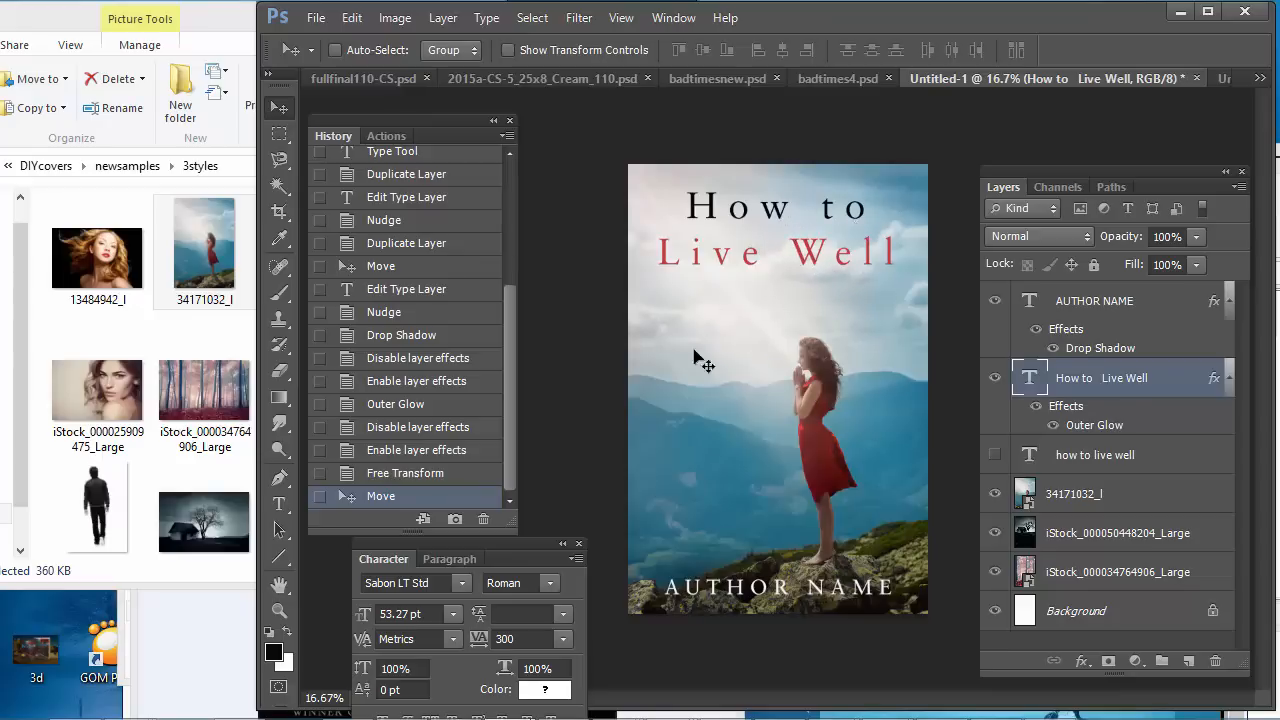
{"action": "mouse_move", "coordinate": [663, 430]}
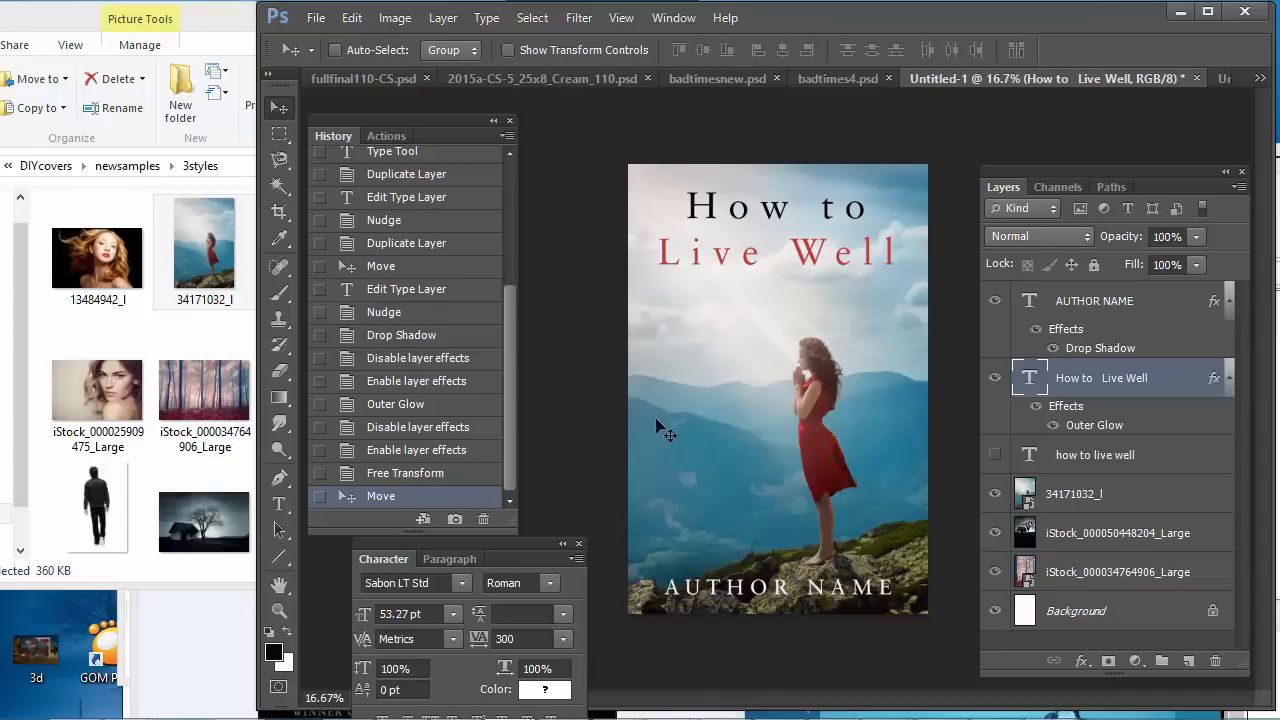
{"action": "mouse_move", "coordinate": [688, 383]}
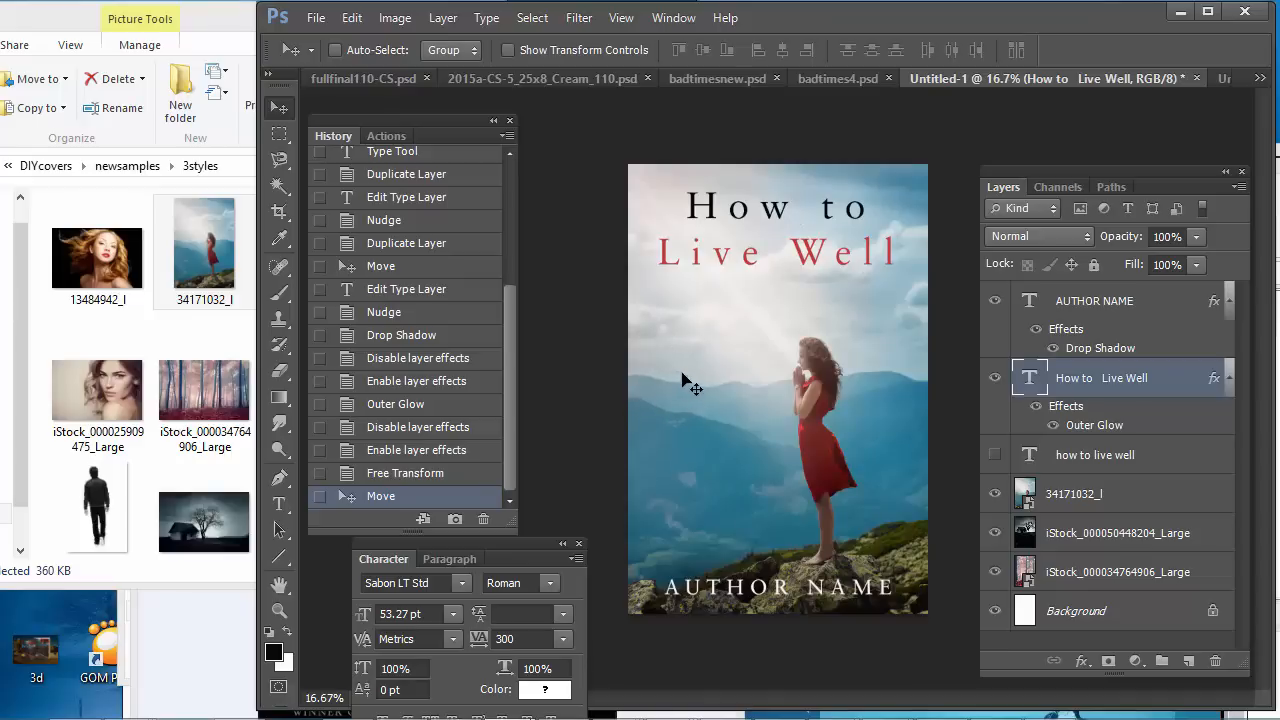
{"action": "mouse_move", "coordinate": [698, 385]}
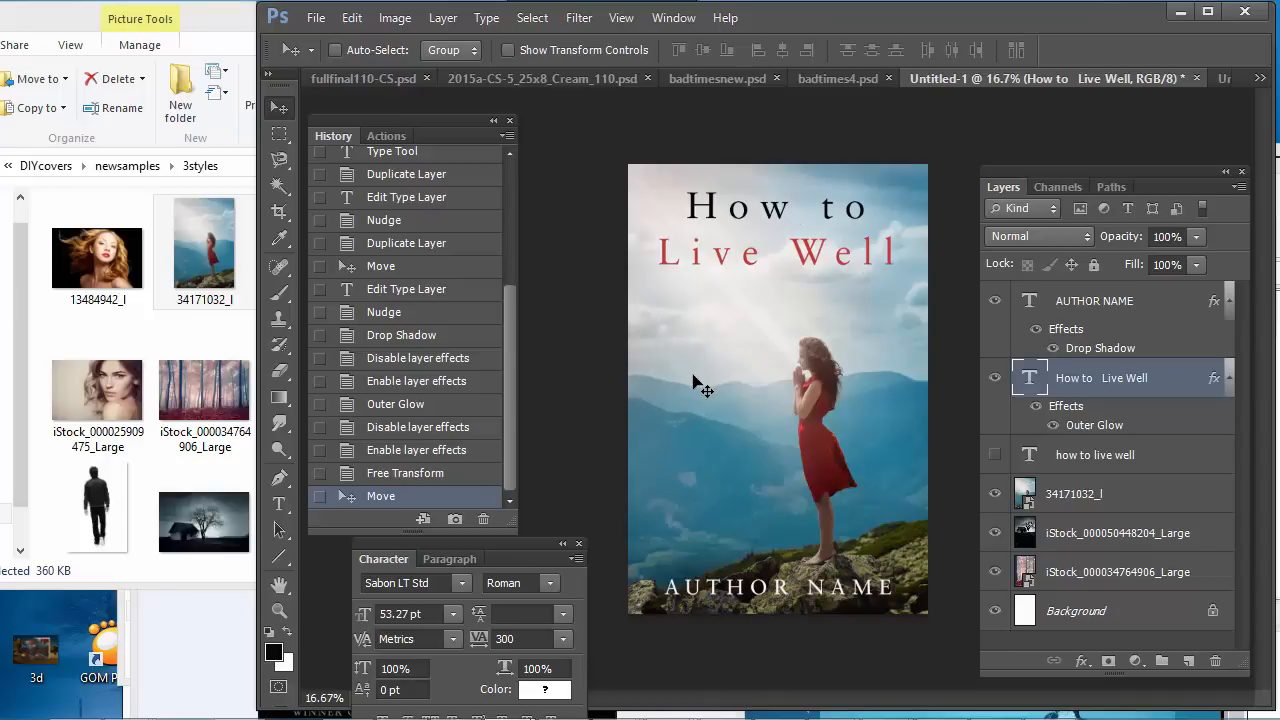
{"action": "mouse_move", "coordinate": [708, 385]}
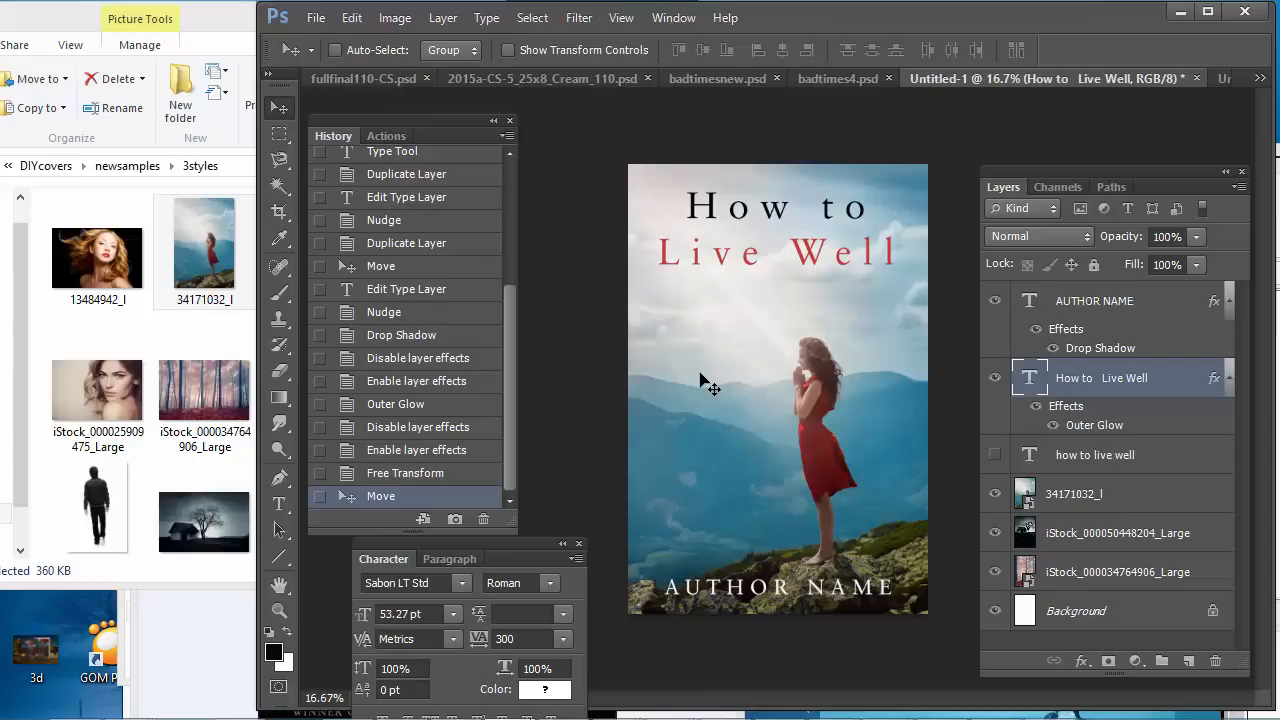
{"action": "mouse_move", "coordinate": [752, 328]}
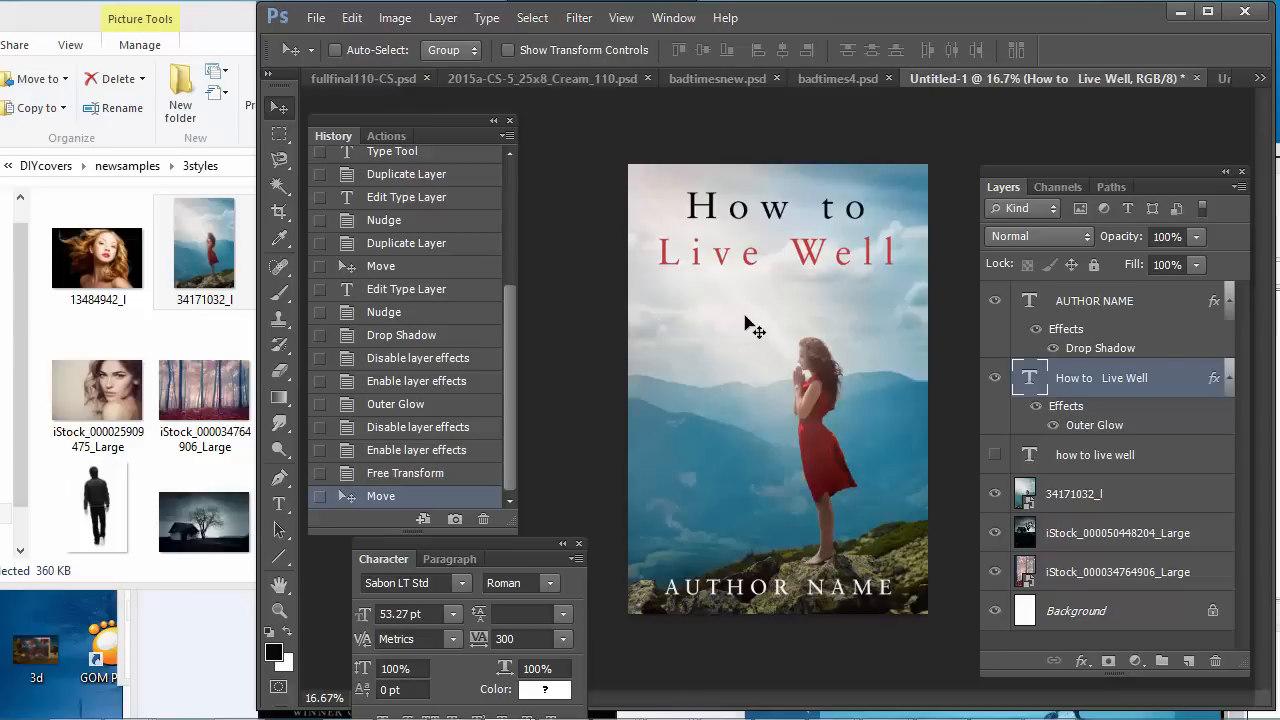
{"action": "mouse_move", "coordinate": [755, 345]}
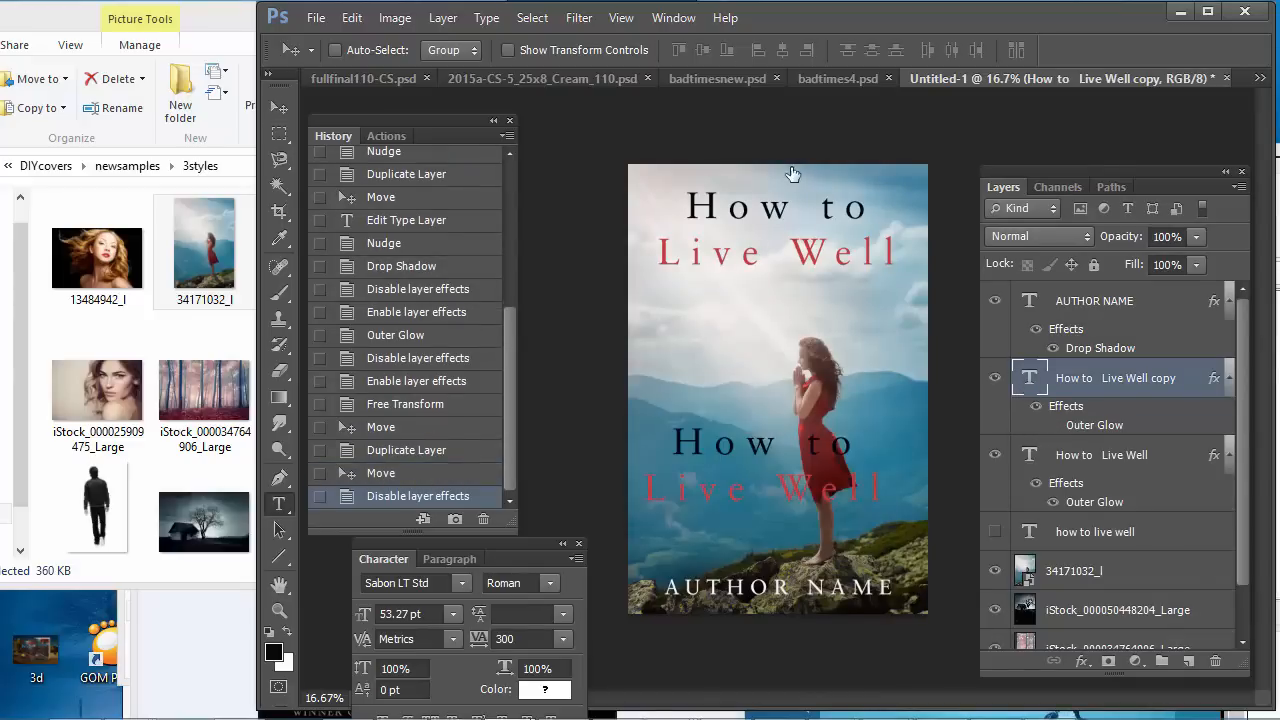
Step: Set the copy's text colour to near-white faf3f2 and size to 18 pt
{"action": "left_click", "coordinate": [544, 689]}
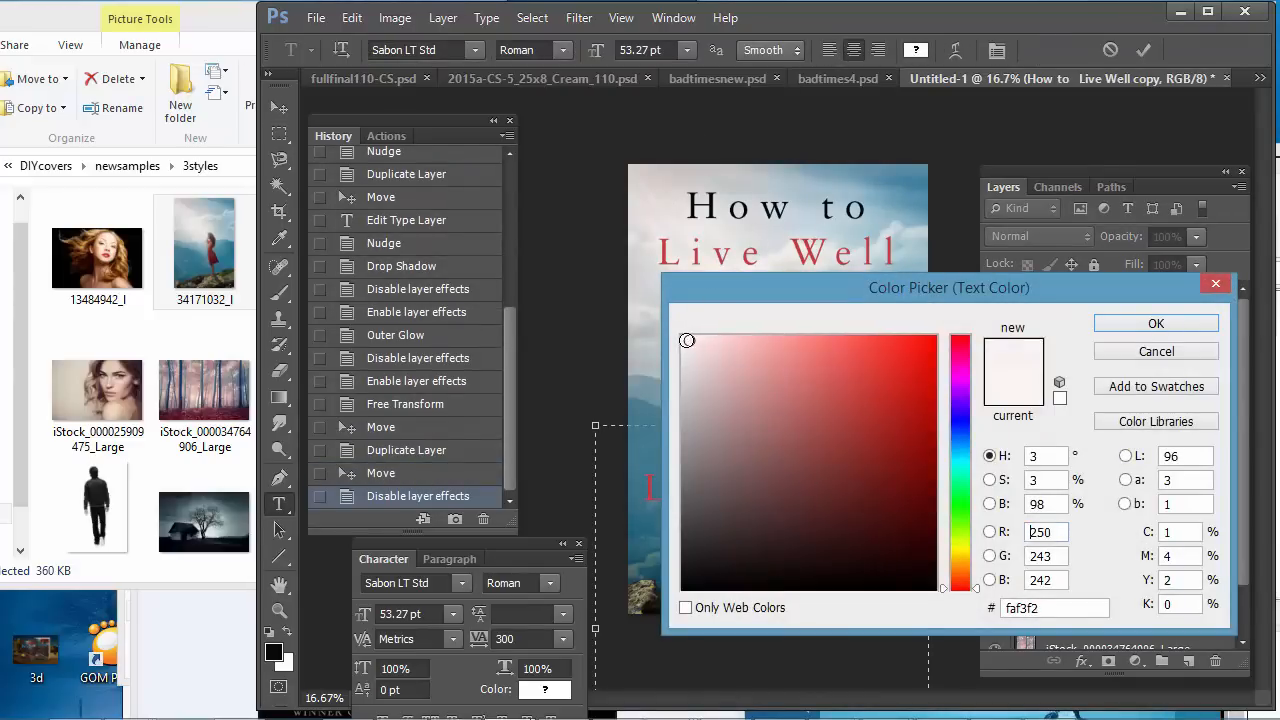
{"action": "left_click", "coordinate": [1155, 323]}
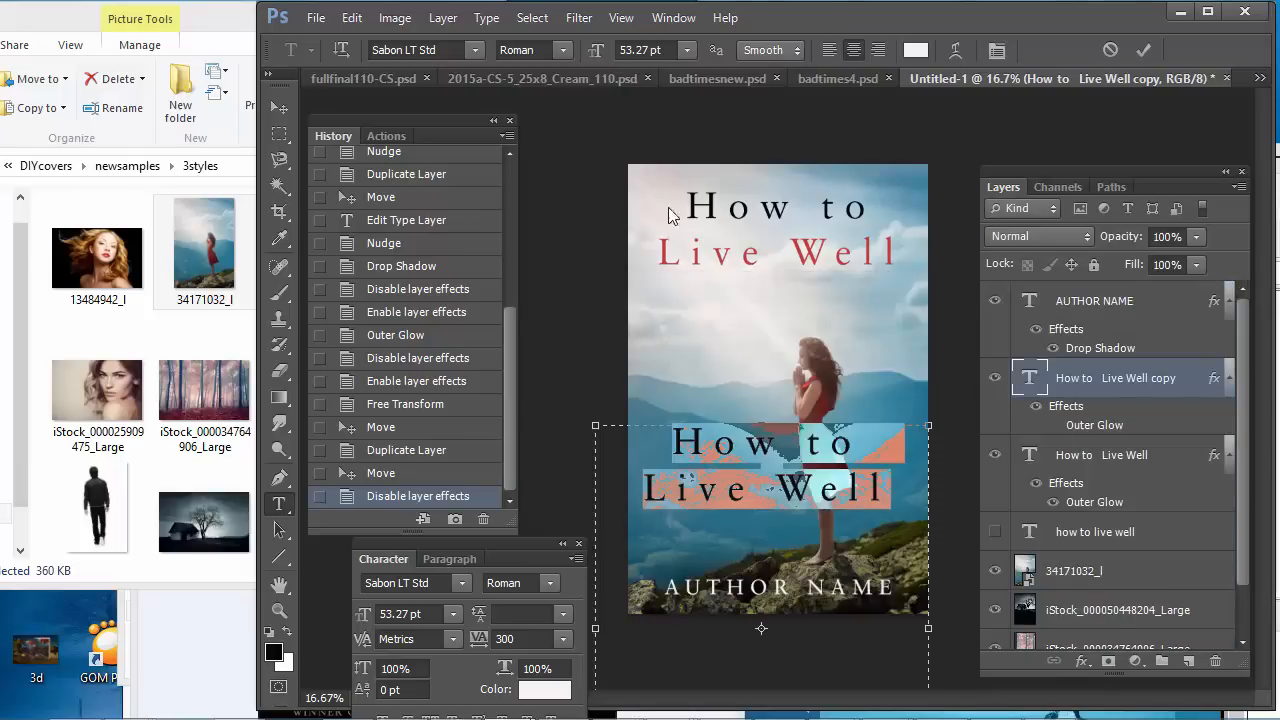
{"action": "left_click", "coordinate": [702, 50]}
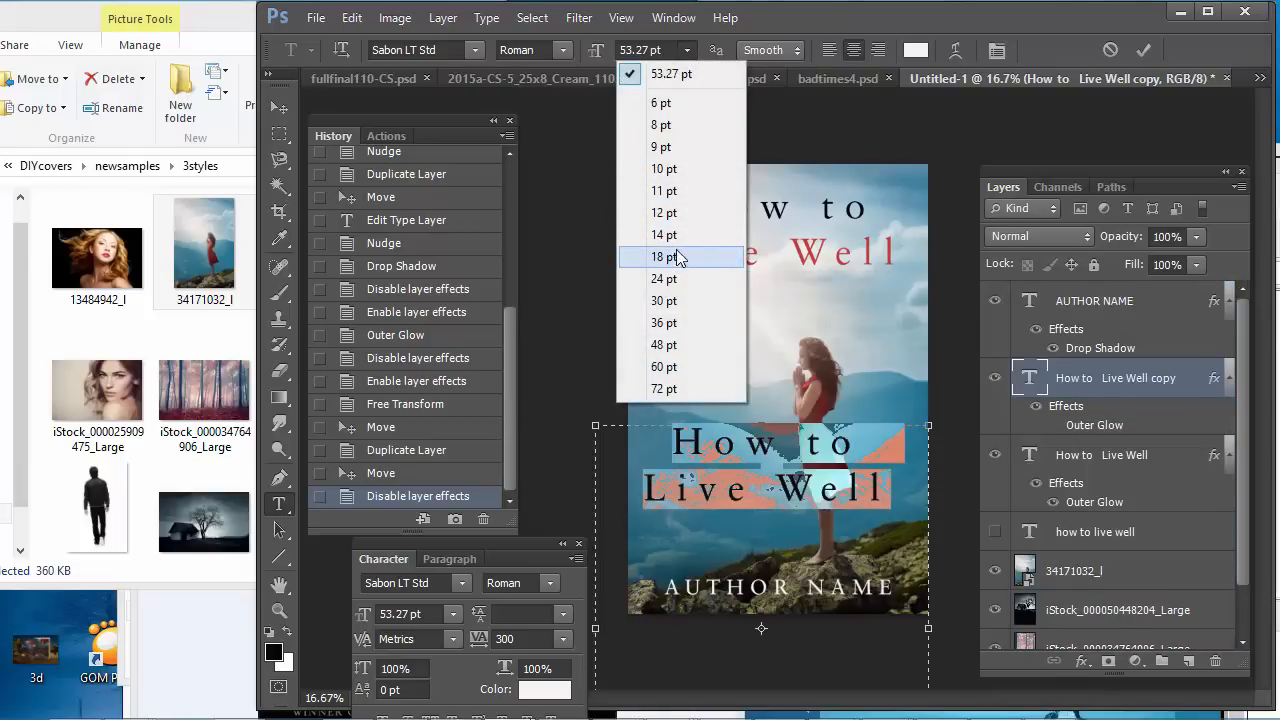
{"action": "left_click", "coordinate": [664, 257]}
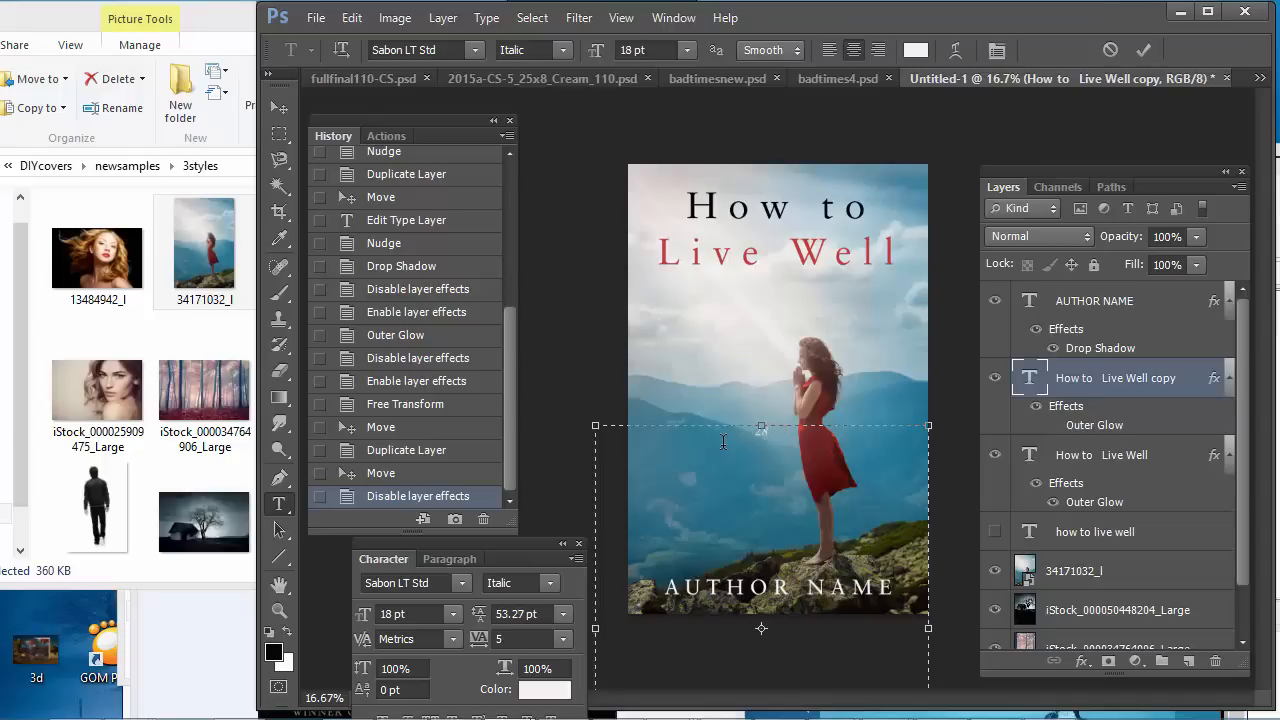
Step: Retype the copy as the '28 New Ways to Improve your Life' subtitle with 30 pt leading
{"action": "type", "text": "28 New ways to L"}
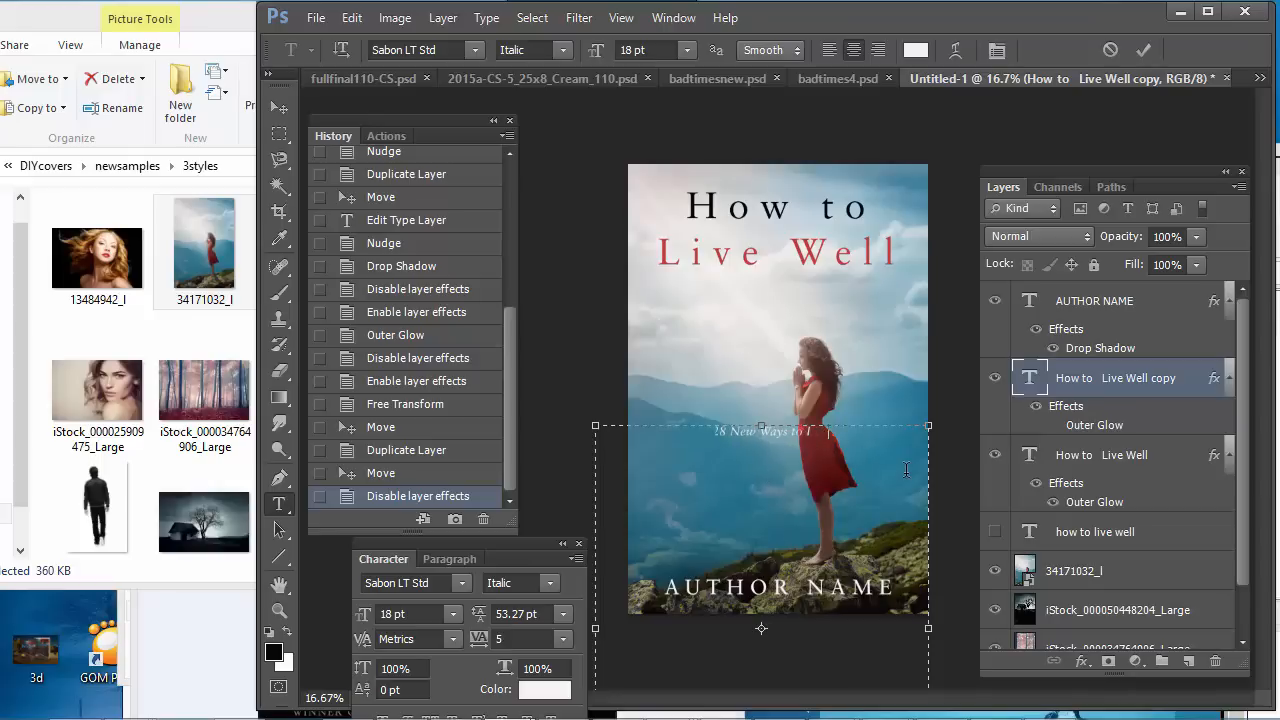
{"action": "type", "text": "28 New Ways to improve your Life"}
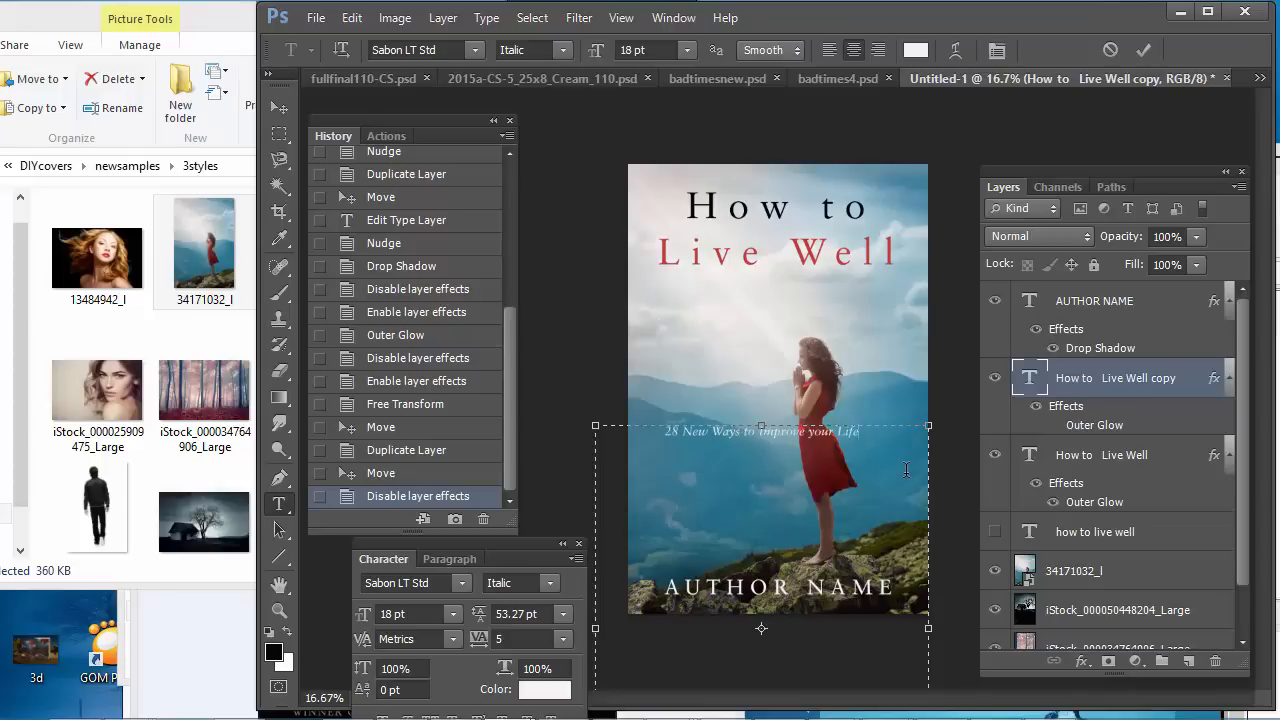
{"action": "type", "text": "Relationships,"}
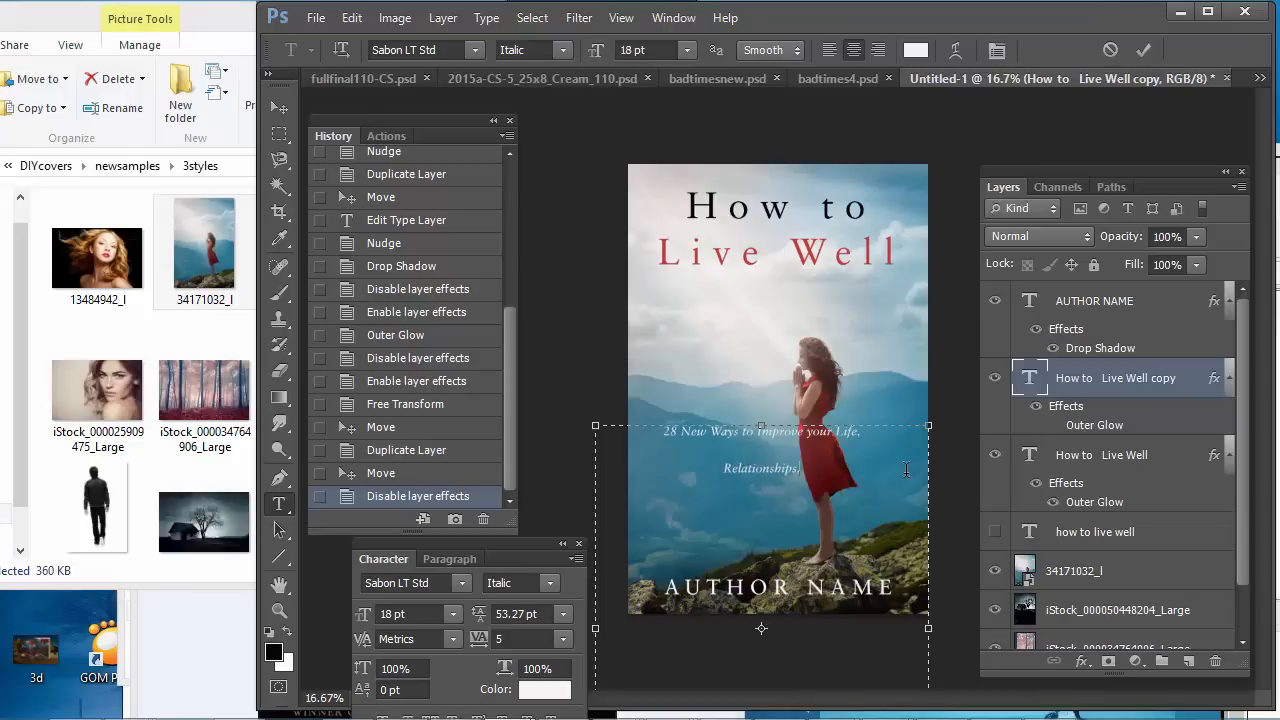
{"action": "type", "text": "Mke more"}
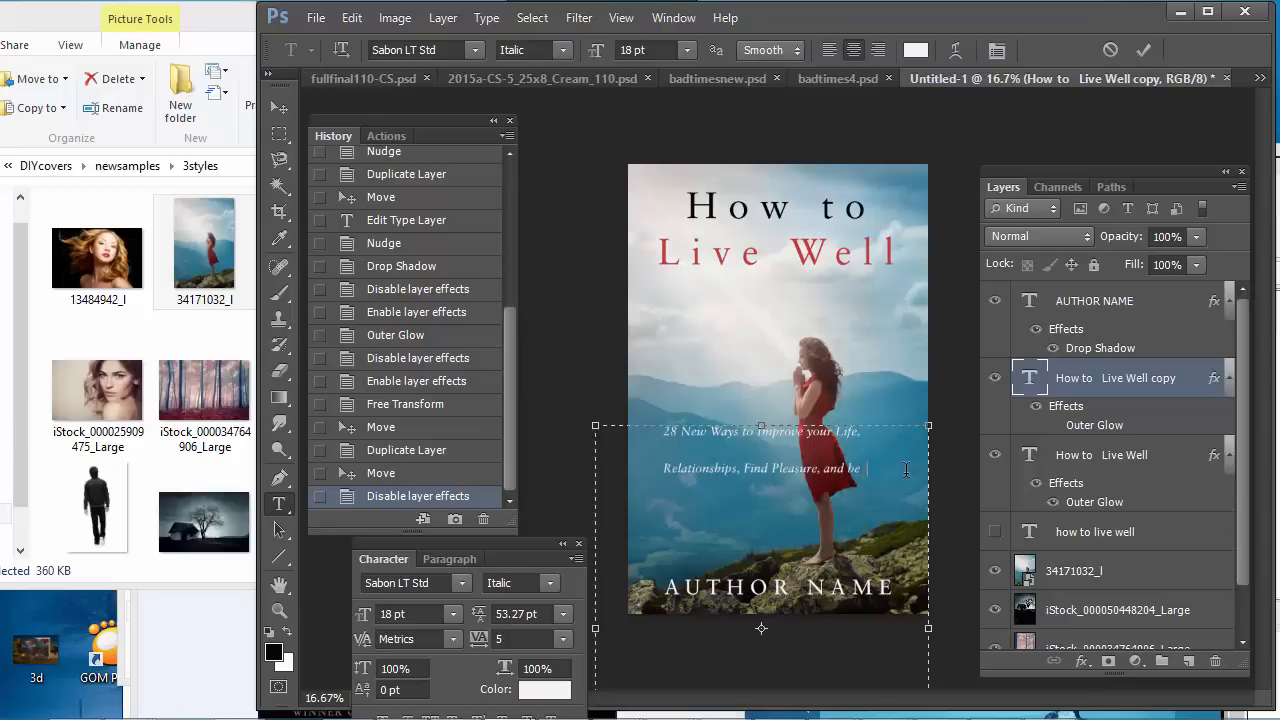
{"action": "type", "text": "Happy"}
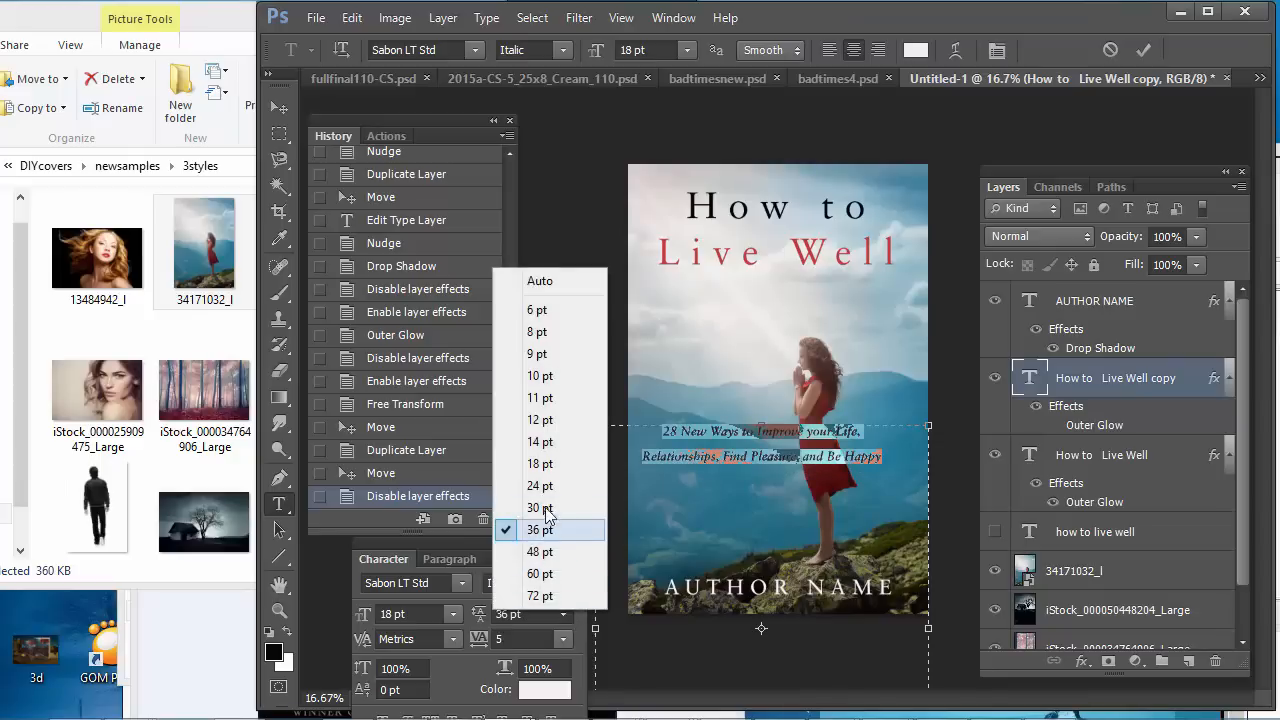
{"action": "left_click", "coordinate": [536, 508]}
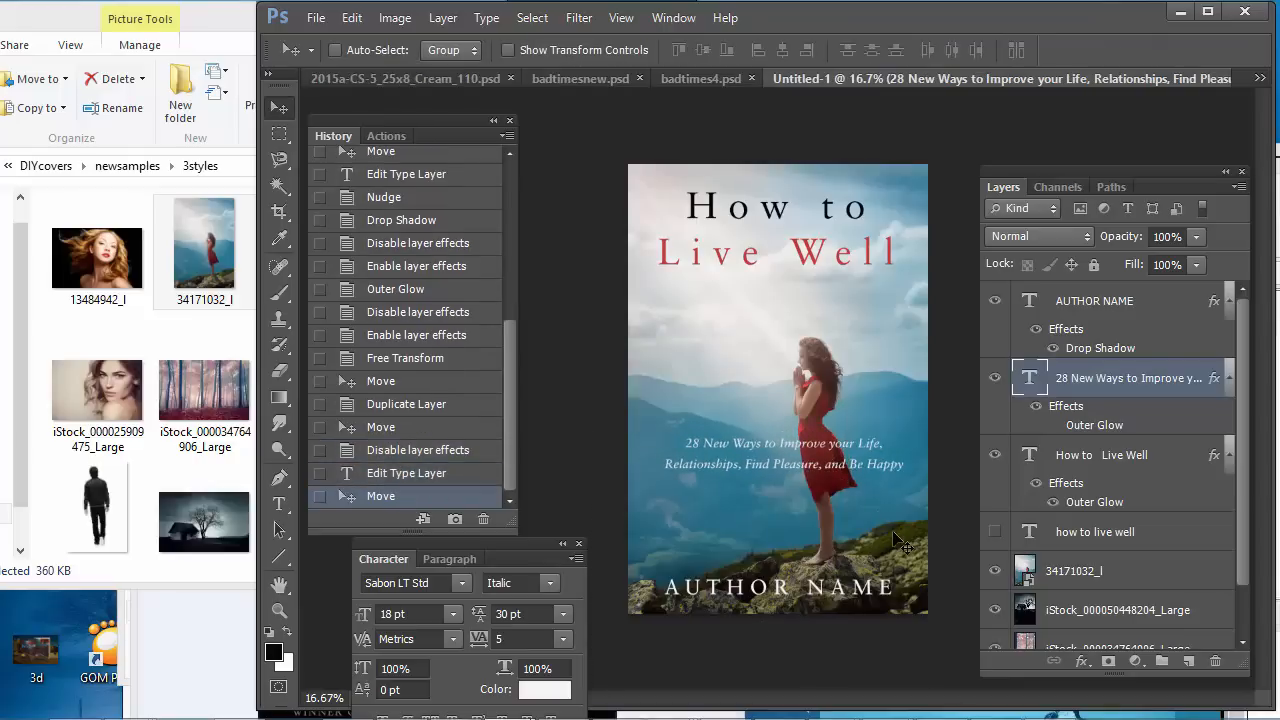
Step: Duplicate the subtitle layer from its right-click menu and confirm the copy
{"action": "right_click", "coordinate": [1128, 378]}
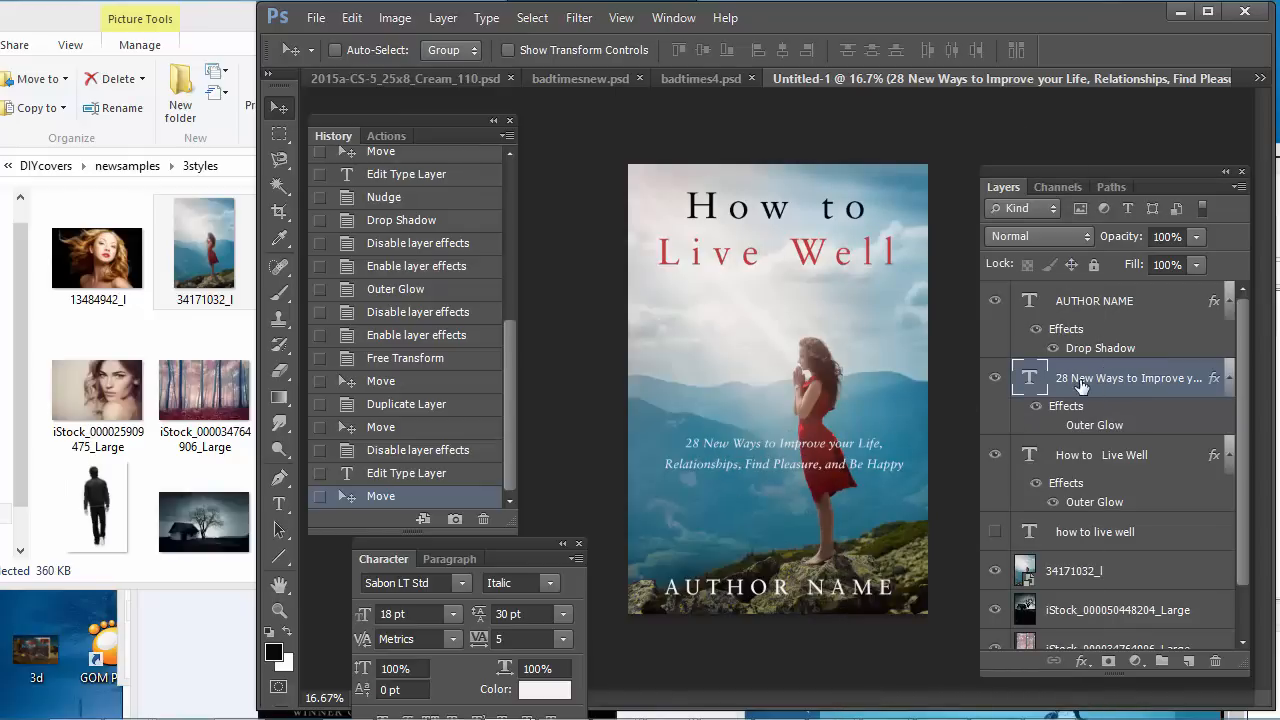
{"action": "right_click", "coordinate": [1120, 378]}
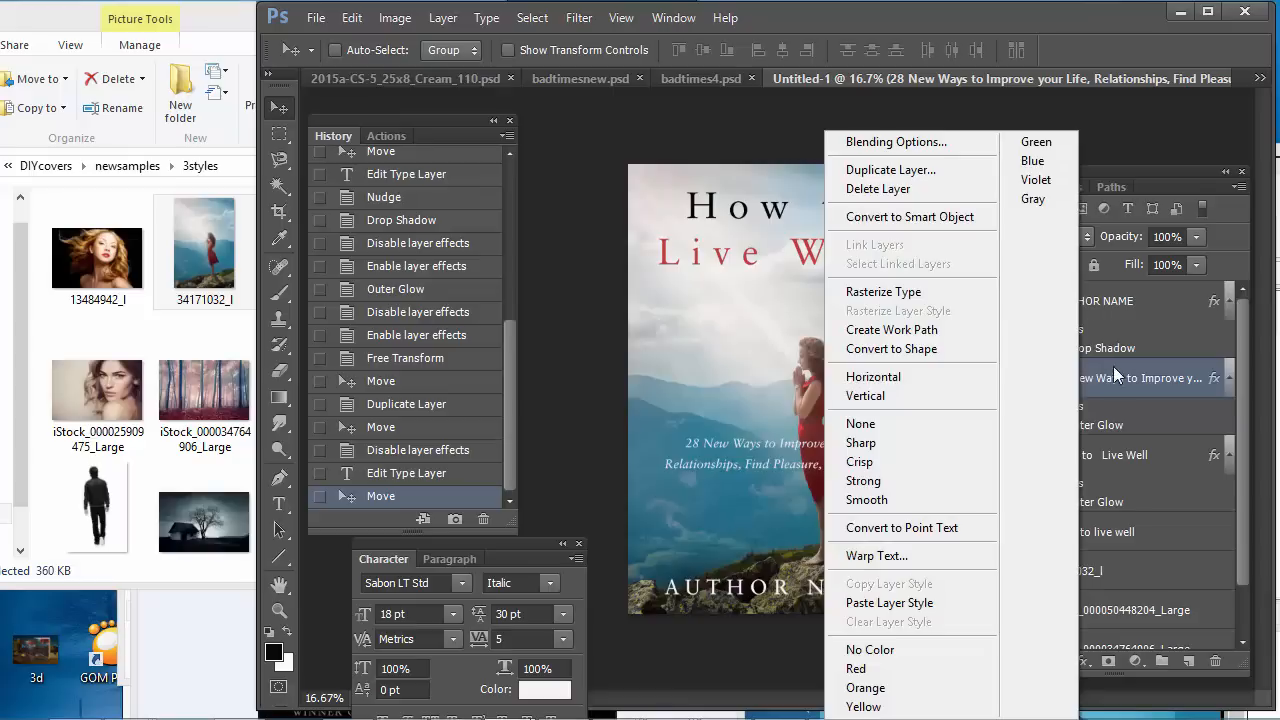
{"action": "left_click", "coordinate": [890, 169]}
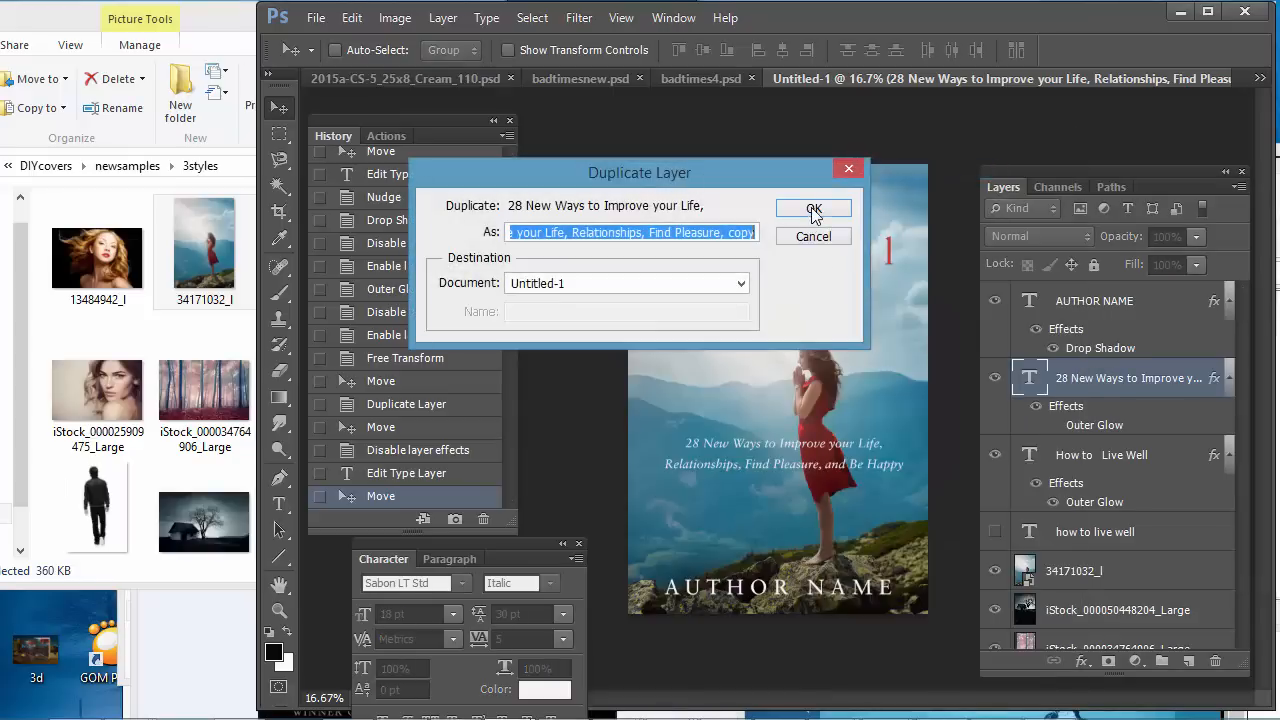
{"action": "left_click", "coordinate": [813, 208]}
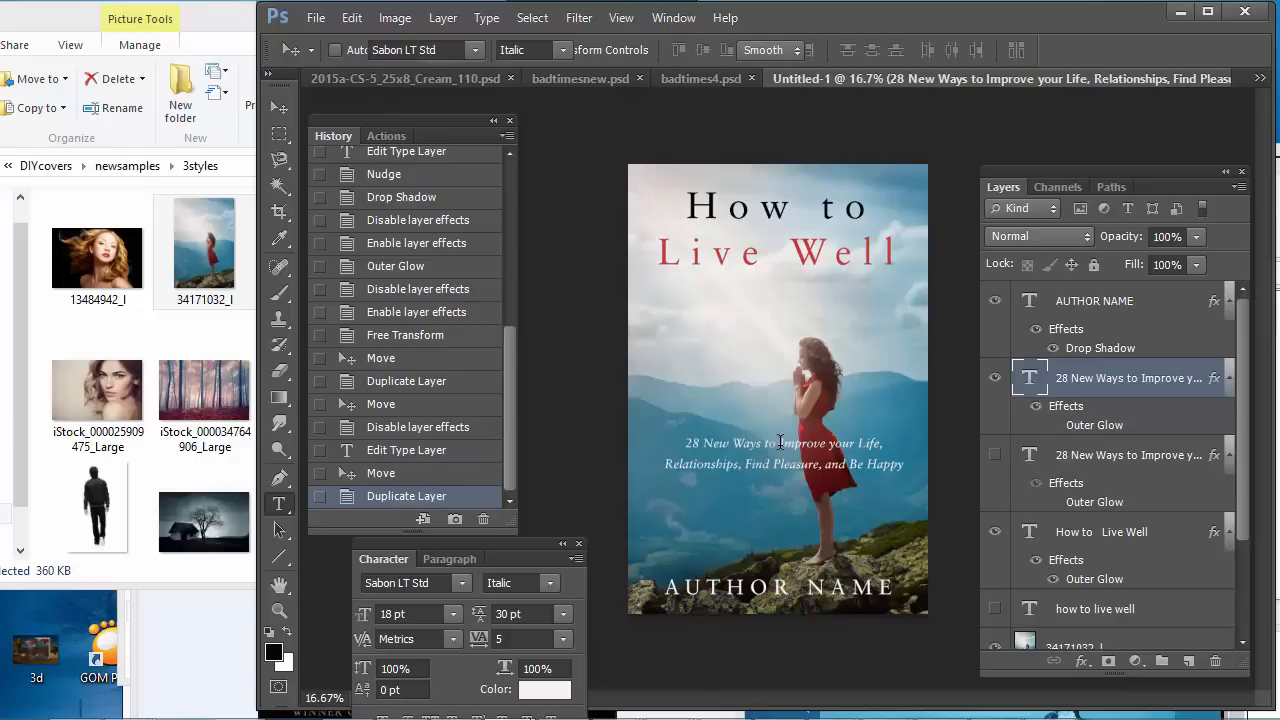
Step: Place the Type cursor inside the subtitle text to edit its line breaks
{"action": "left_click", "coordinate": [780, 443]}
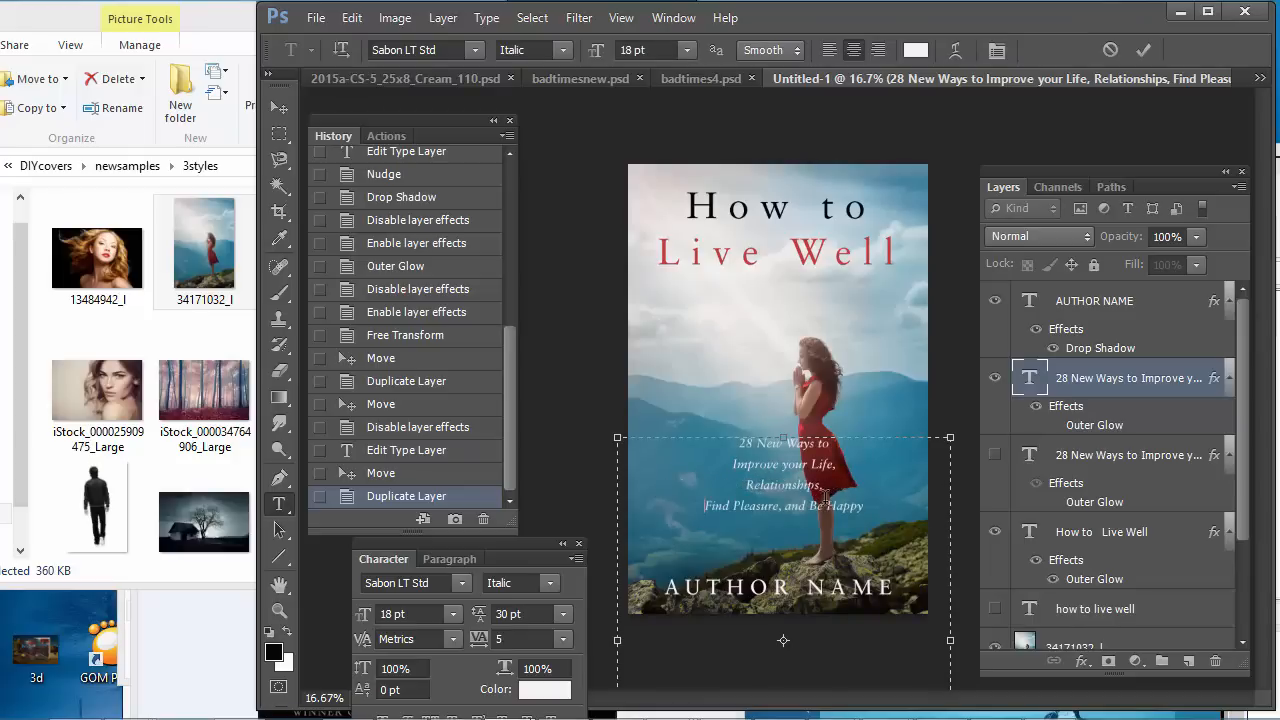
{"action": "mouse_move", "coordinate": [855, 505]}
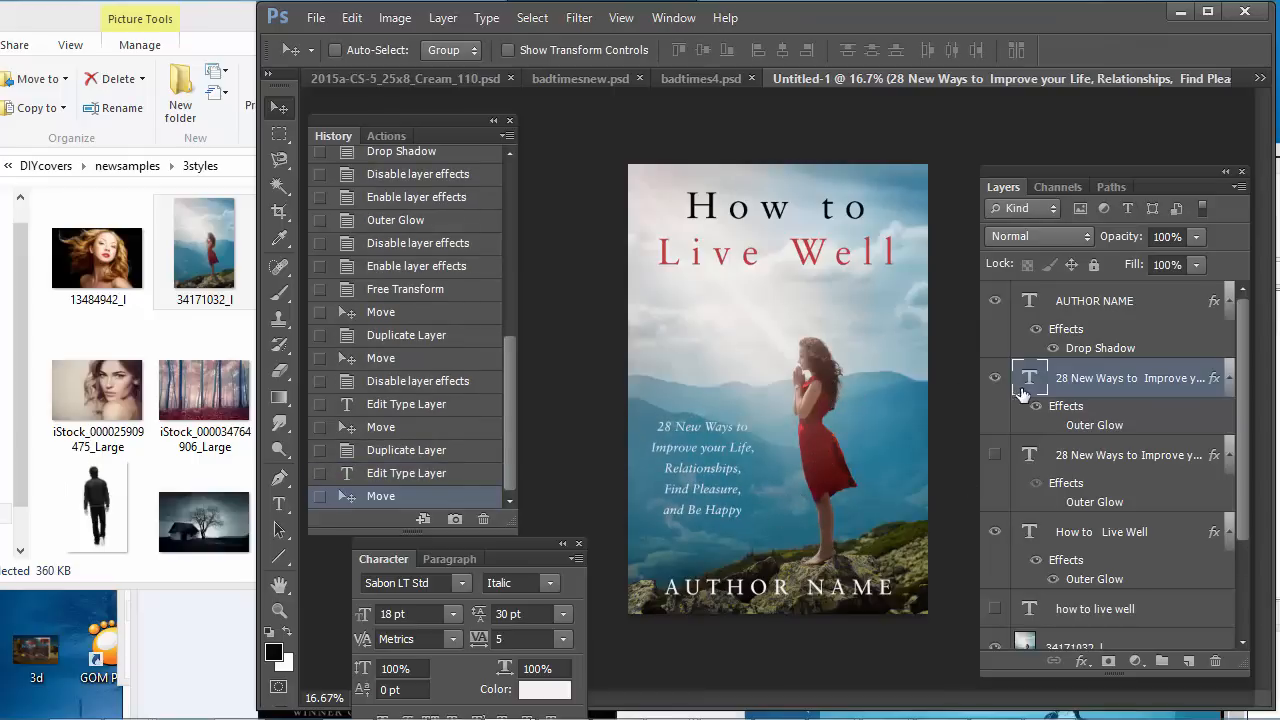
{"action": "mouse_move", "coordinate": [767, 386]}
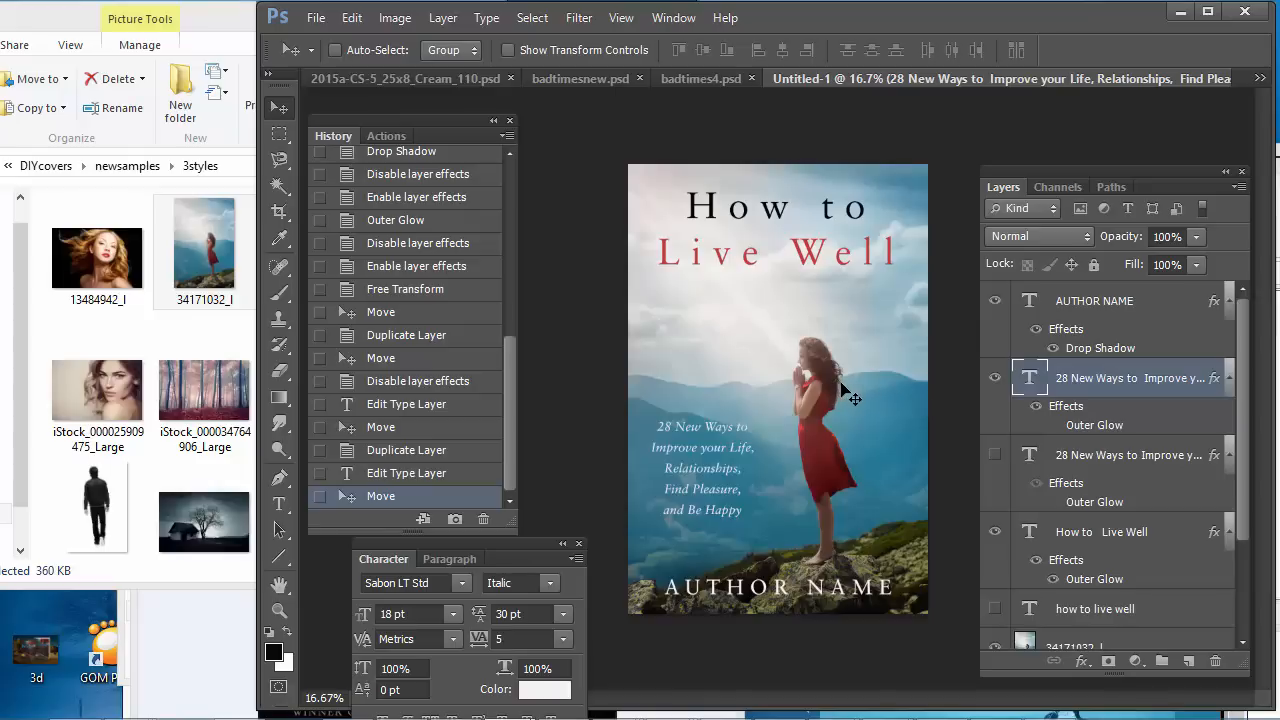
{"action": "mouse_move", "coordinate": [774, 397]}
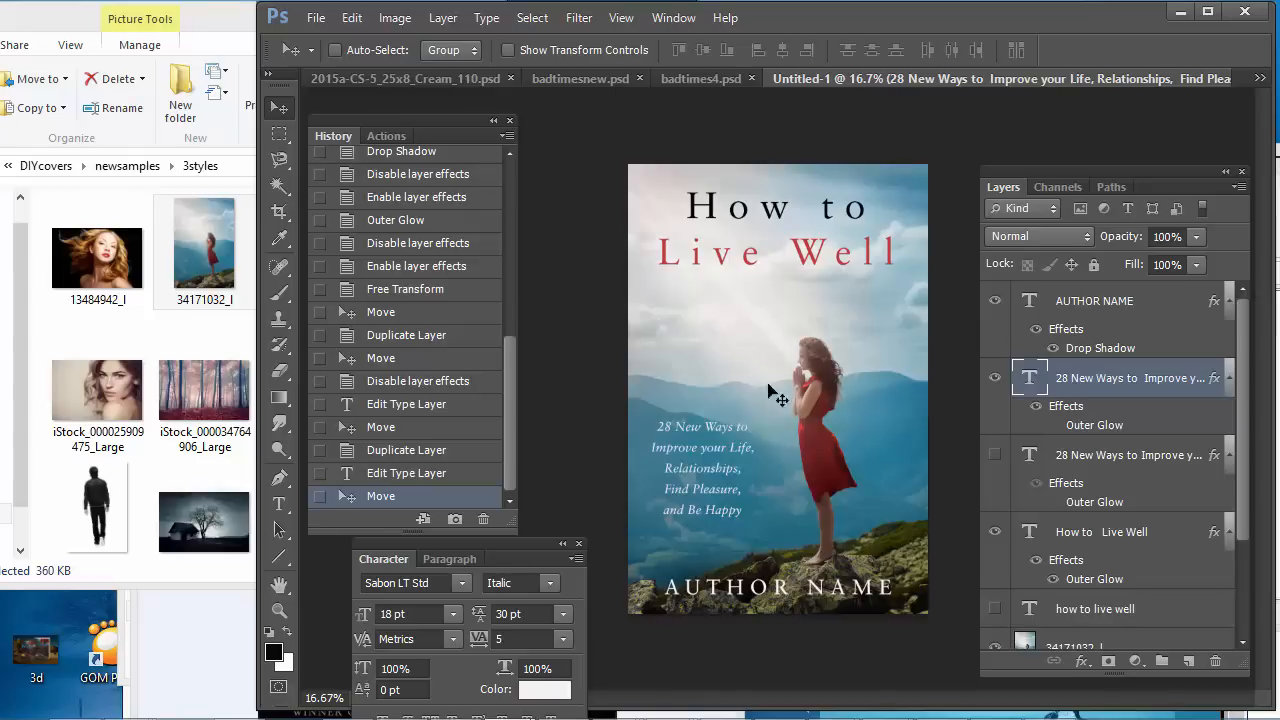